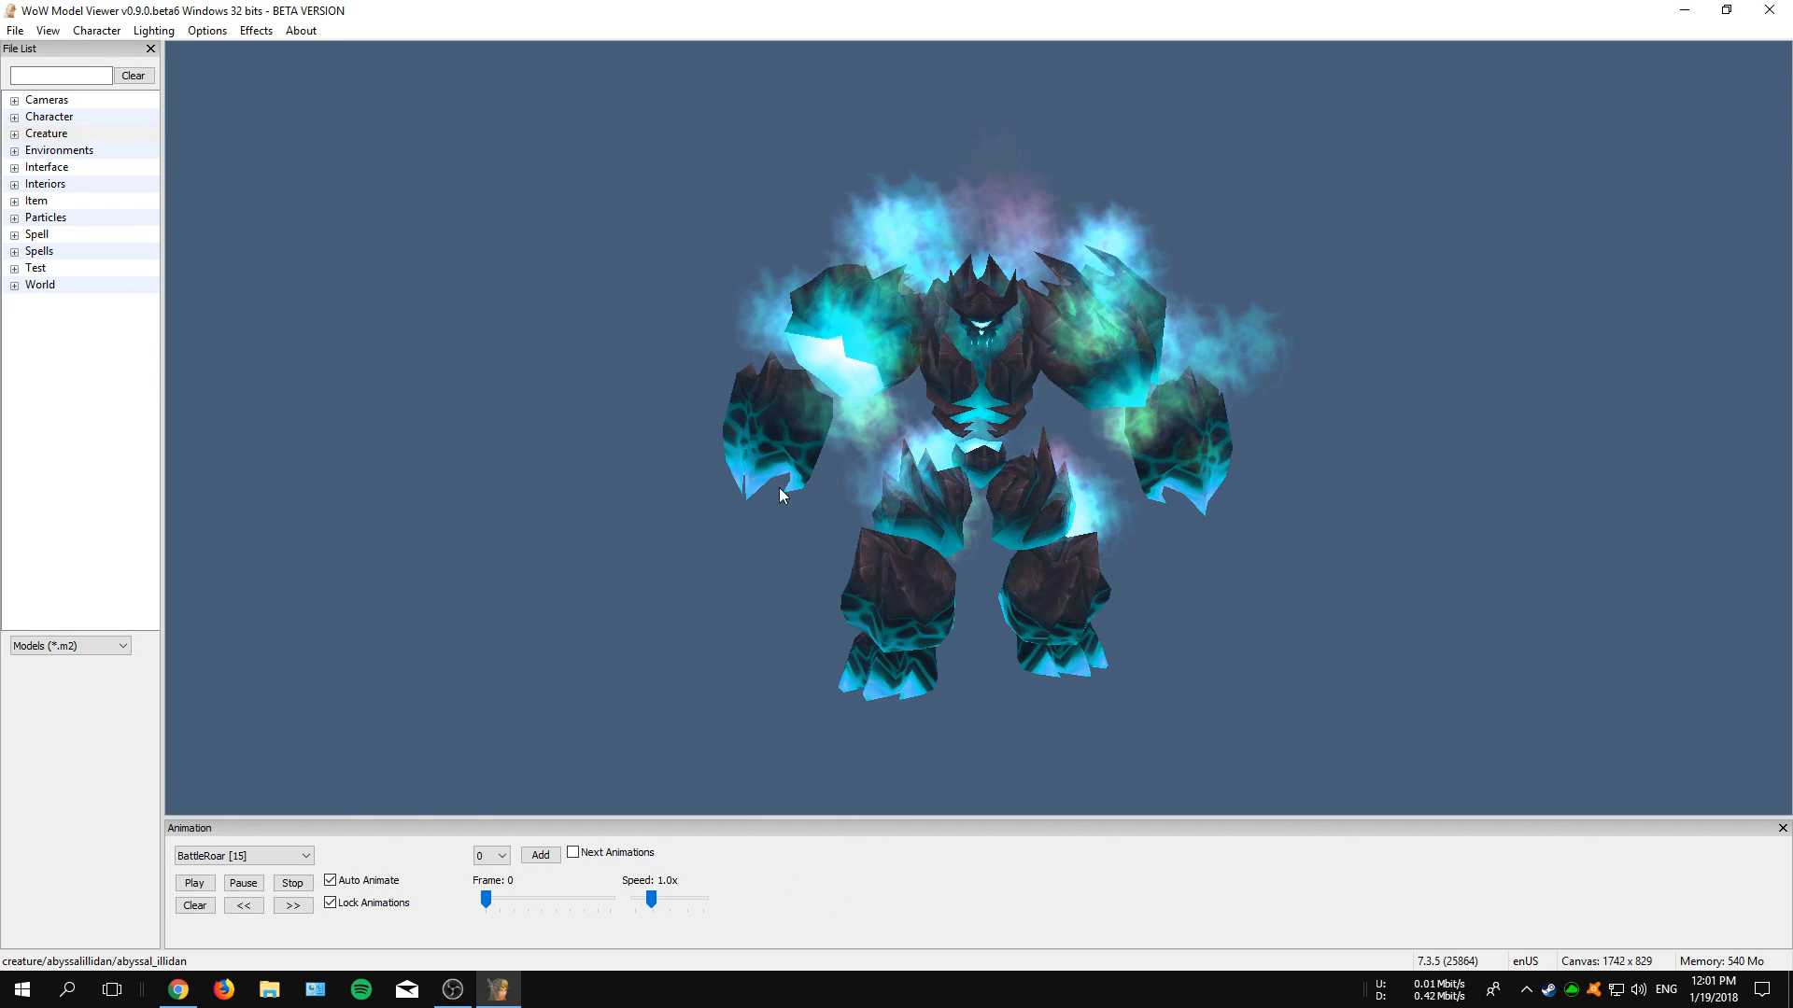
{"action": "mouse_move", "coordinate": [527, 474]}
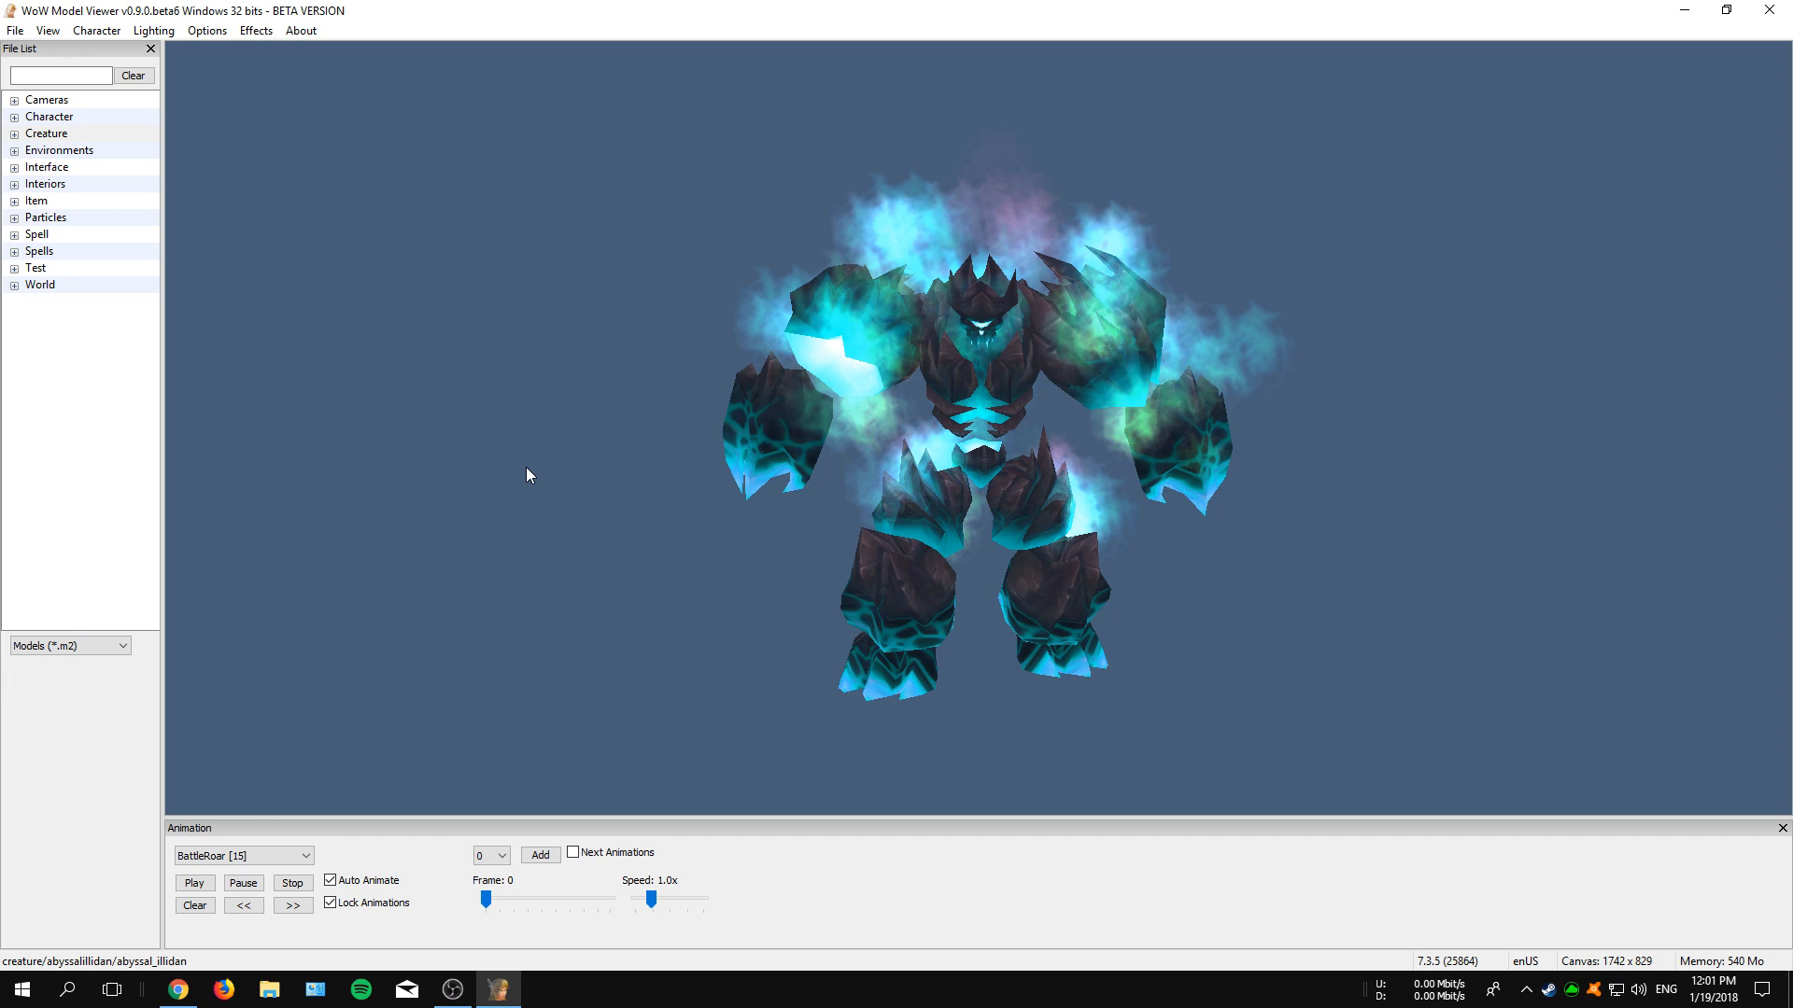
{"action": "mouse_move", "coordinate": [353, 351]}
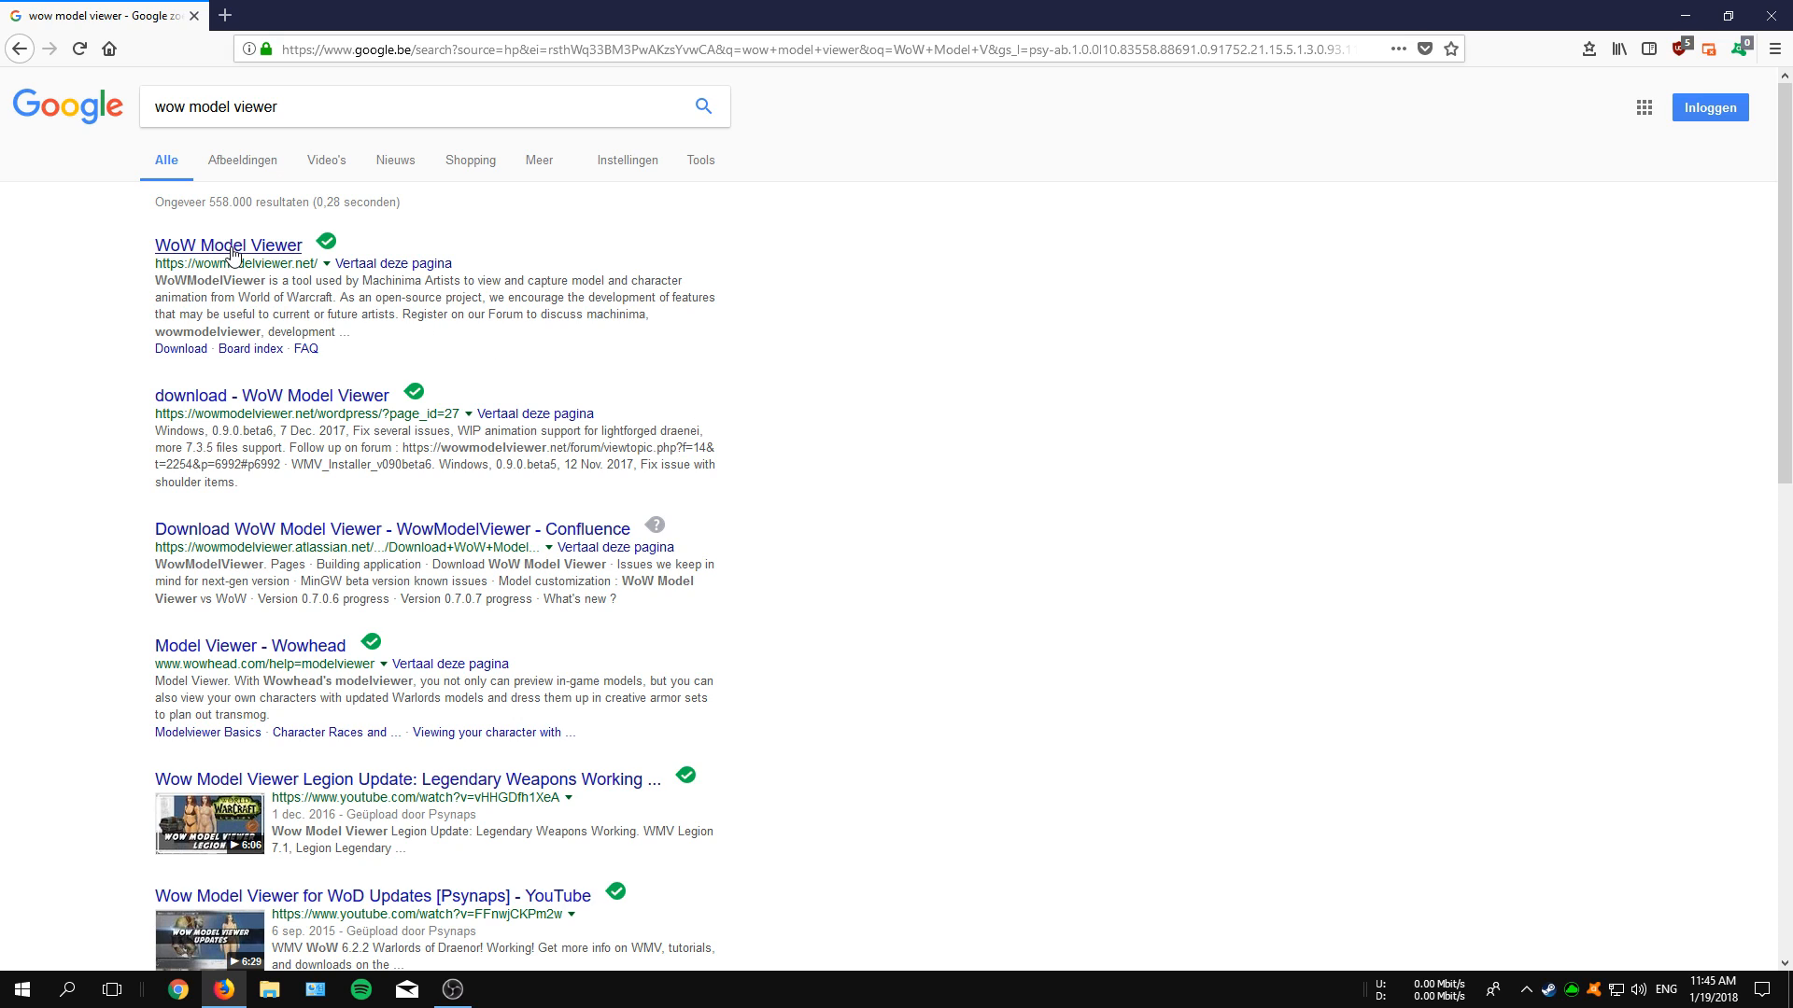
Download the WMV_Installer_v090beta6 (34.65 MB) from wowmodelviewer.net's Download page
{"action": "left_click", "coordinate": [228, 245]}
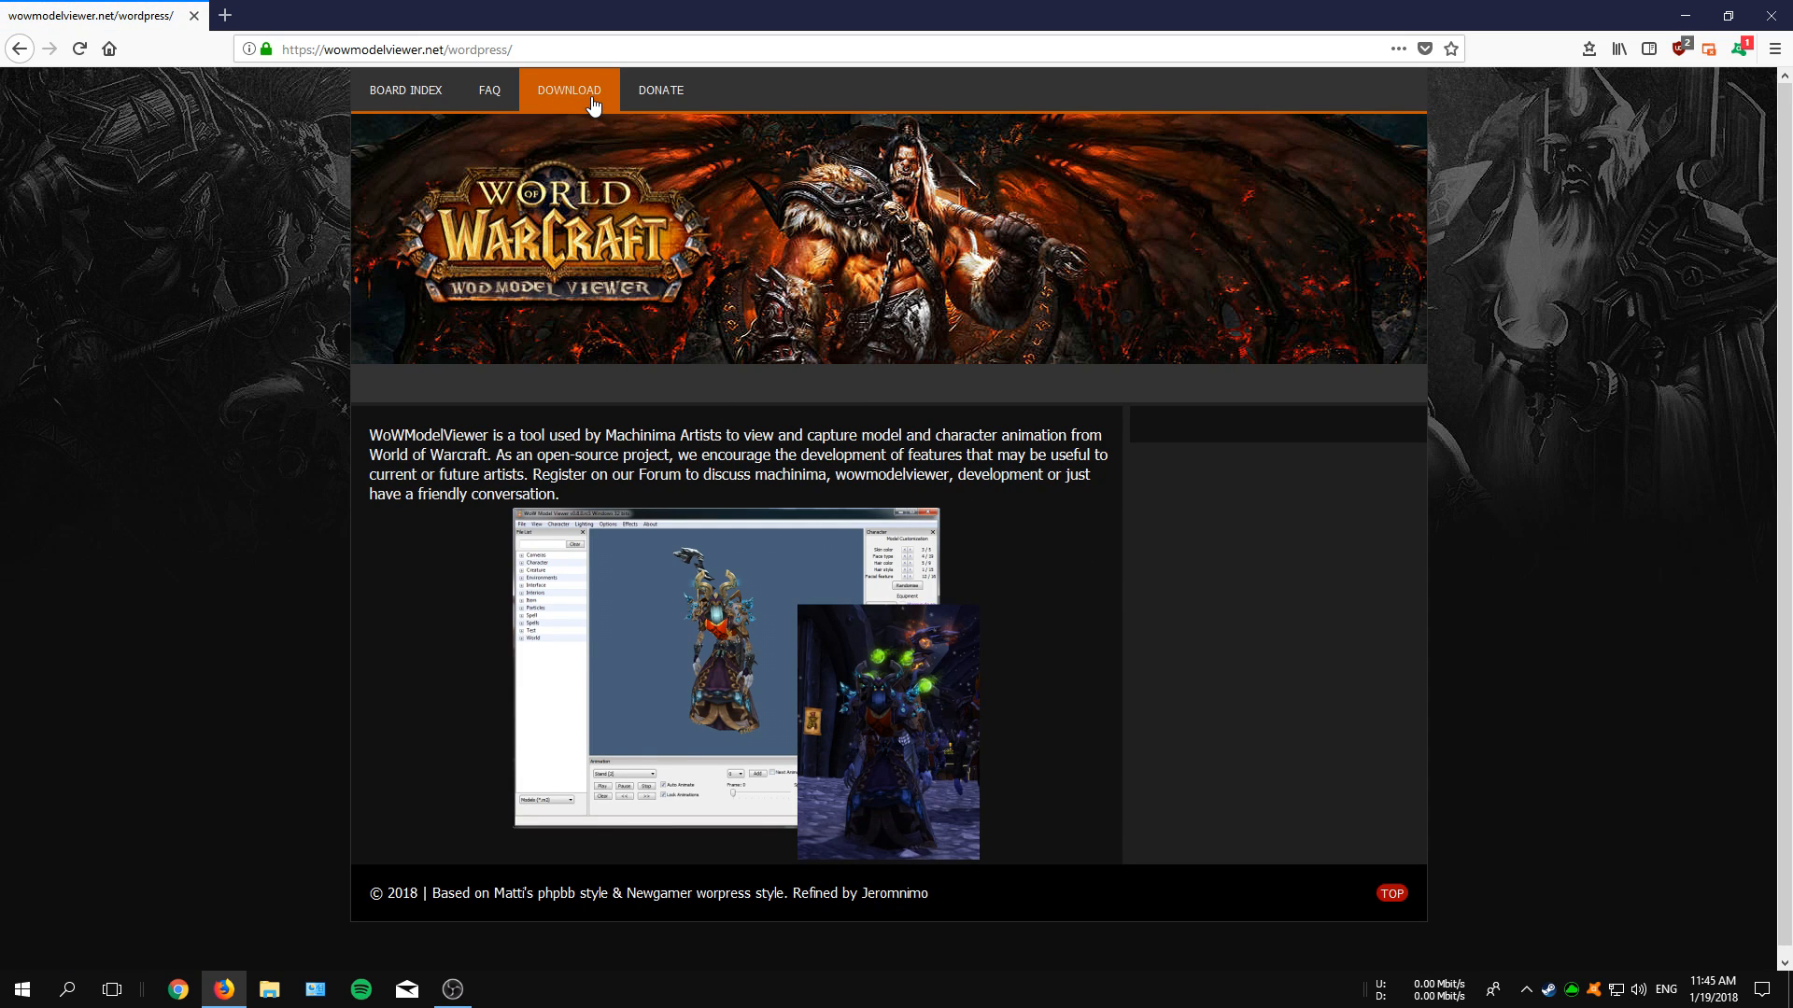
{"action": "left_click", "coordinate": [568, 89]}
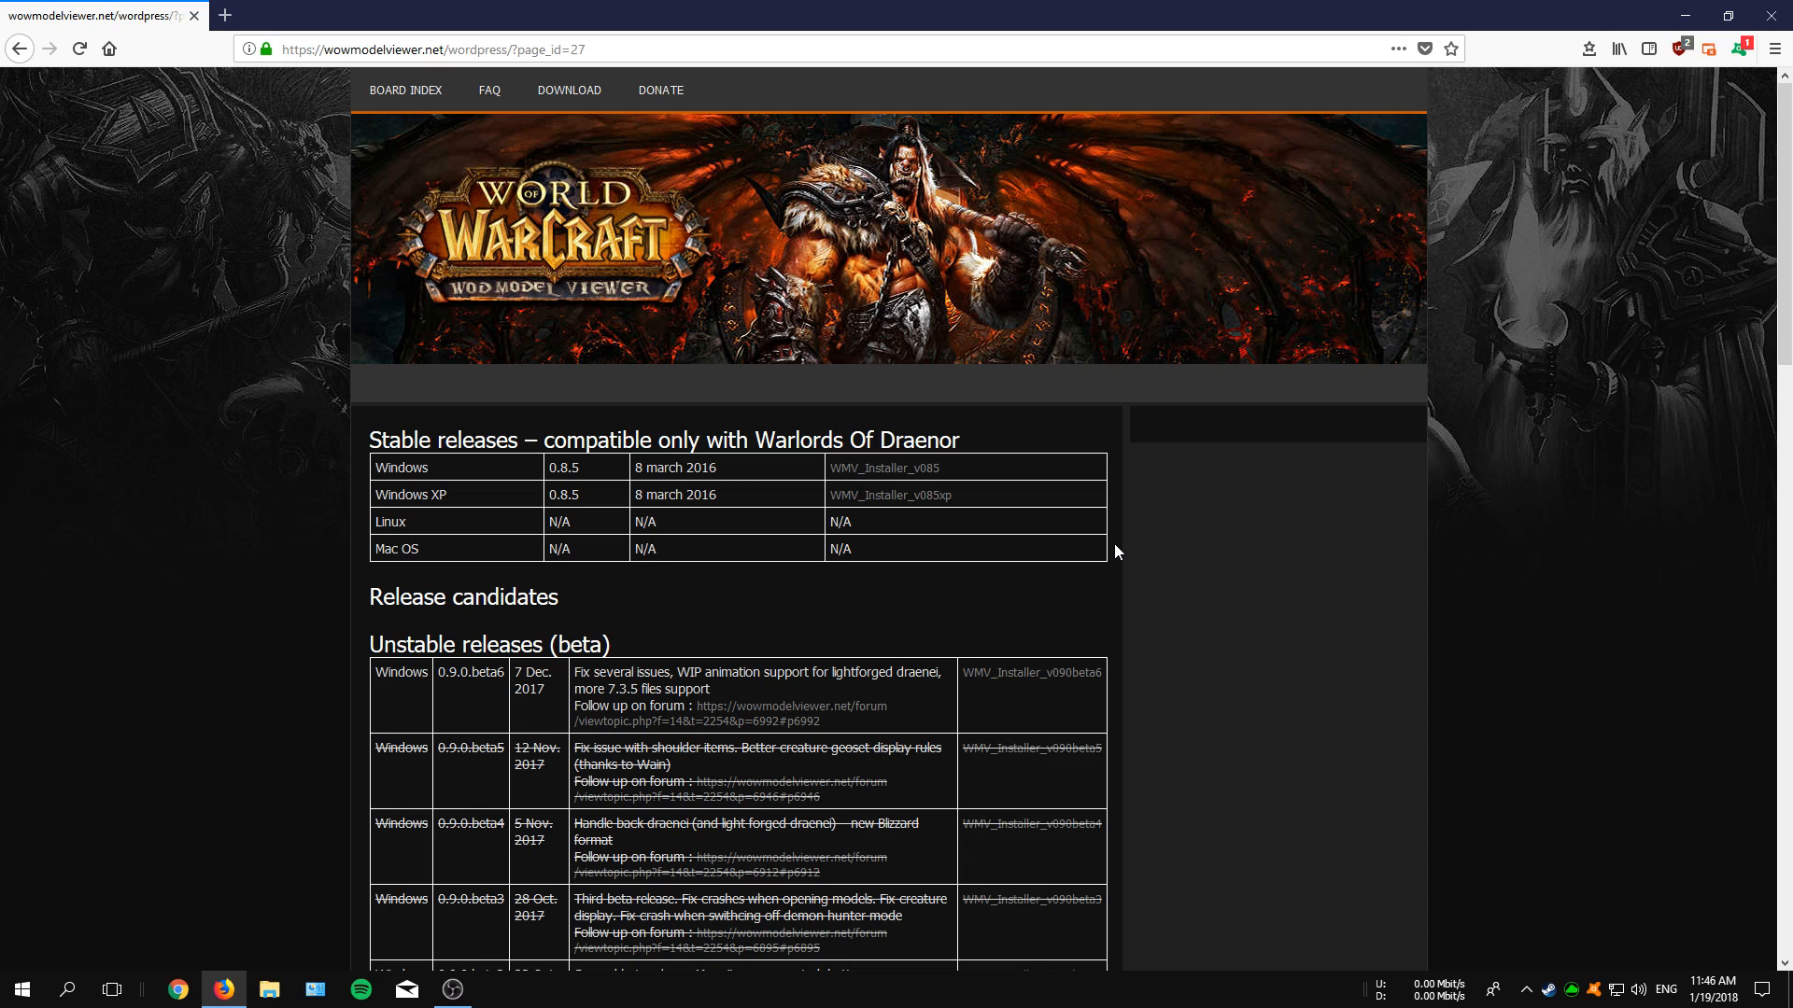
{"action": "left_click", "coordinate": [1012, 672]}
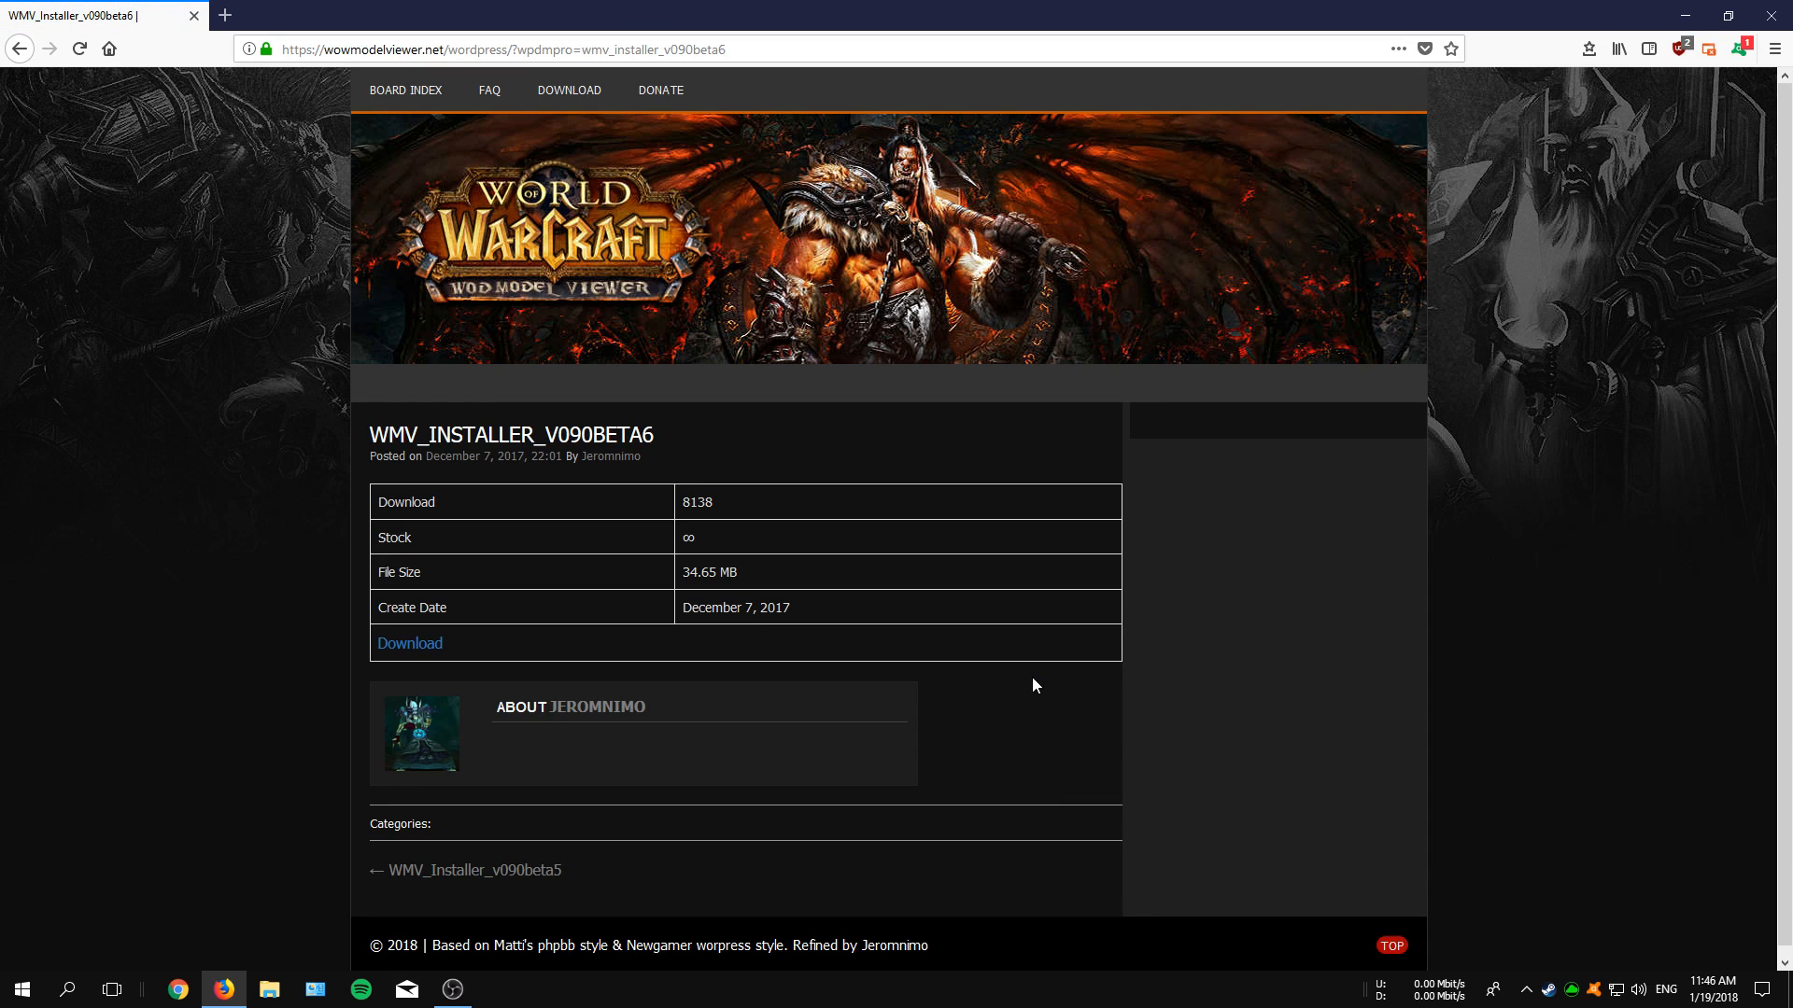
{"action": "mouse_move", "coordinate": [409, 646]}
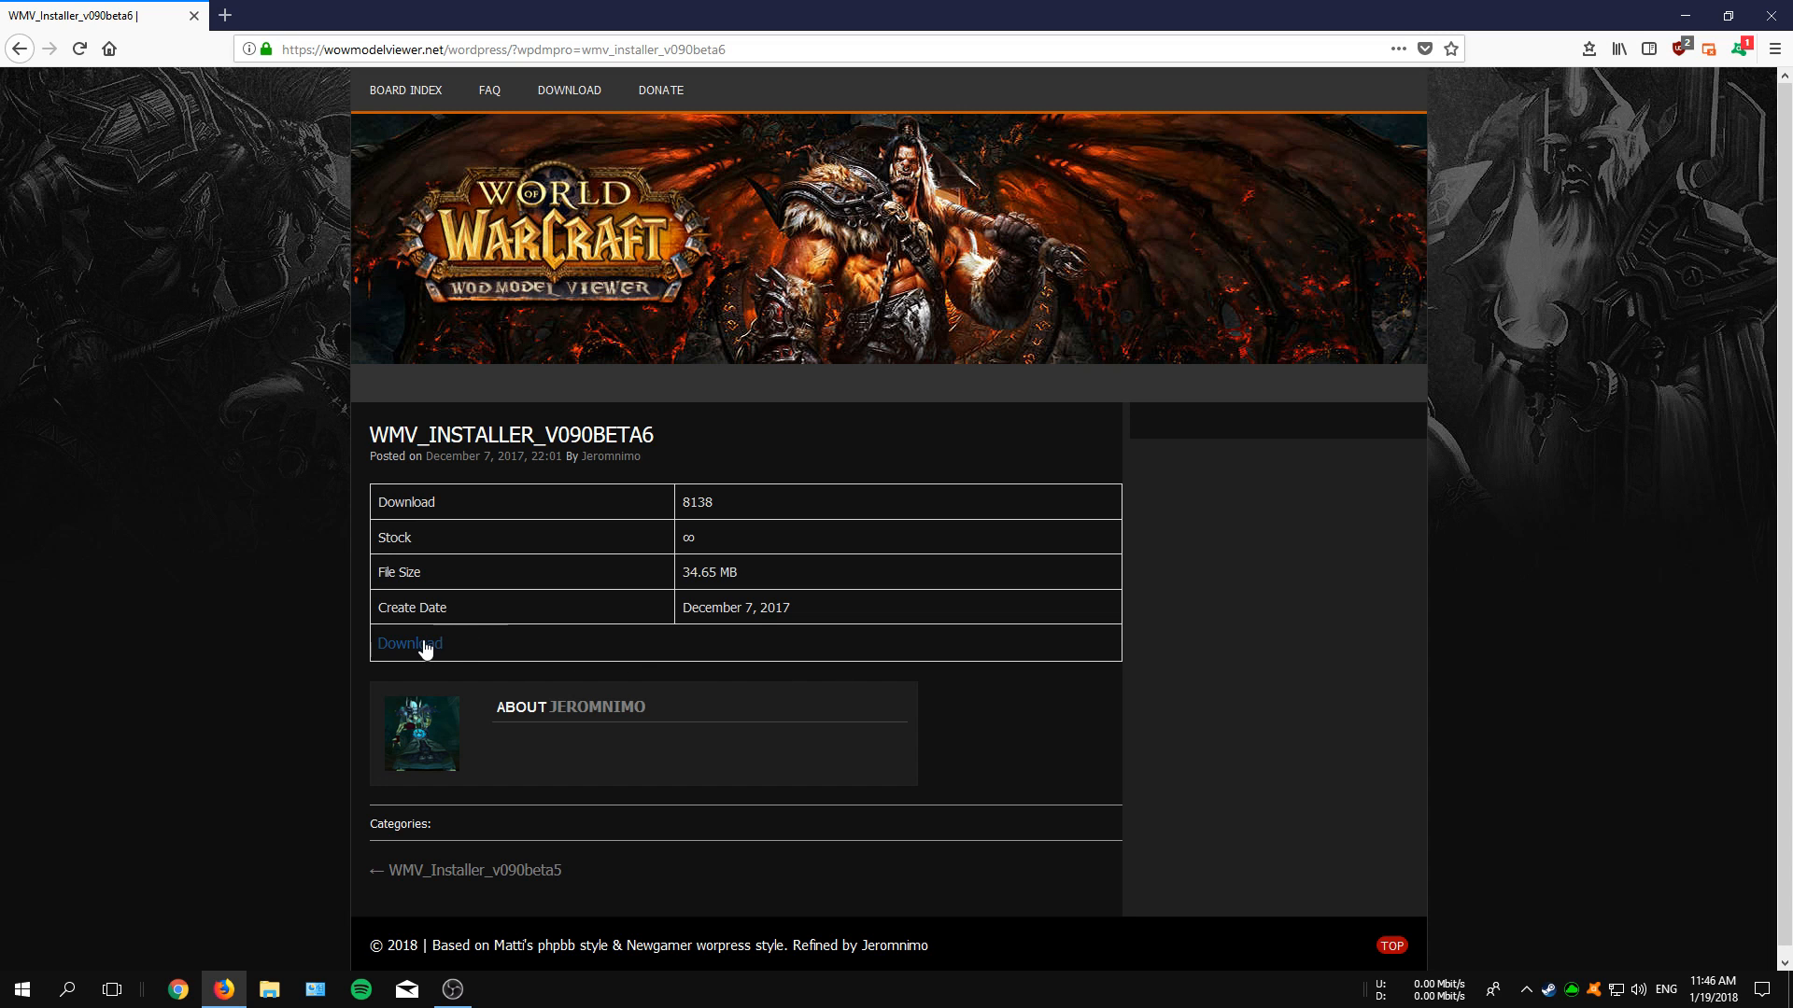
{"action": "left_click", "coordinate": [407, 644]}
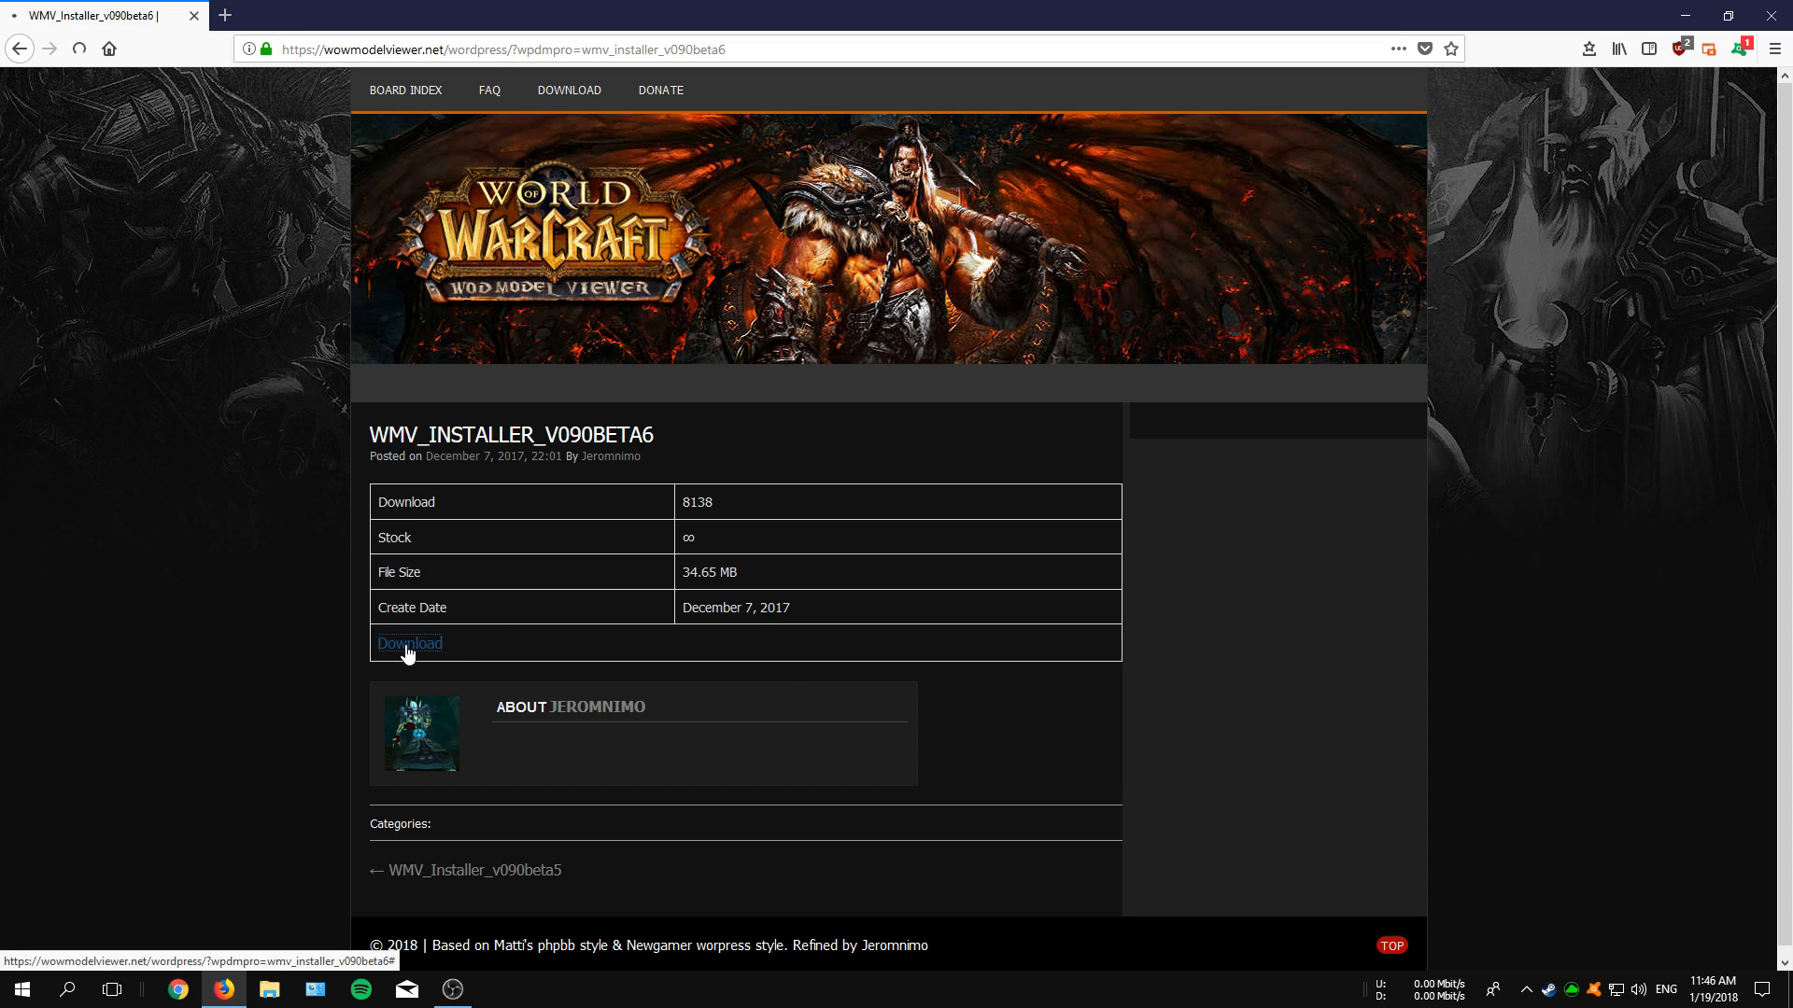
Install WoW Model Viewer into the default Program Files folder, accepting the license
{"action": "right_click", "coordinate": [679, 323]}
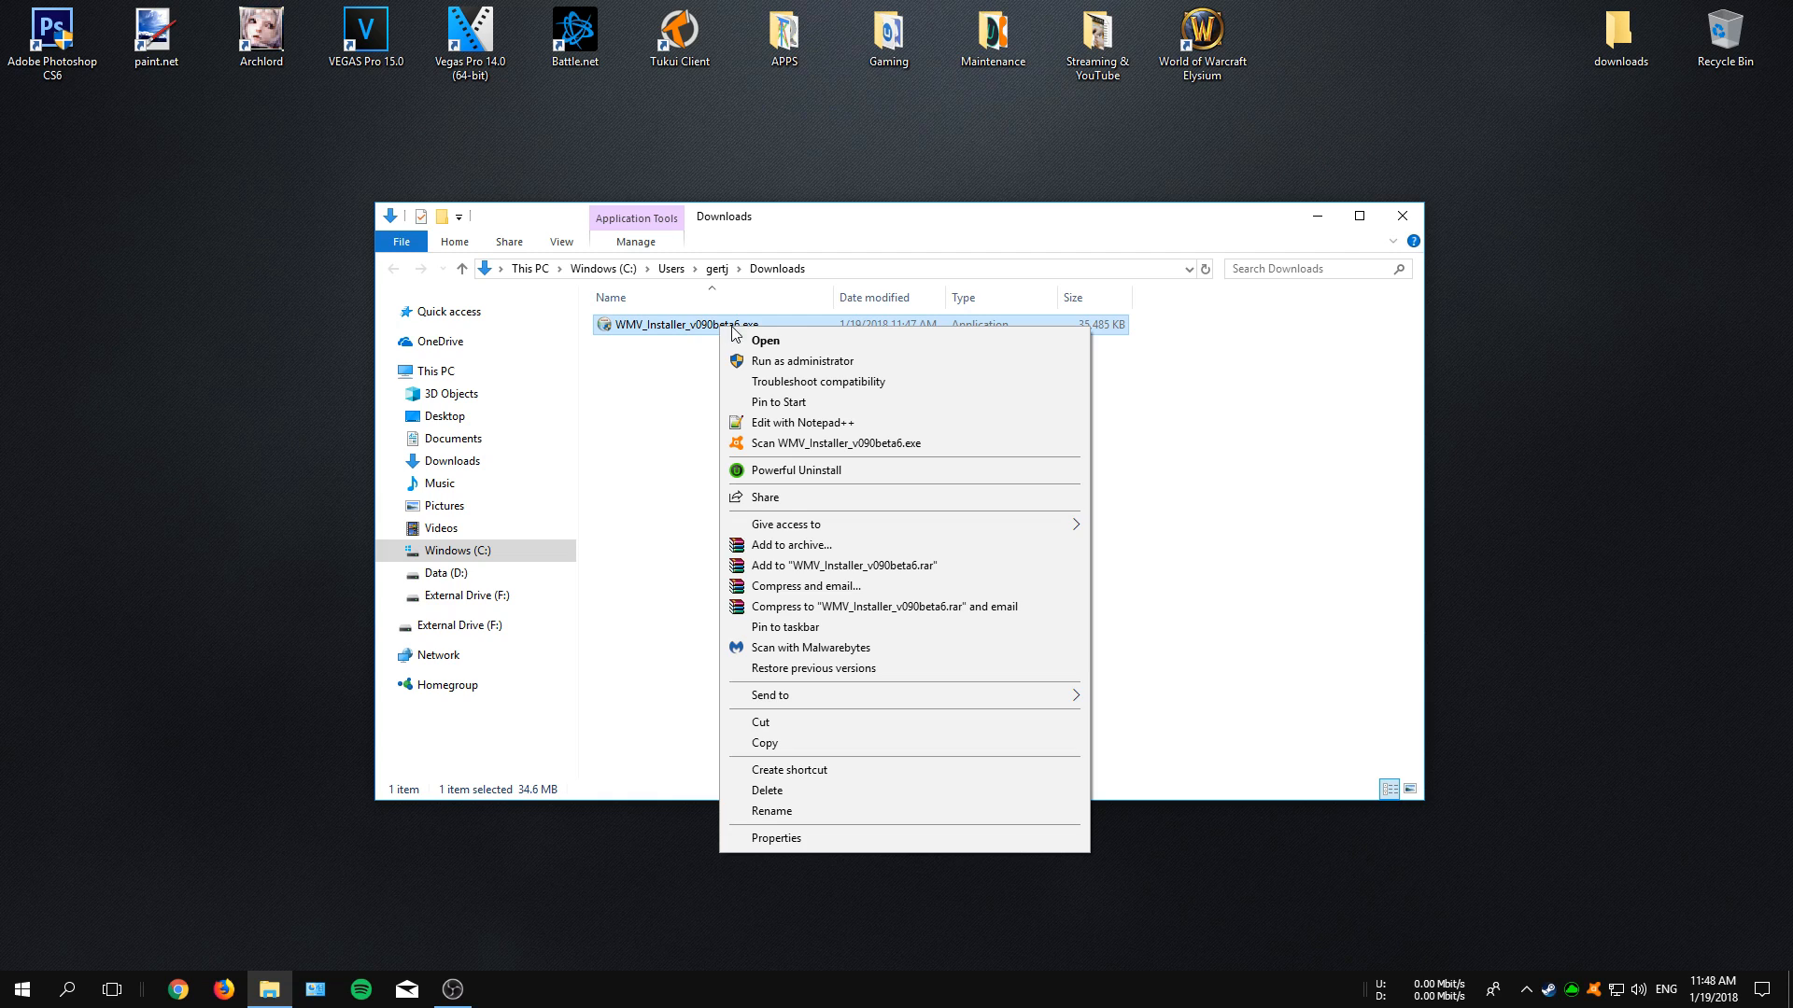
{"action": "left_click", "coordinate": [954, 409]}
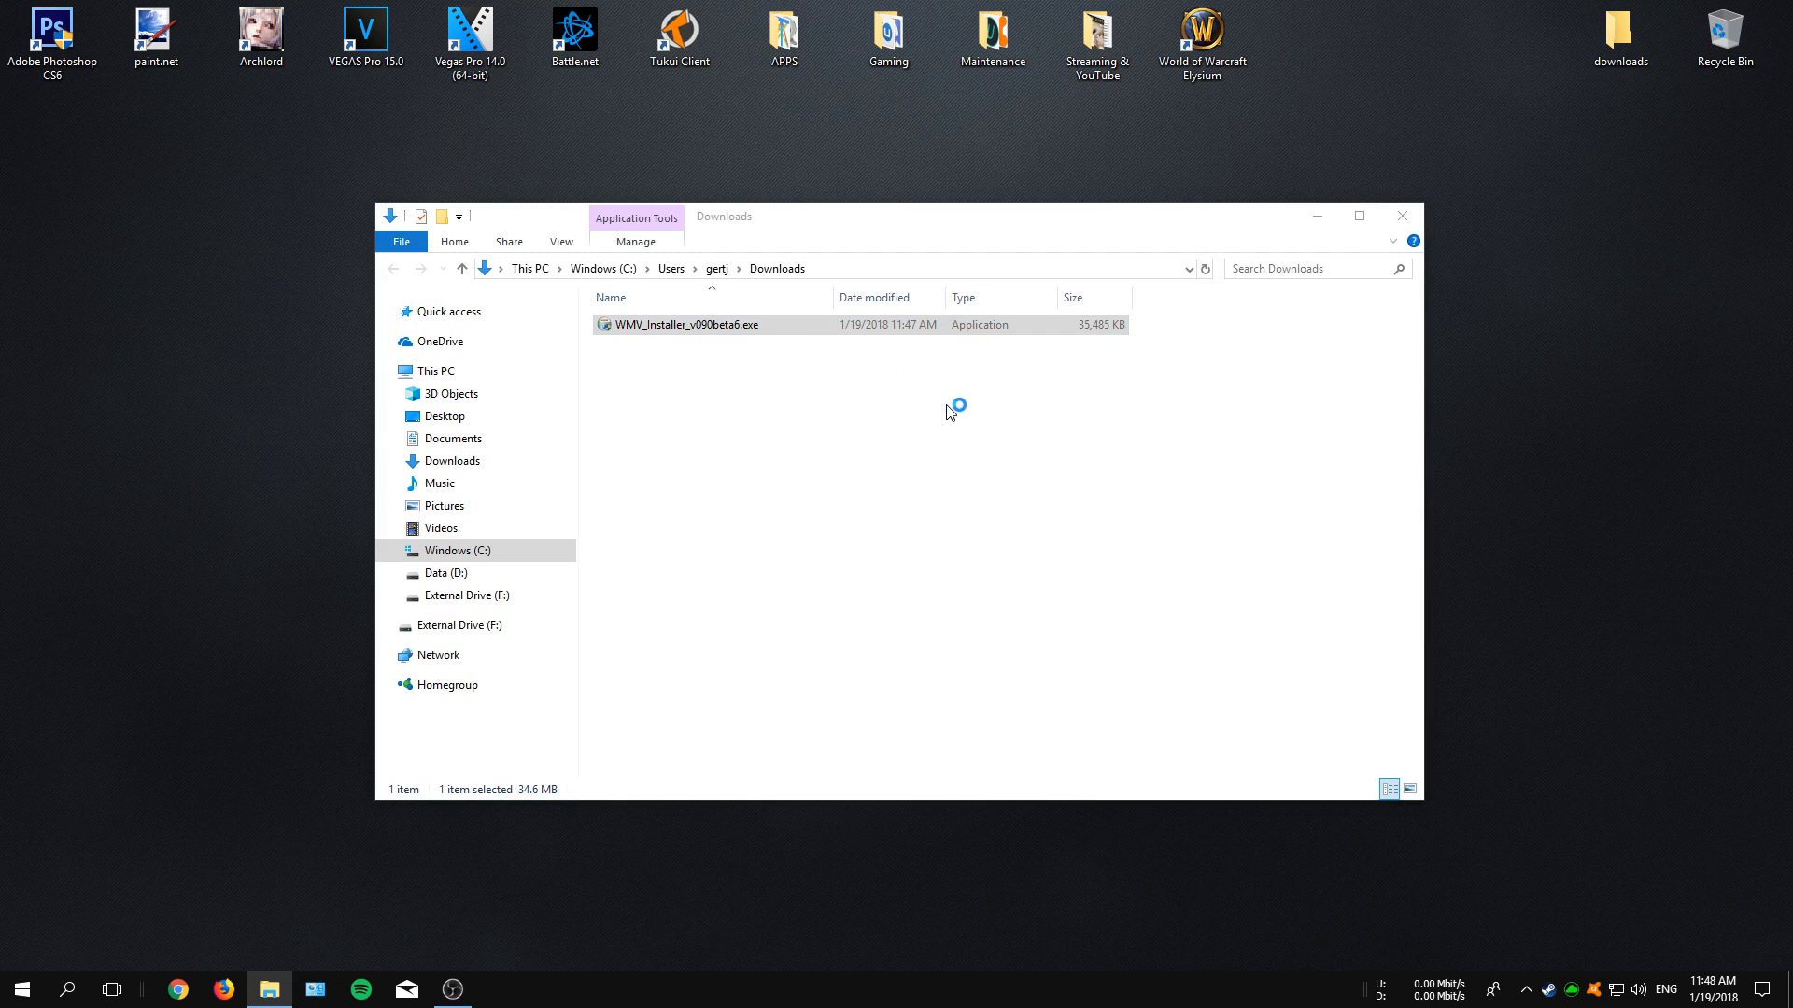
{"action": "double_click", "coordinate": [686, 325]}
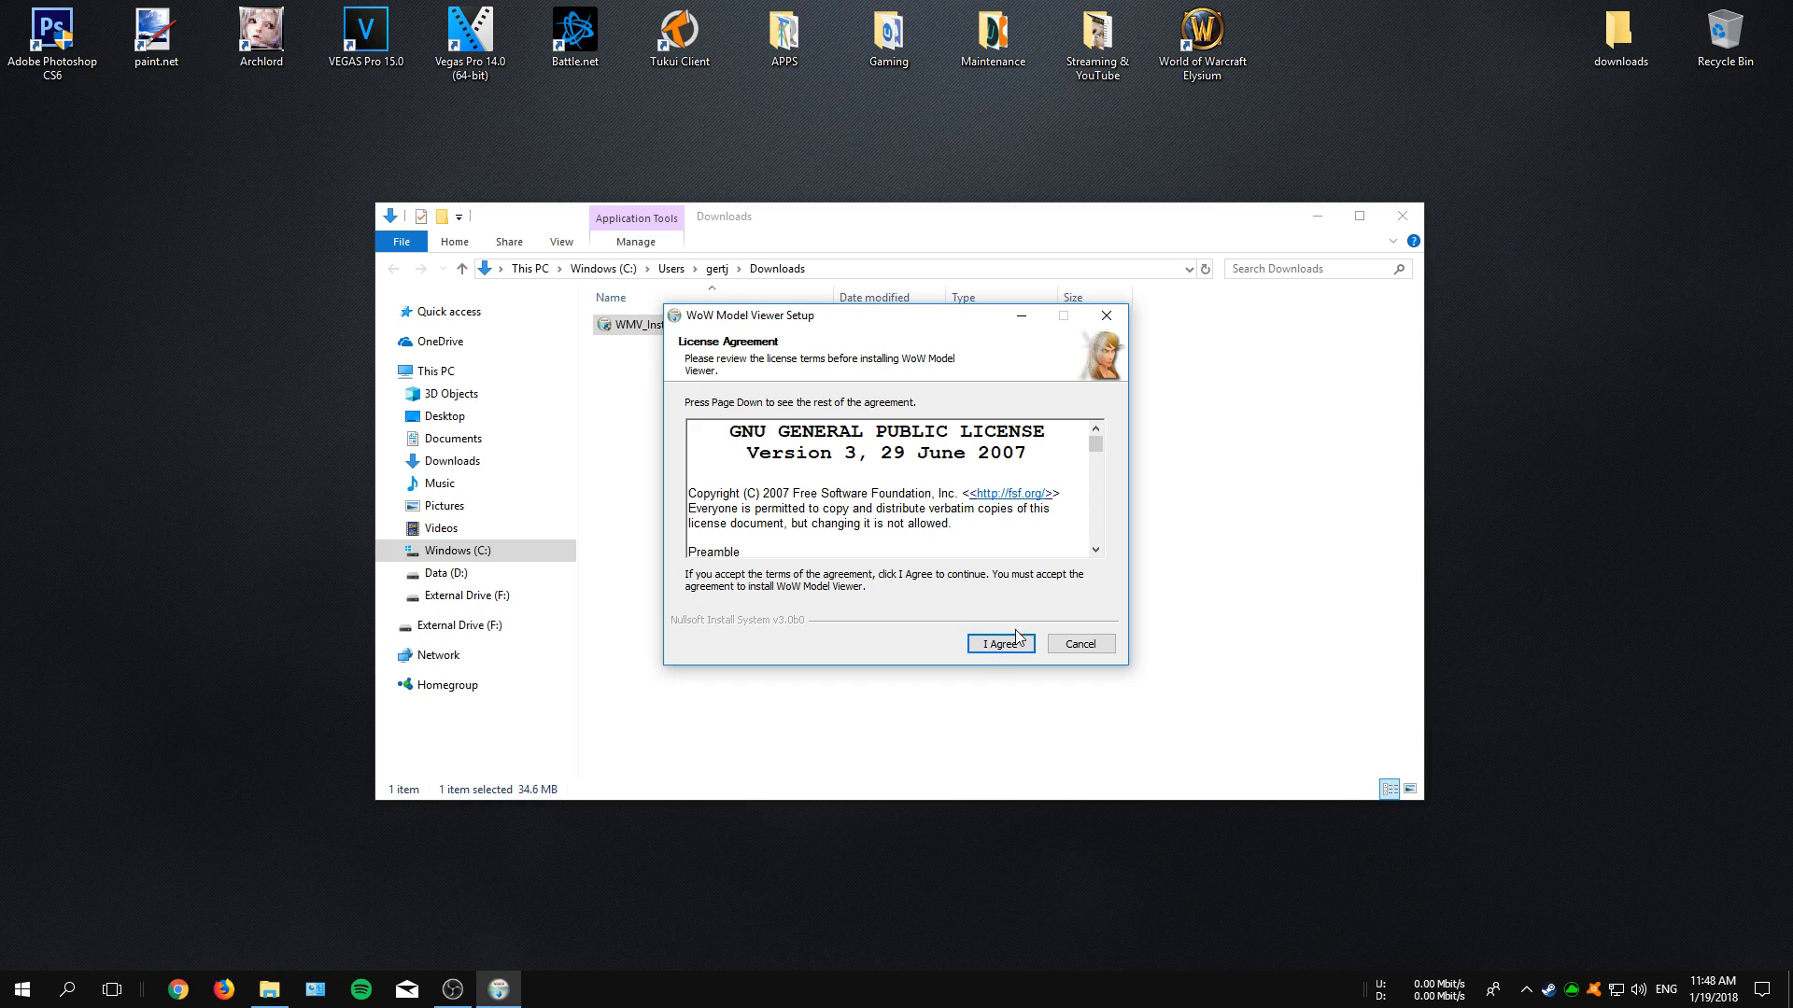
{"action": "left_click", "coordinate": [997, 642]}
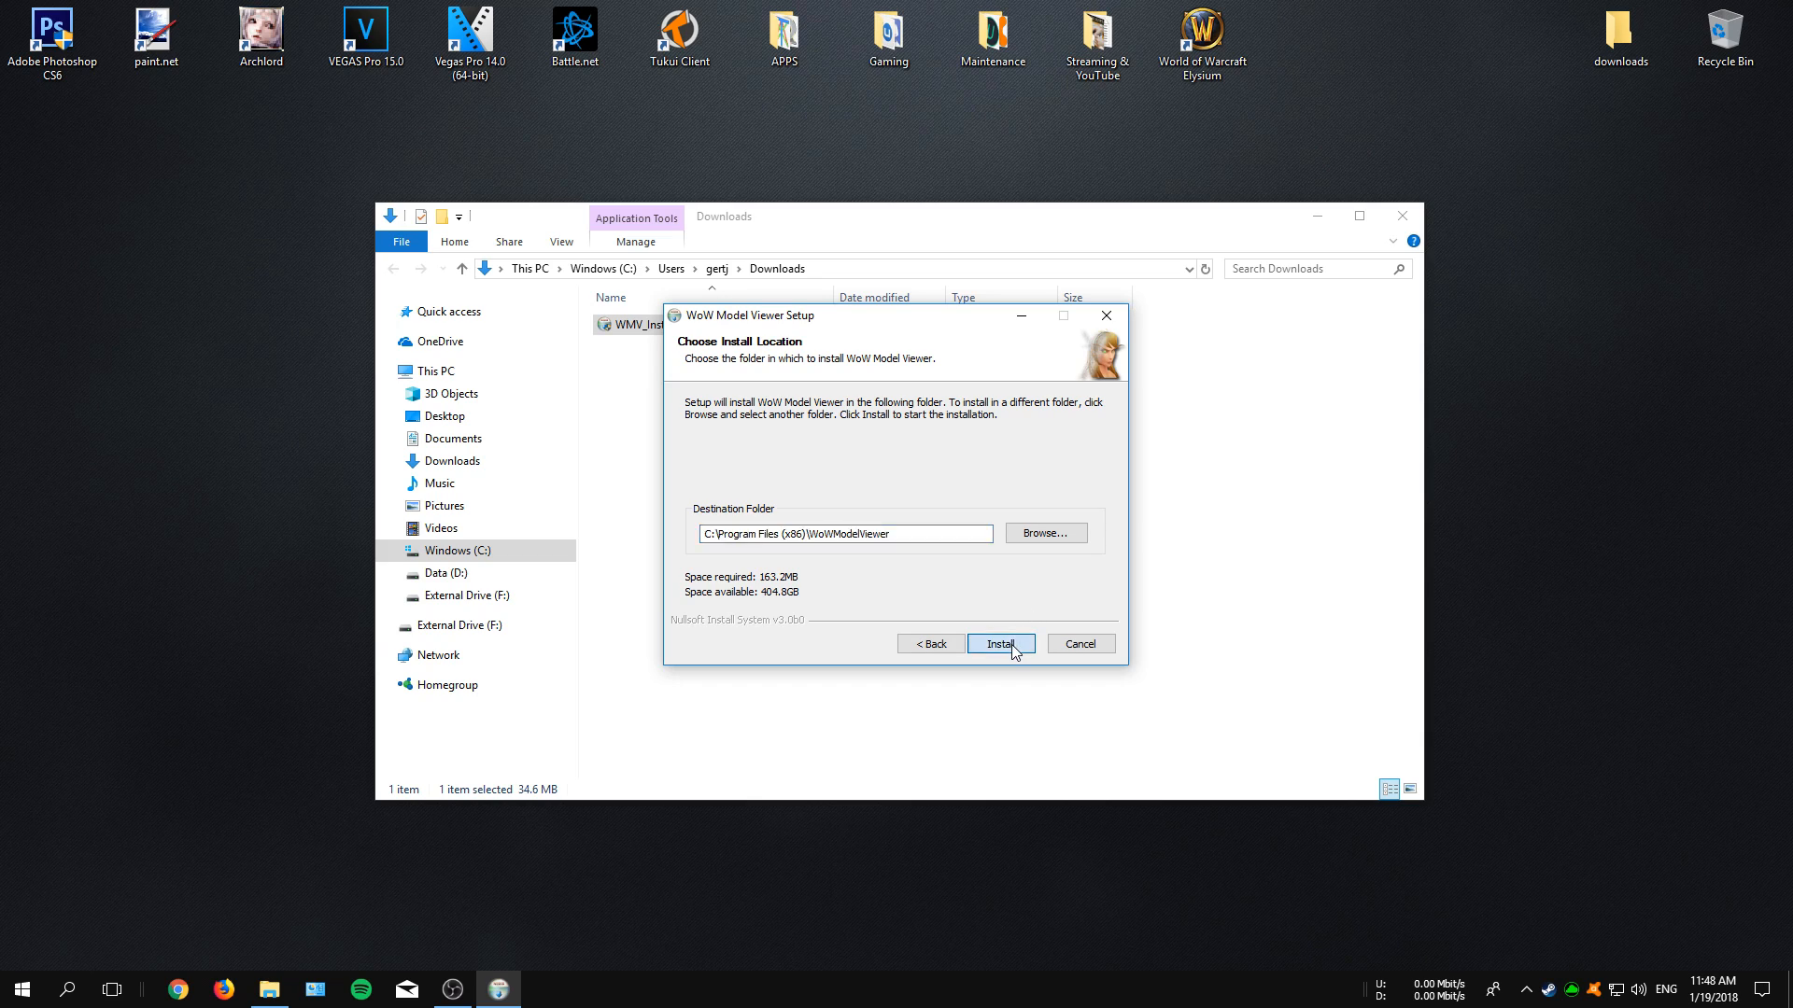
{"action": "left_click", "coordinate": [999, 642]}
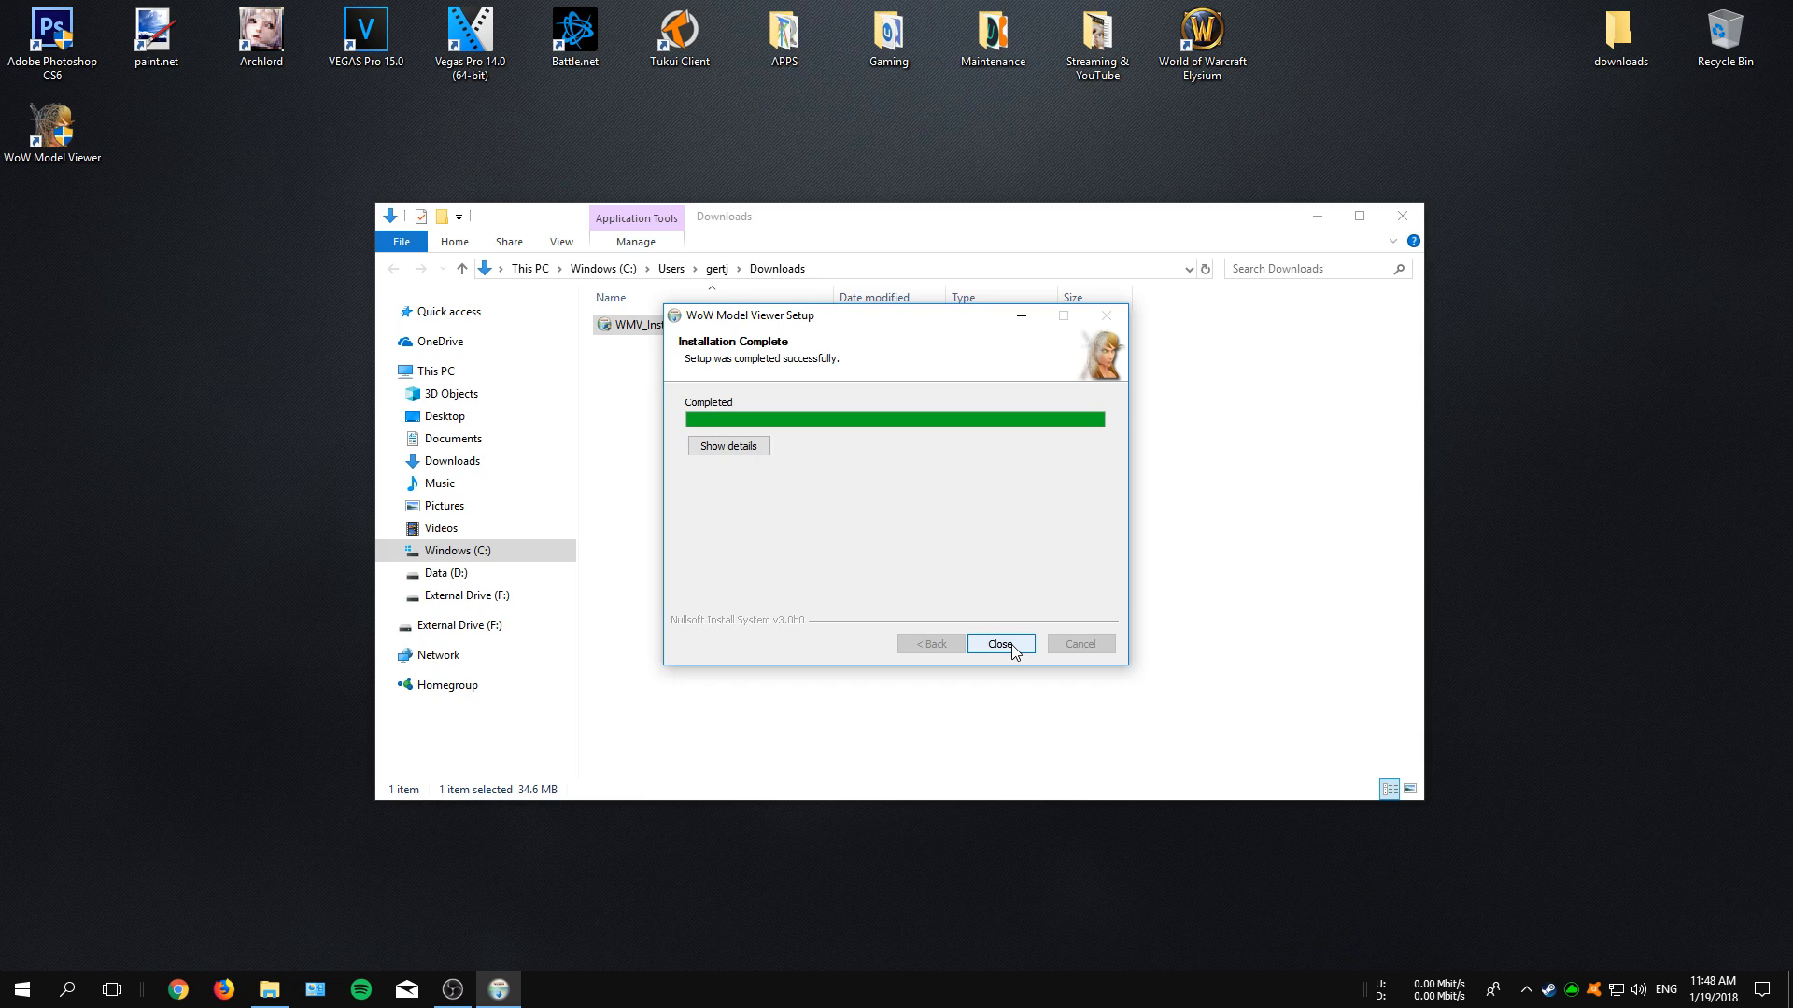
{"action": "left_click", "coordinate": [999, 643]}
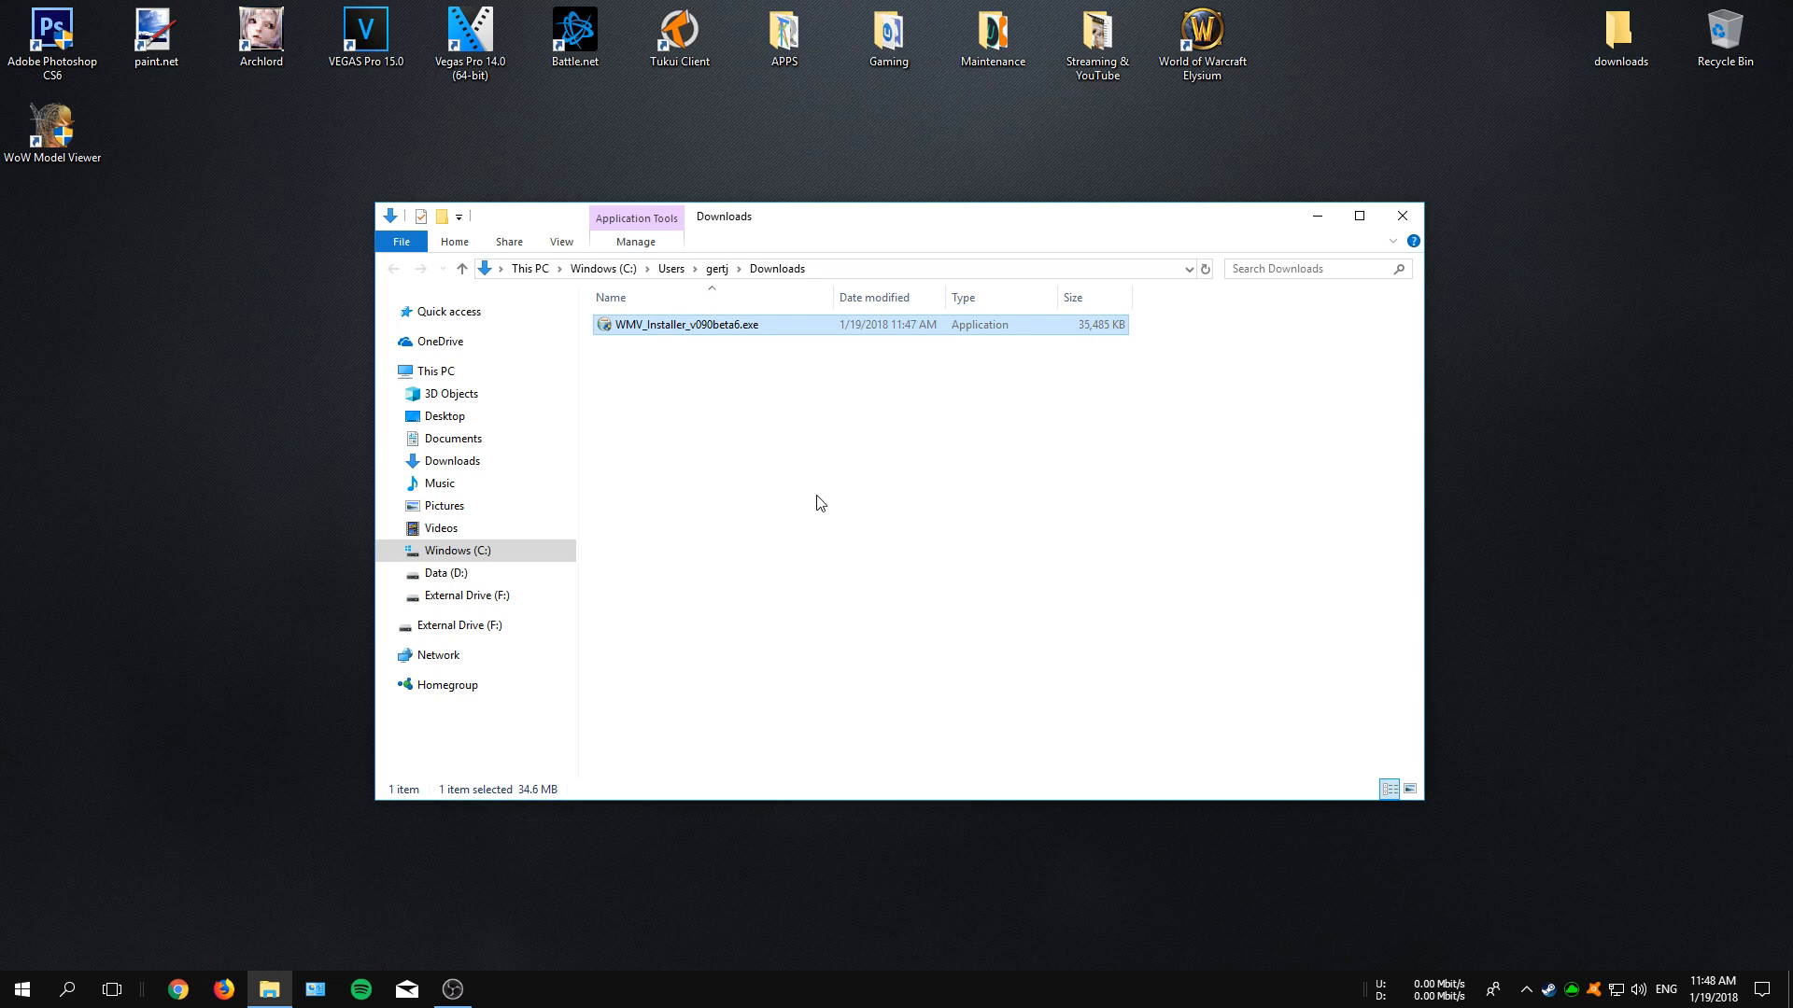
Delete the installer file from Downloads and close the folder
{"action": "right_click", "coordinate": [684, 325]}
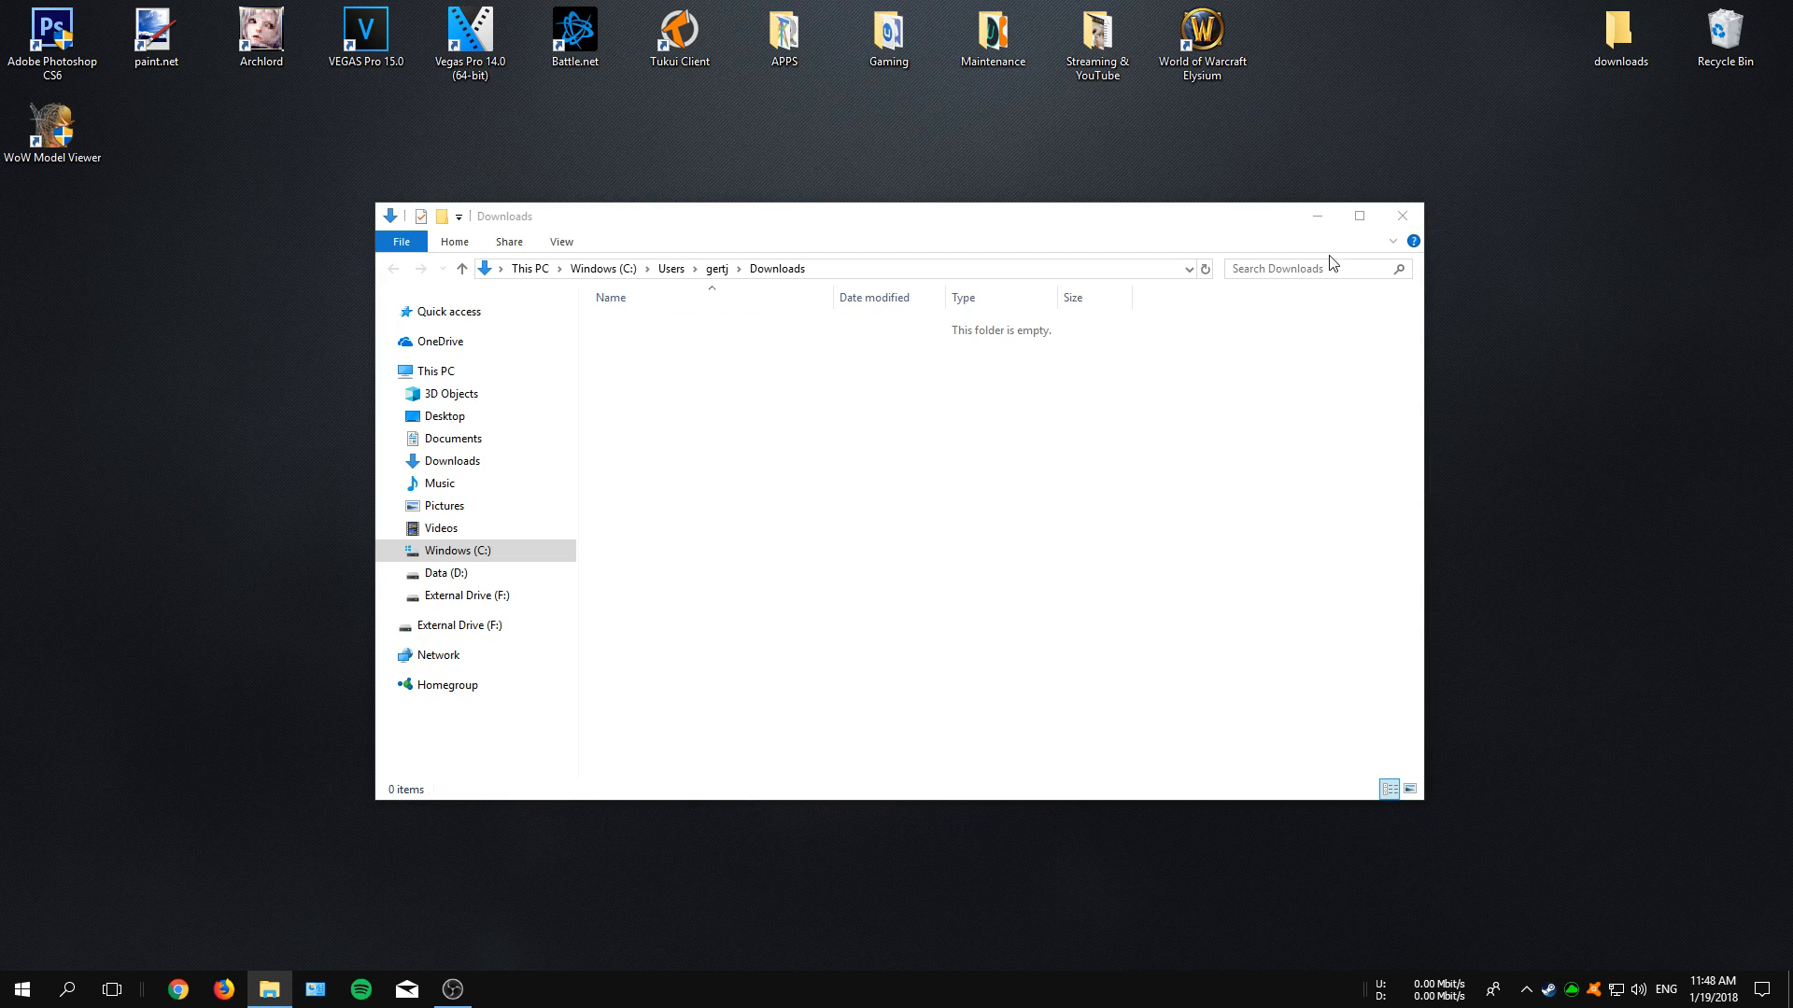
{"action": "left_click", "coordinate": [1399, 216]}
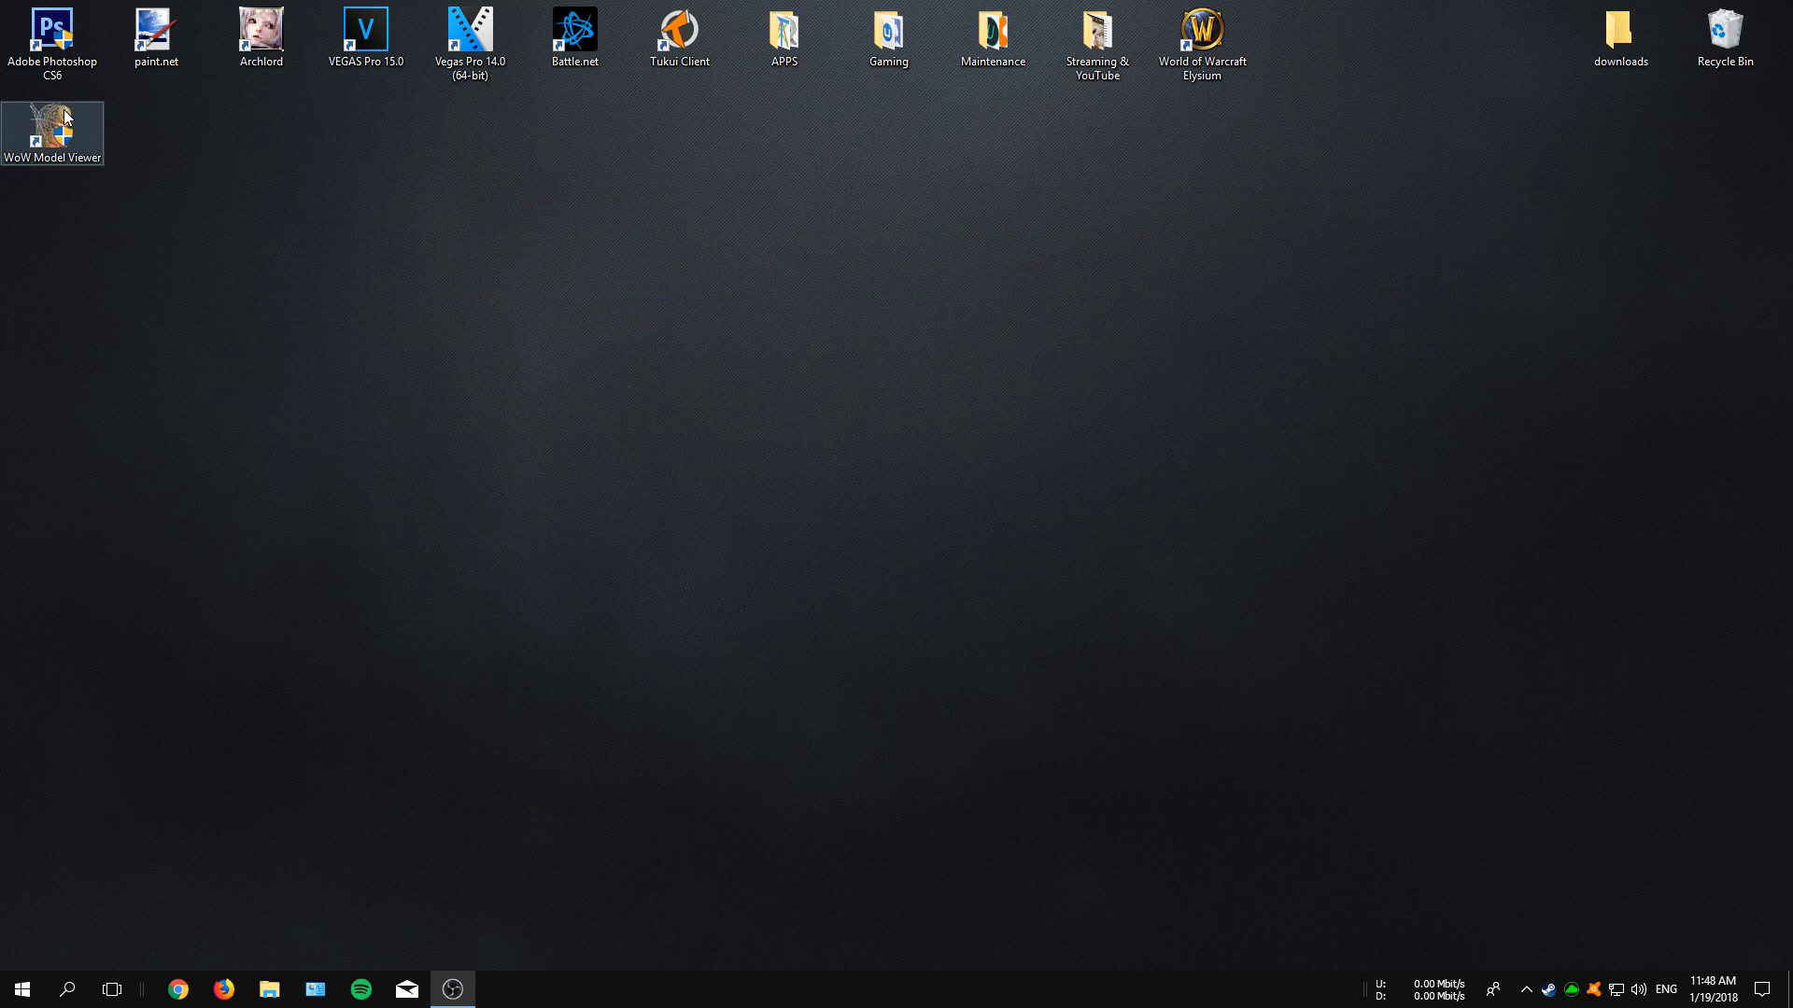
Launch WoW Model Viewer from its desktop shortcut and agree to load World of Warcraft data
{"action": "left_click_drag", "start_coordinate": [52, 125], "coordinate": [782, 228]}
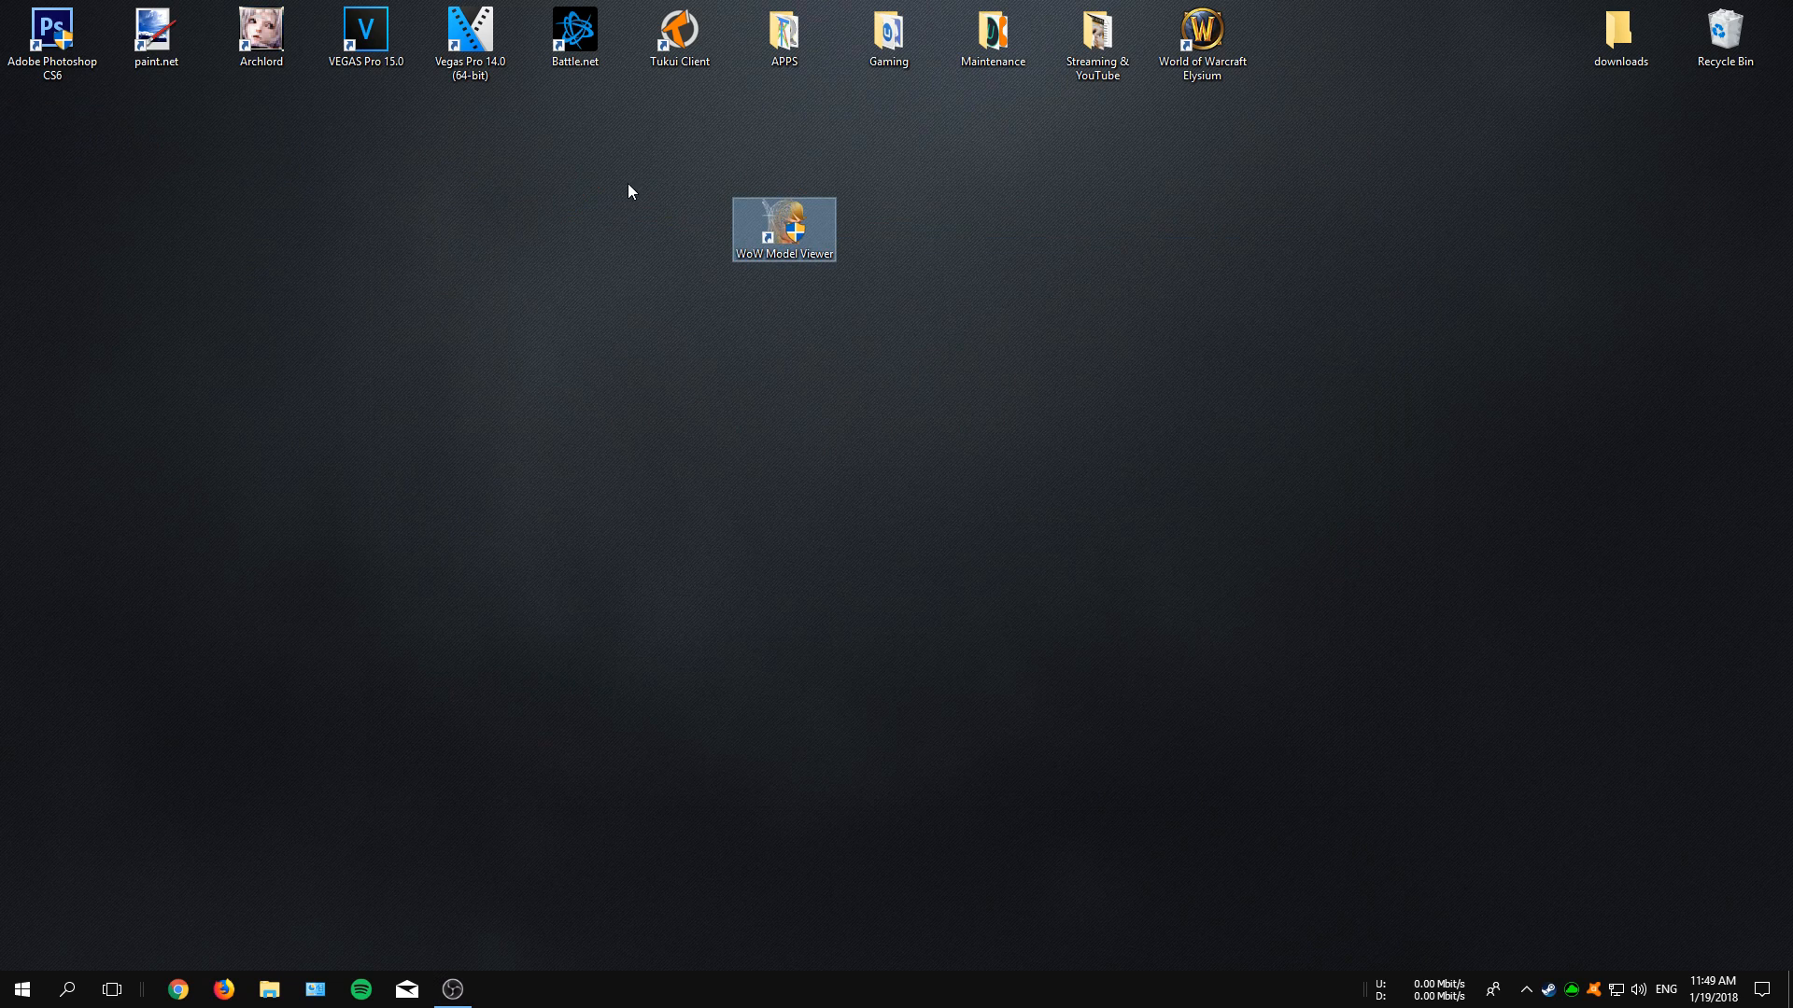
{"action": "right_click", "coordinate": [783, 228]}
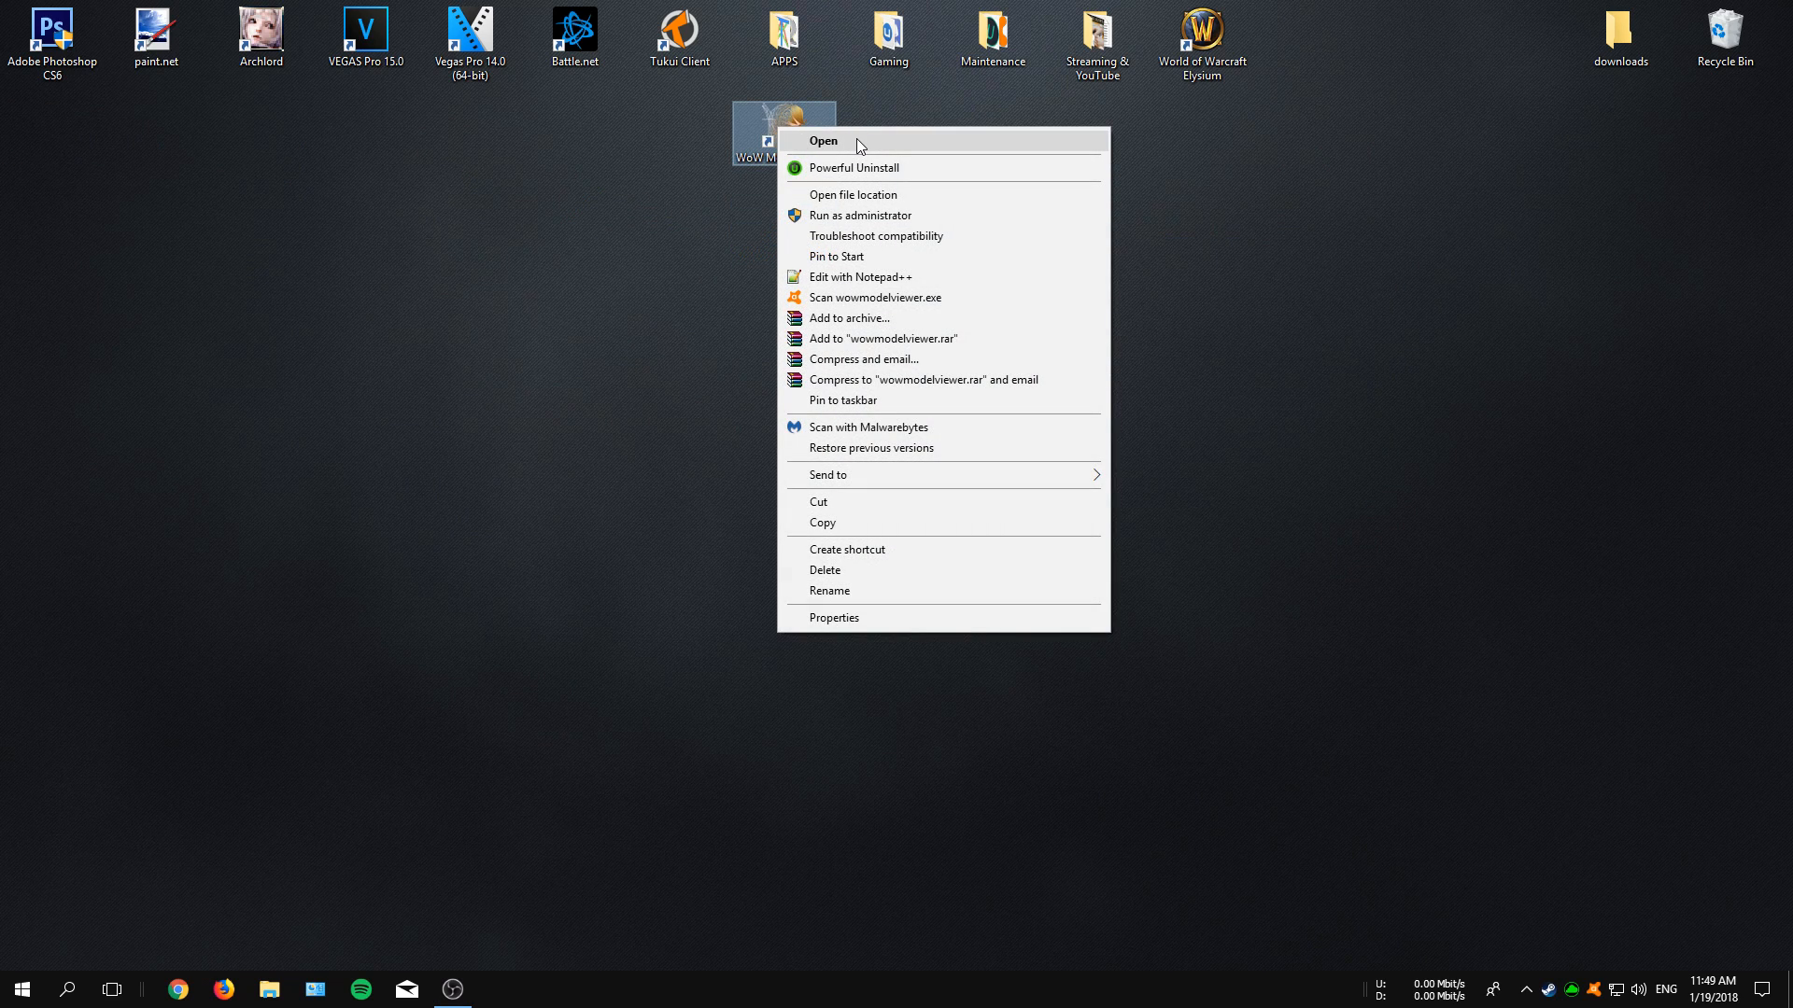
{"action": "left_click", "coordinate": [823, 140]}
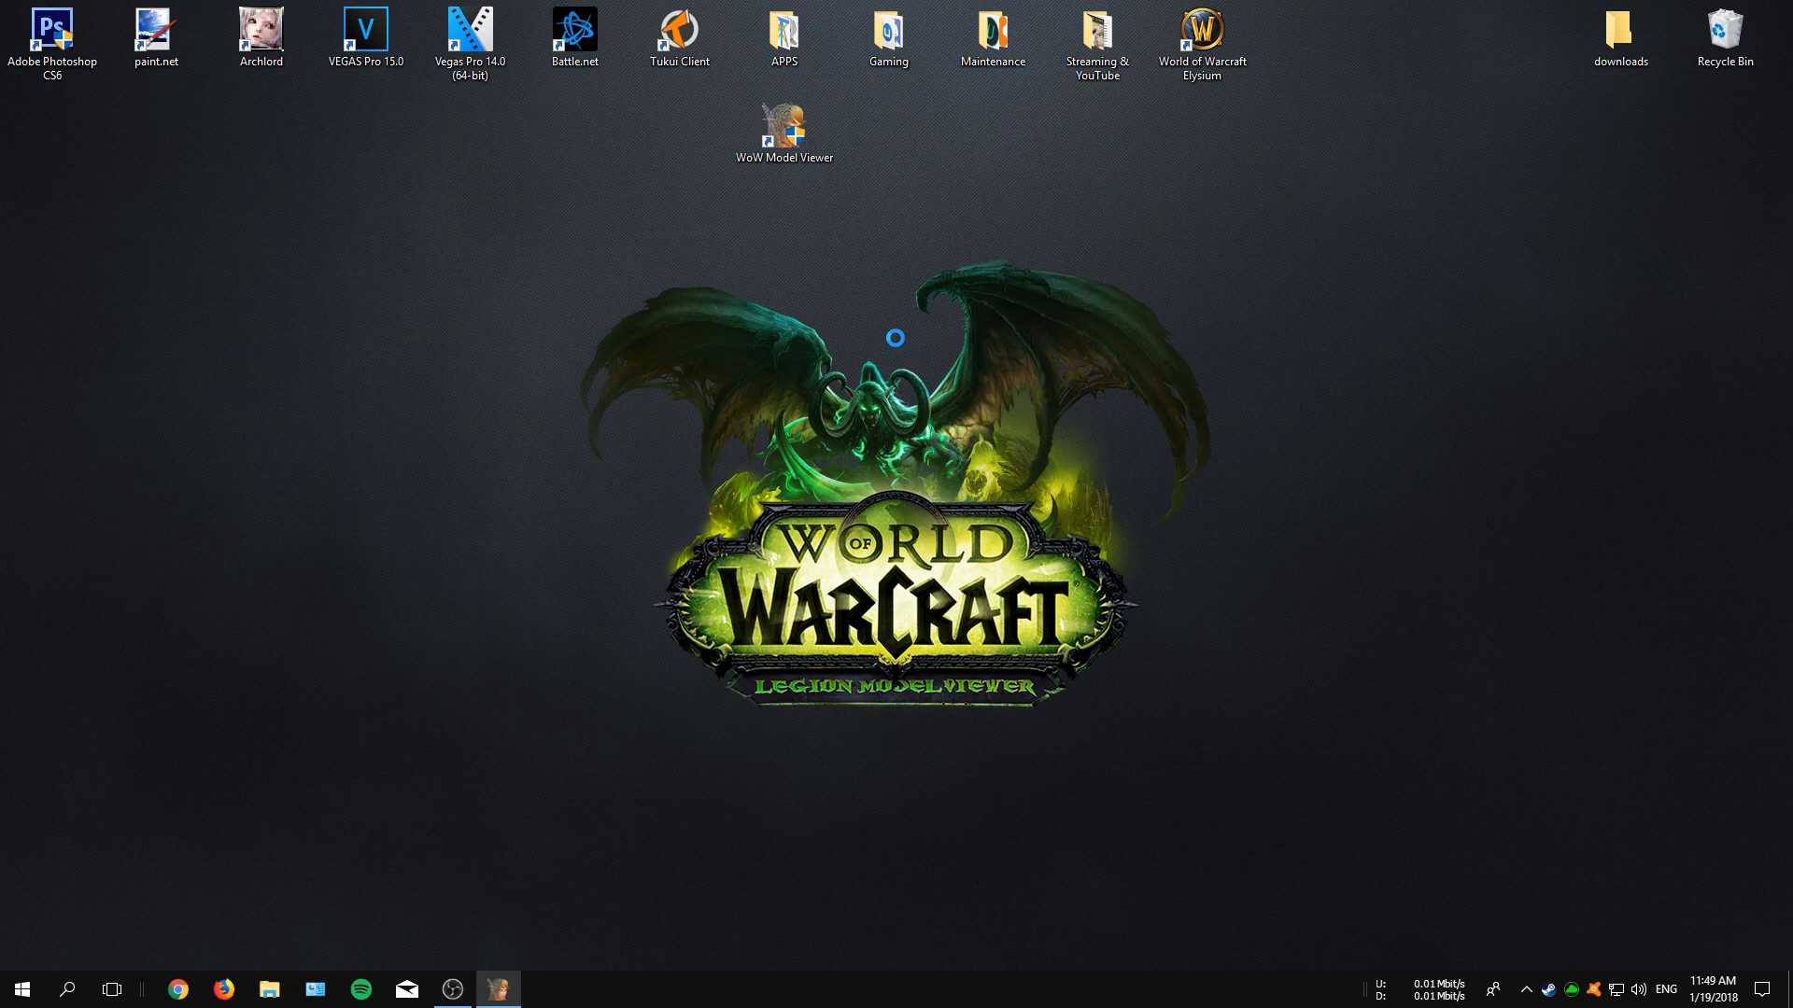
{"action": "double_click", "coordinate": [786, 126]}
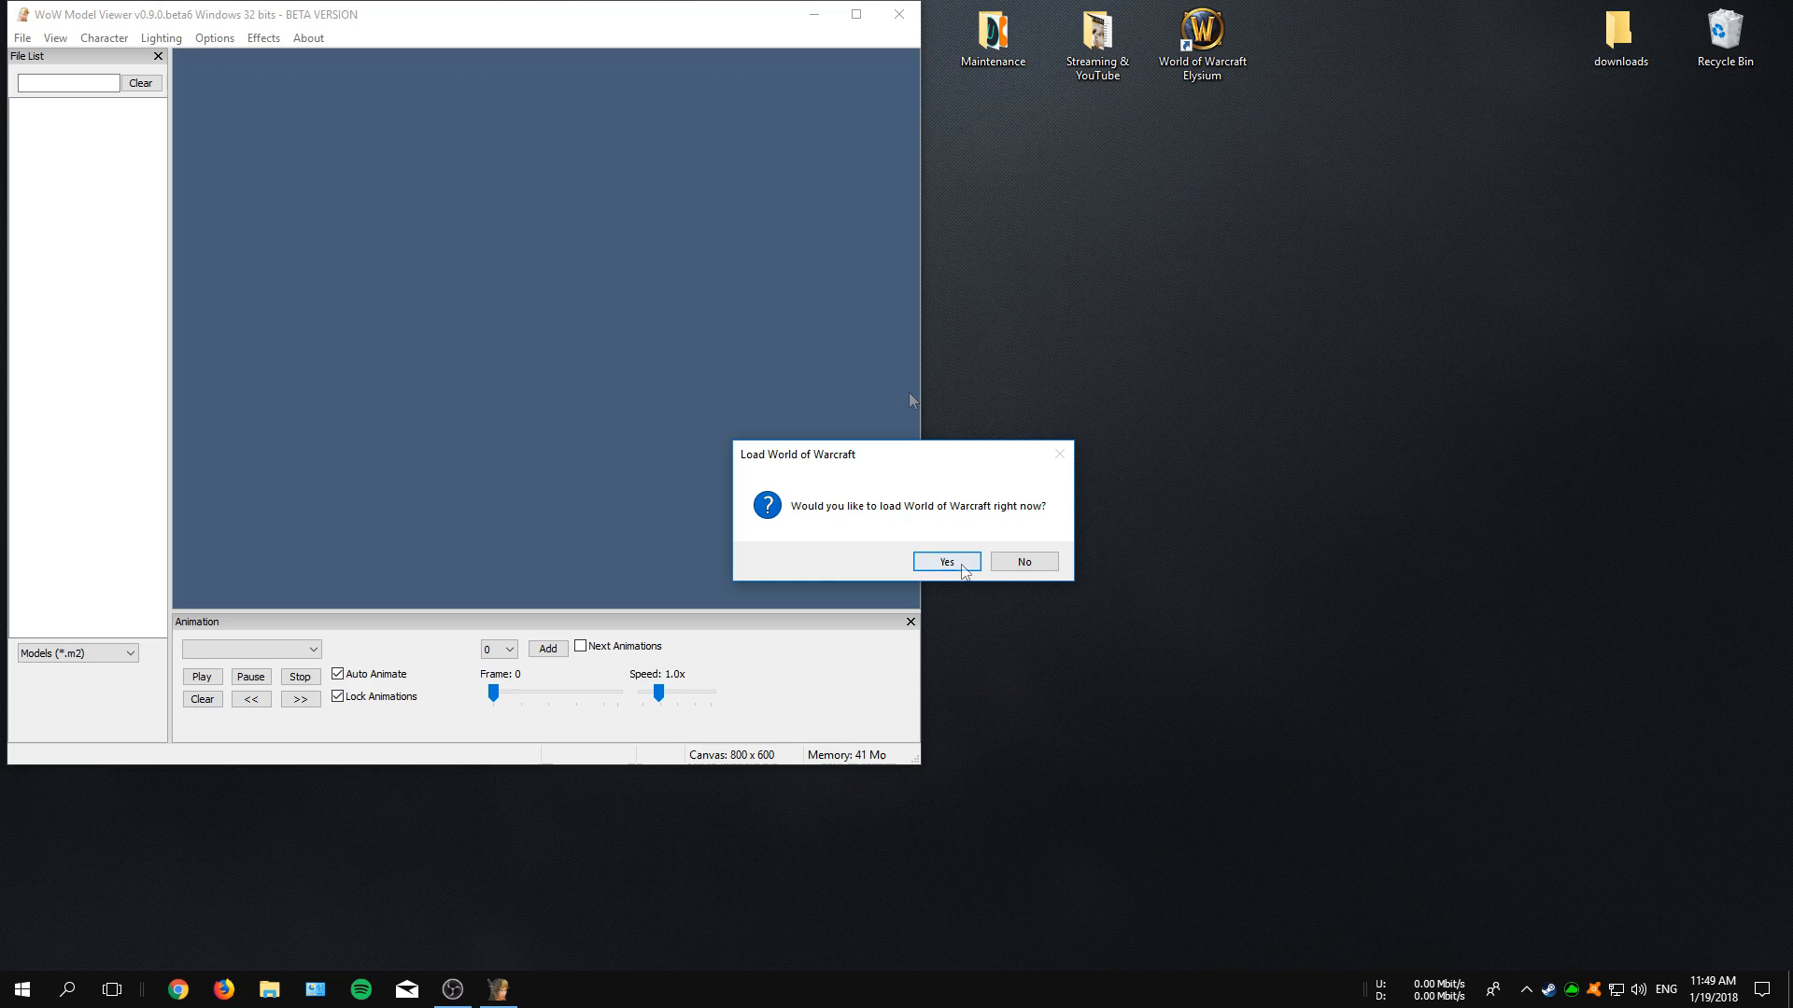
{"action": "left_click", "coordinate": [945, 562]}
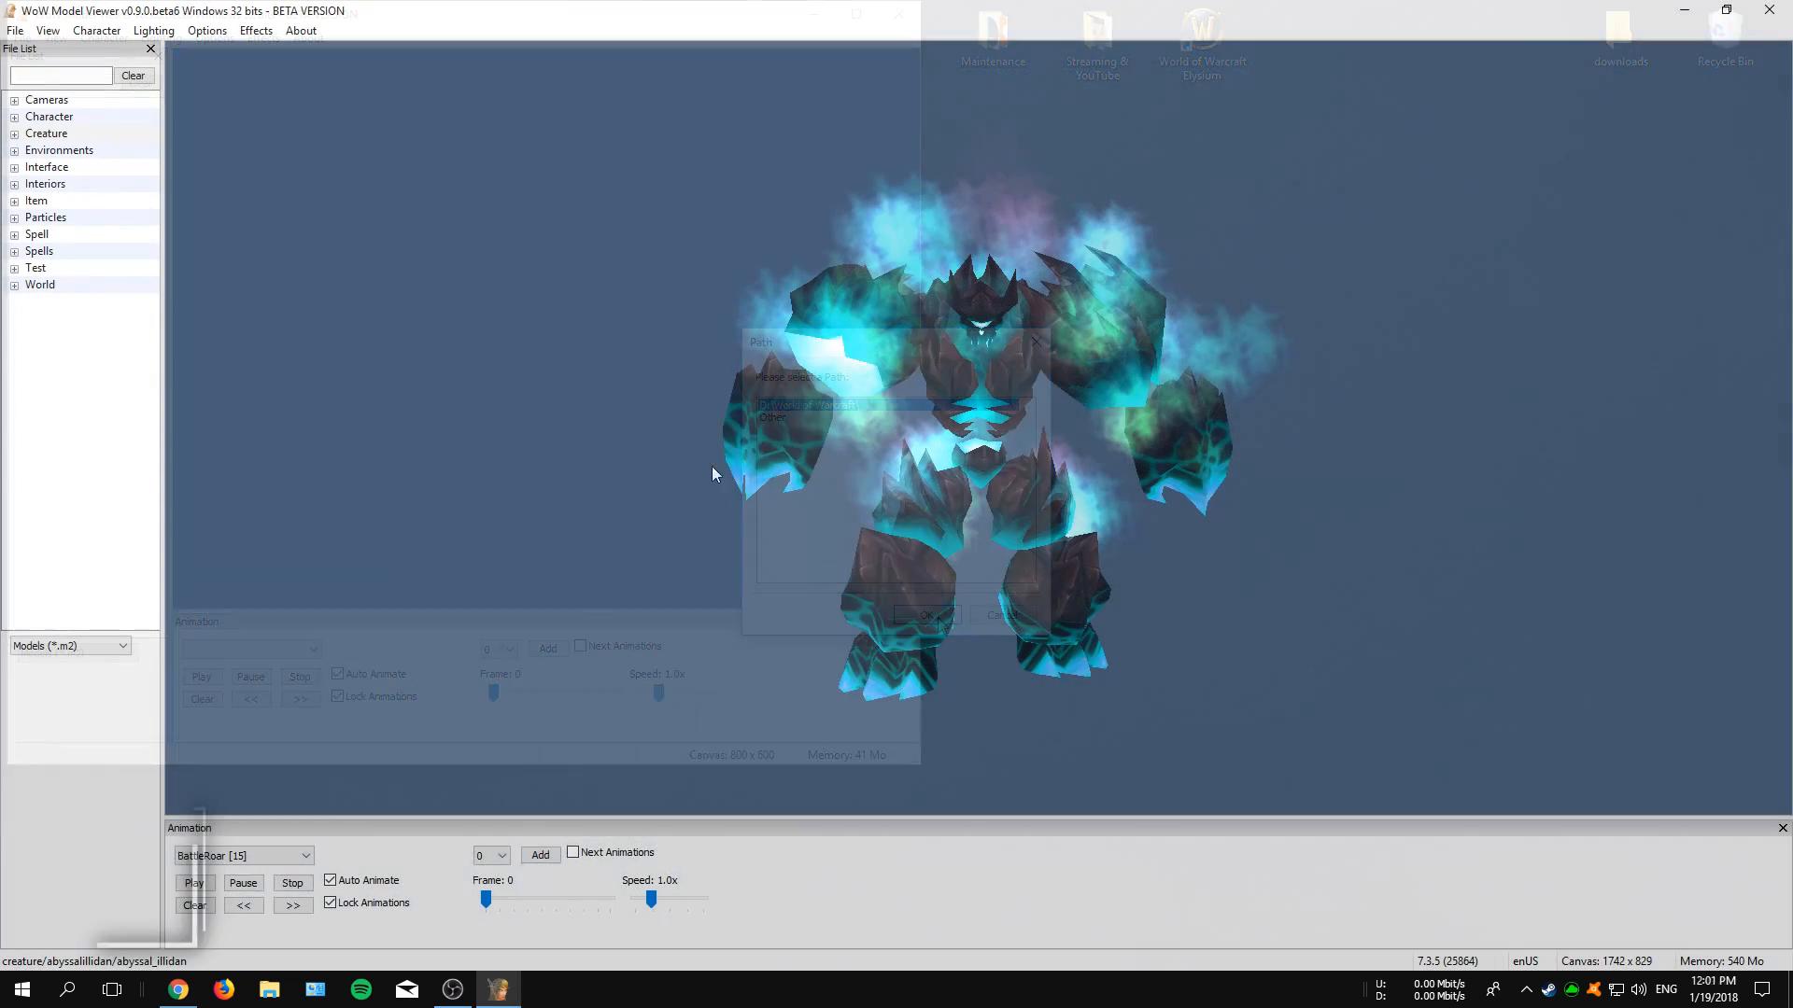
Expand the Creature category in the file list to show its model folders
{"action": "left_click", "coordinate": [930, 614]}
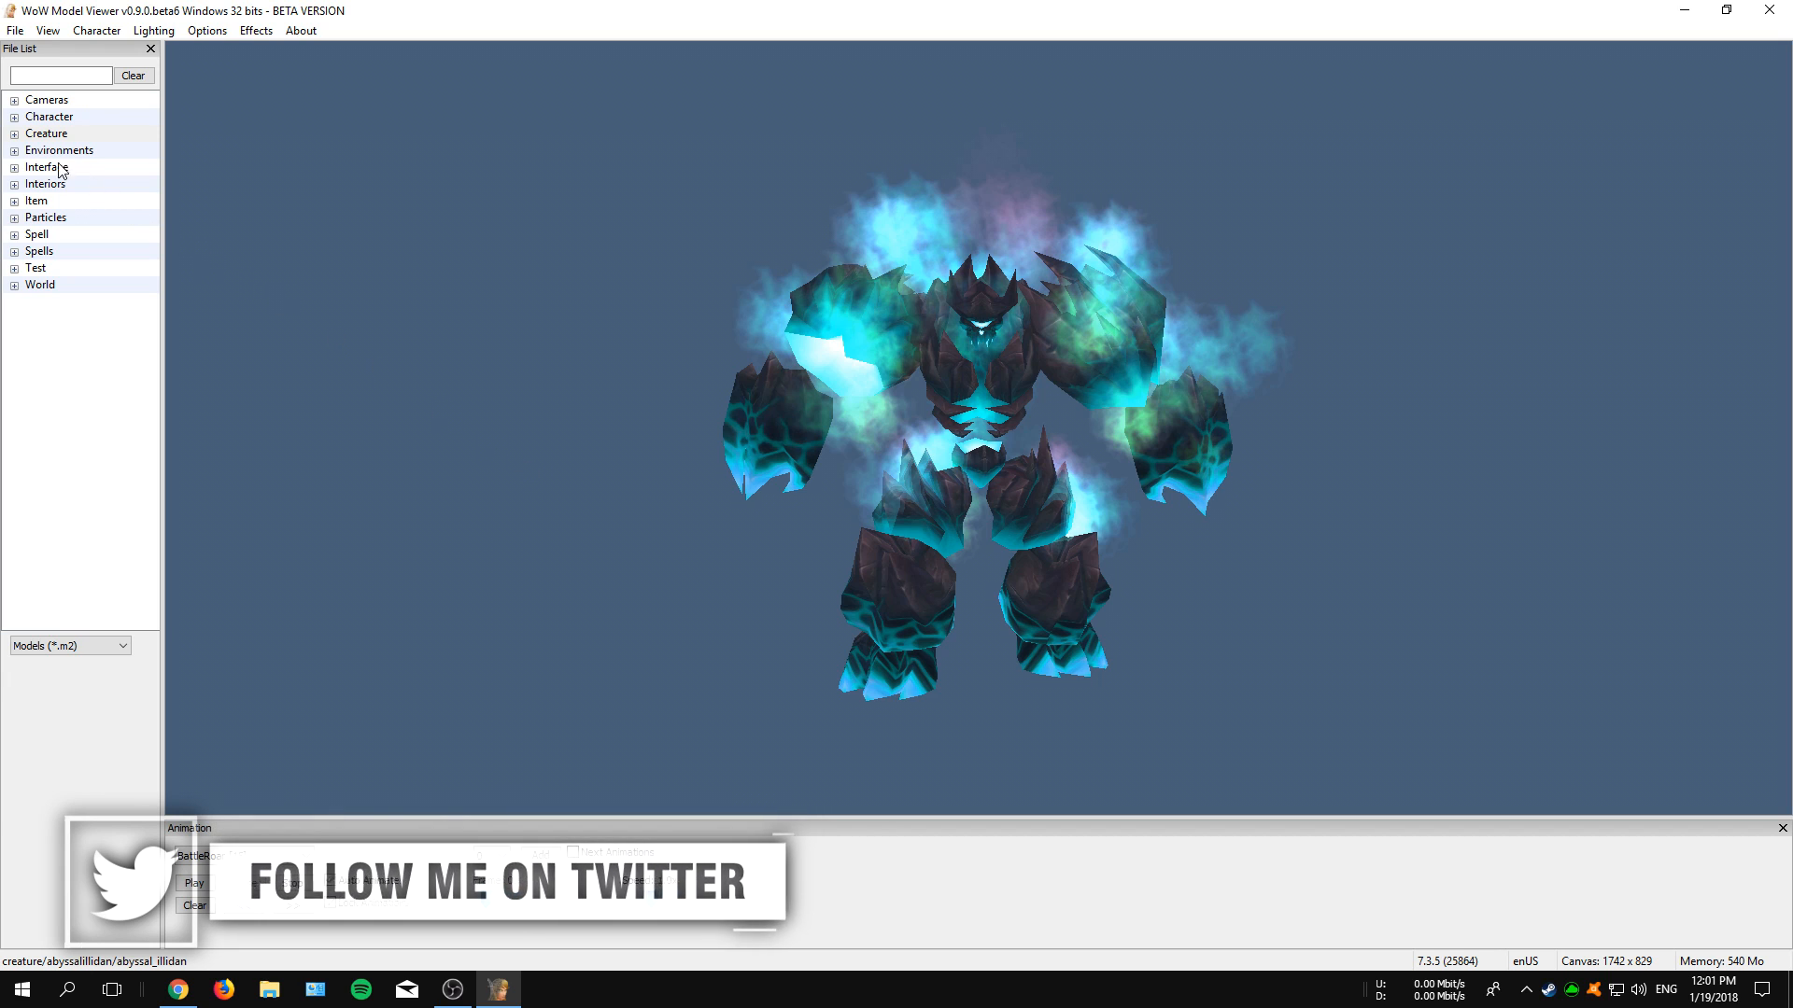
{"action": "left_click", "coordinate": [44, 99]}
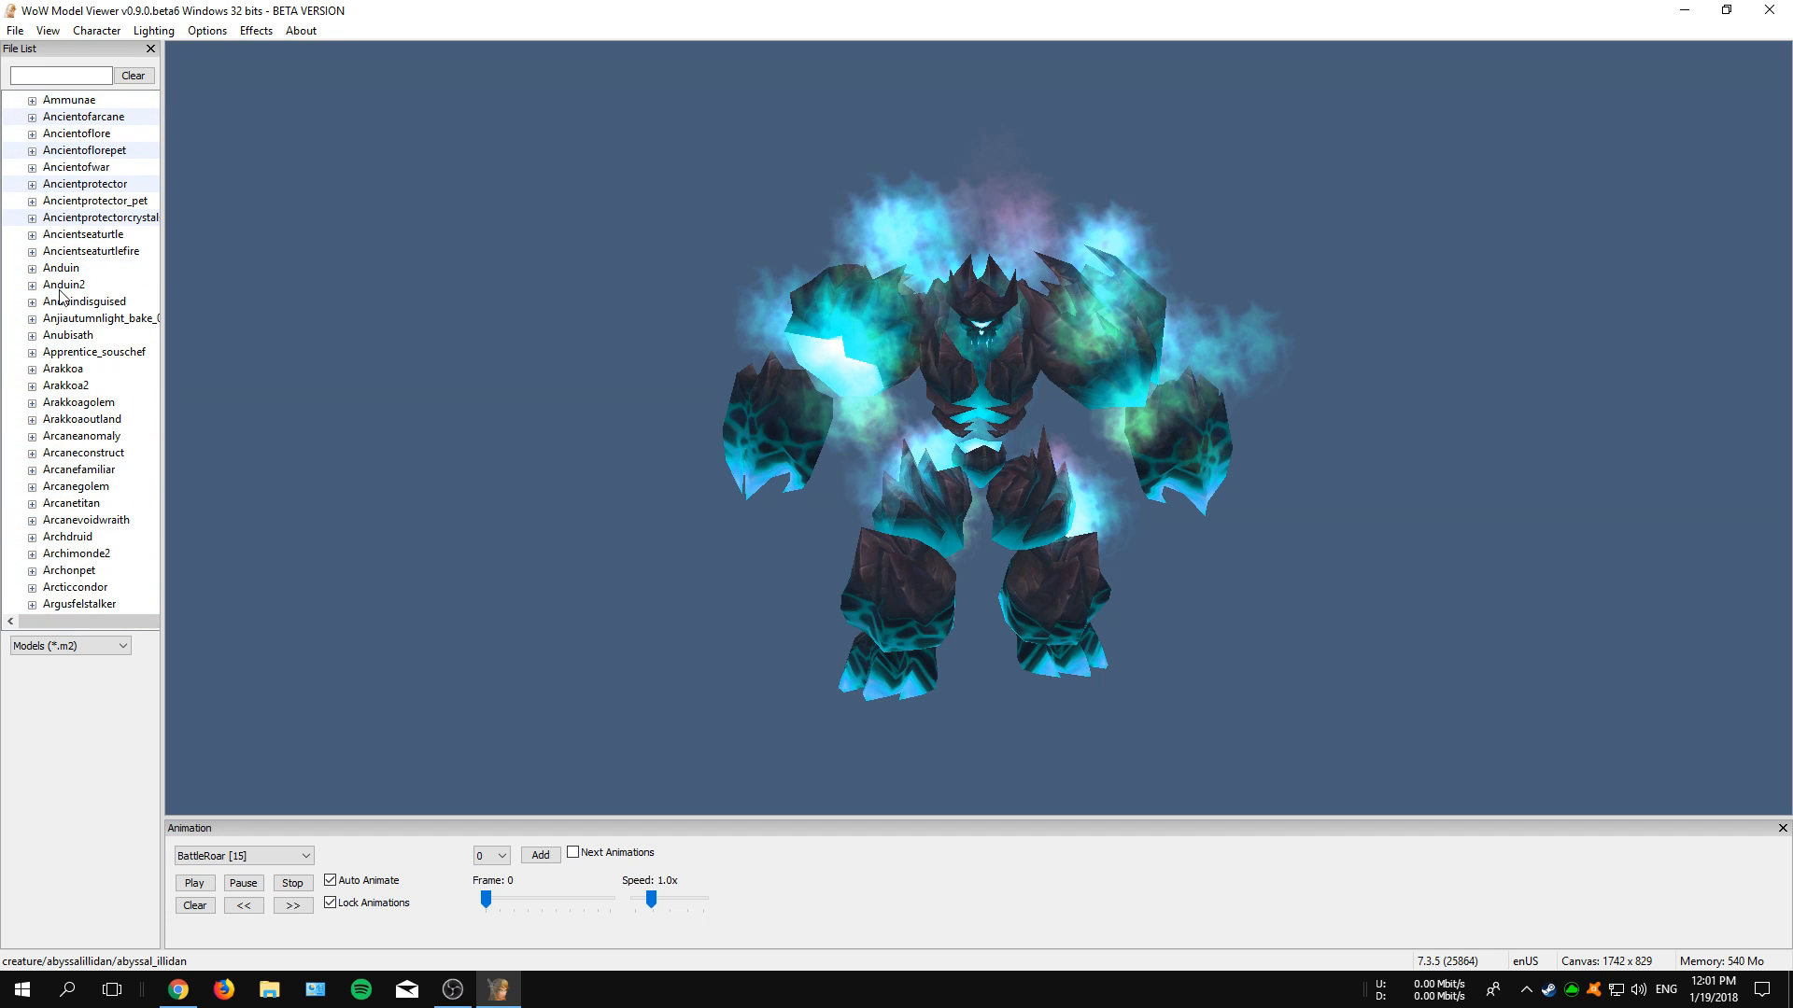
Load anduin.m2, switch him to the anduintemple skin and show the animation list
{"action": "left_click", "coordinate": [33, 267]}
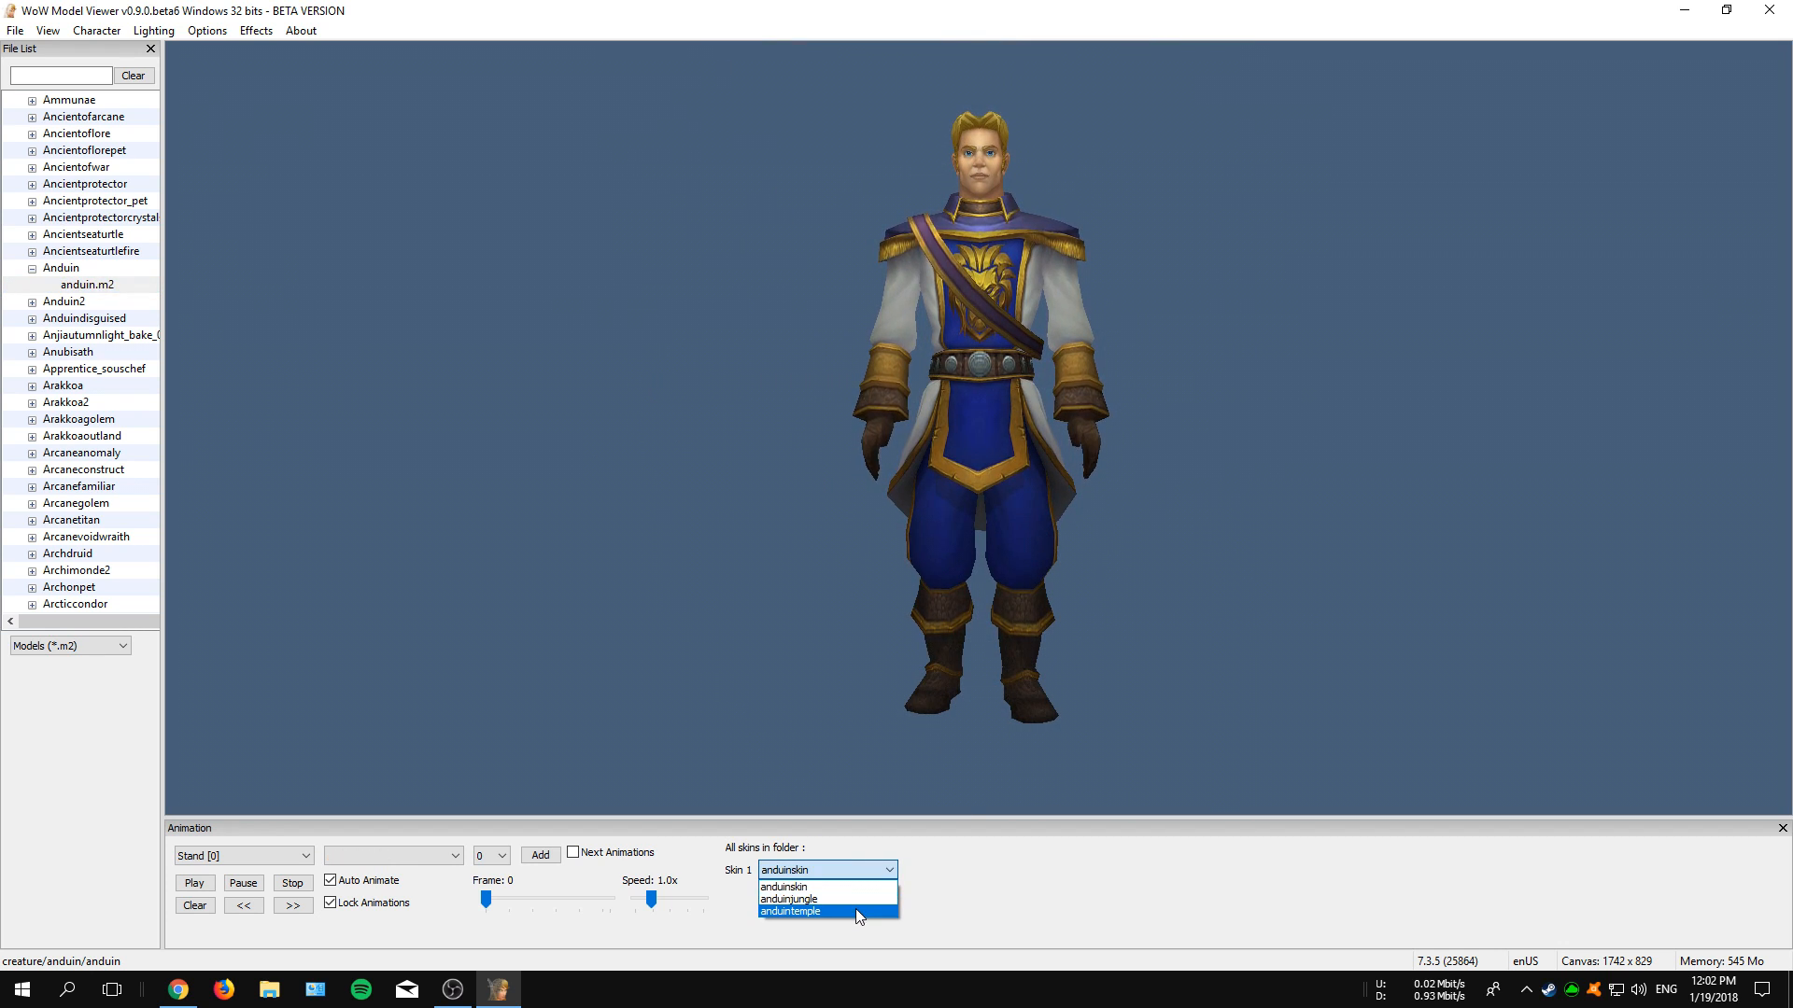
{"action": "left_click", "coordinate": [790, 911]}
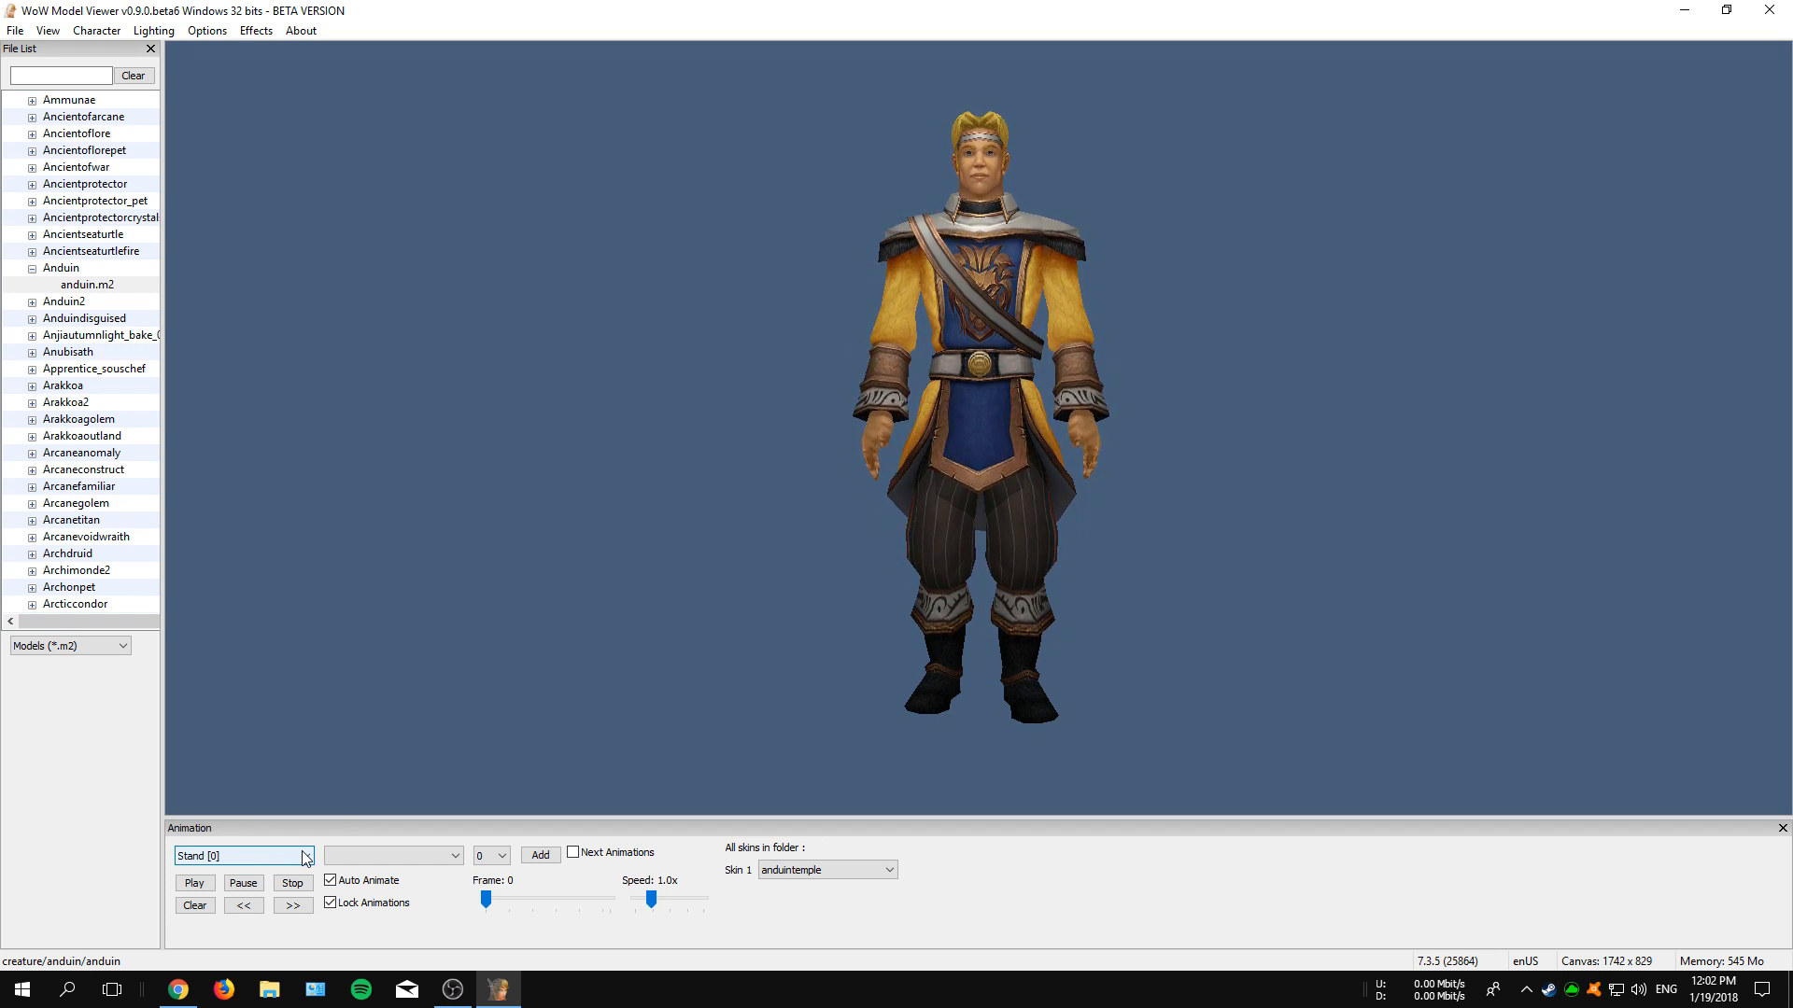
{"action": "left_click", "coordinate": [306, 855]}
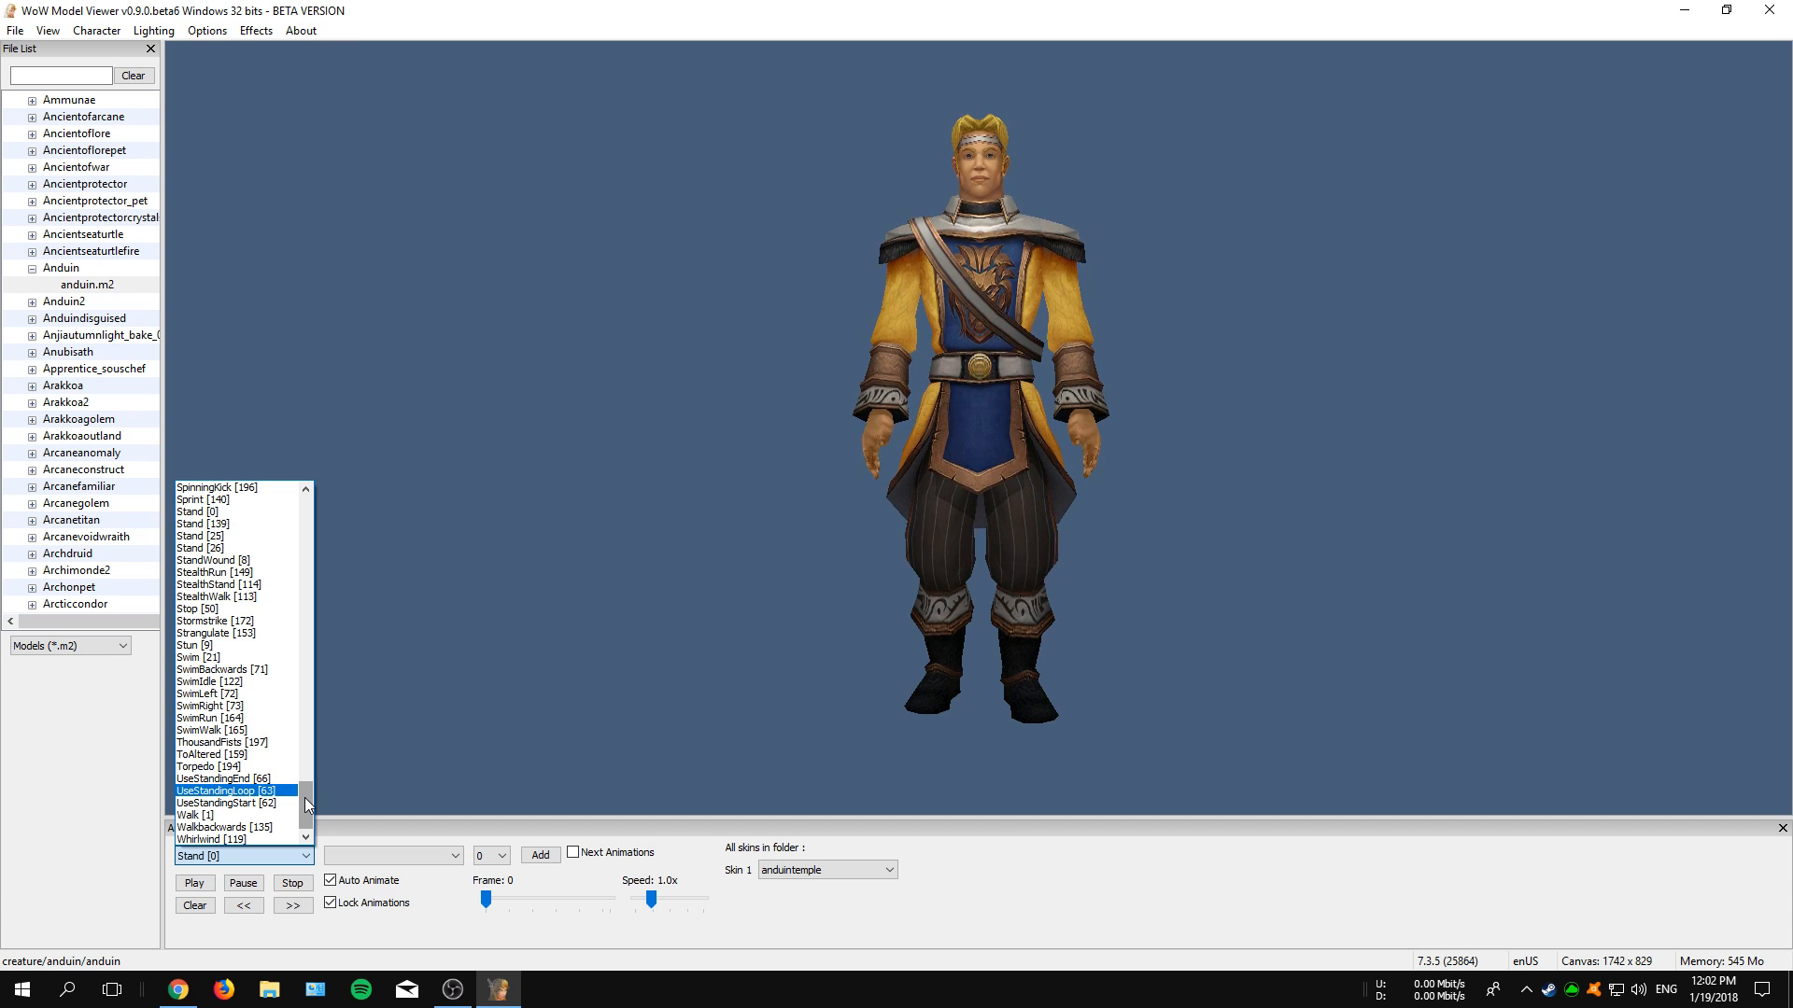
Play the Sprint [140] animation and vary its speed between 0.1x, 1.1x, 3.0x and 1.9x
{"action": "left_click", "coordinate": [200, 512]}
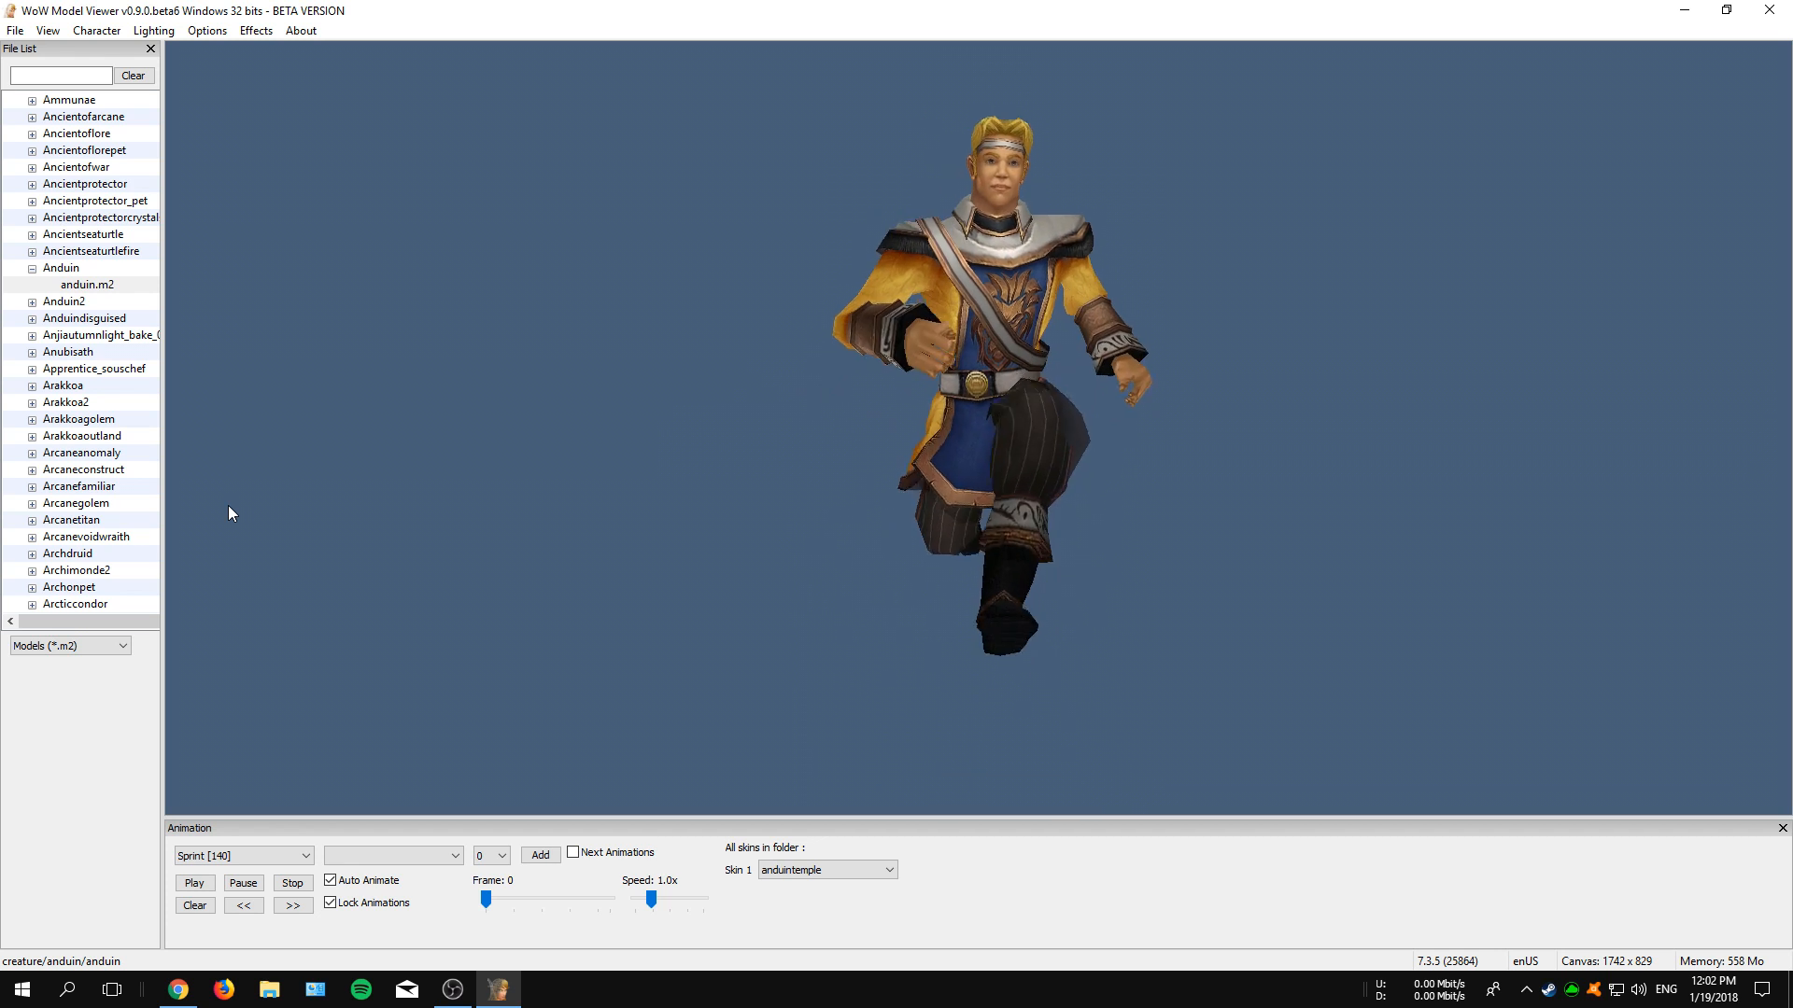
{"action": "left_click_drag", "start_coordinate": [652, 900], "coordinate": [635, 900]}
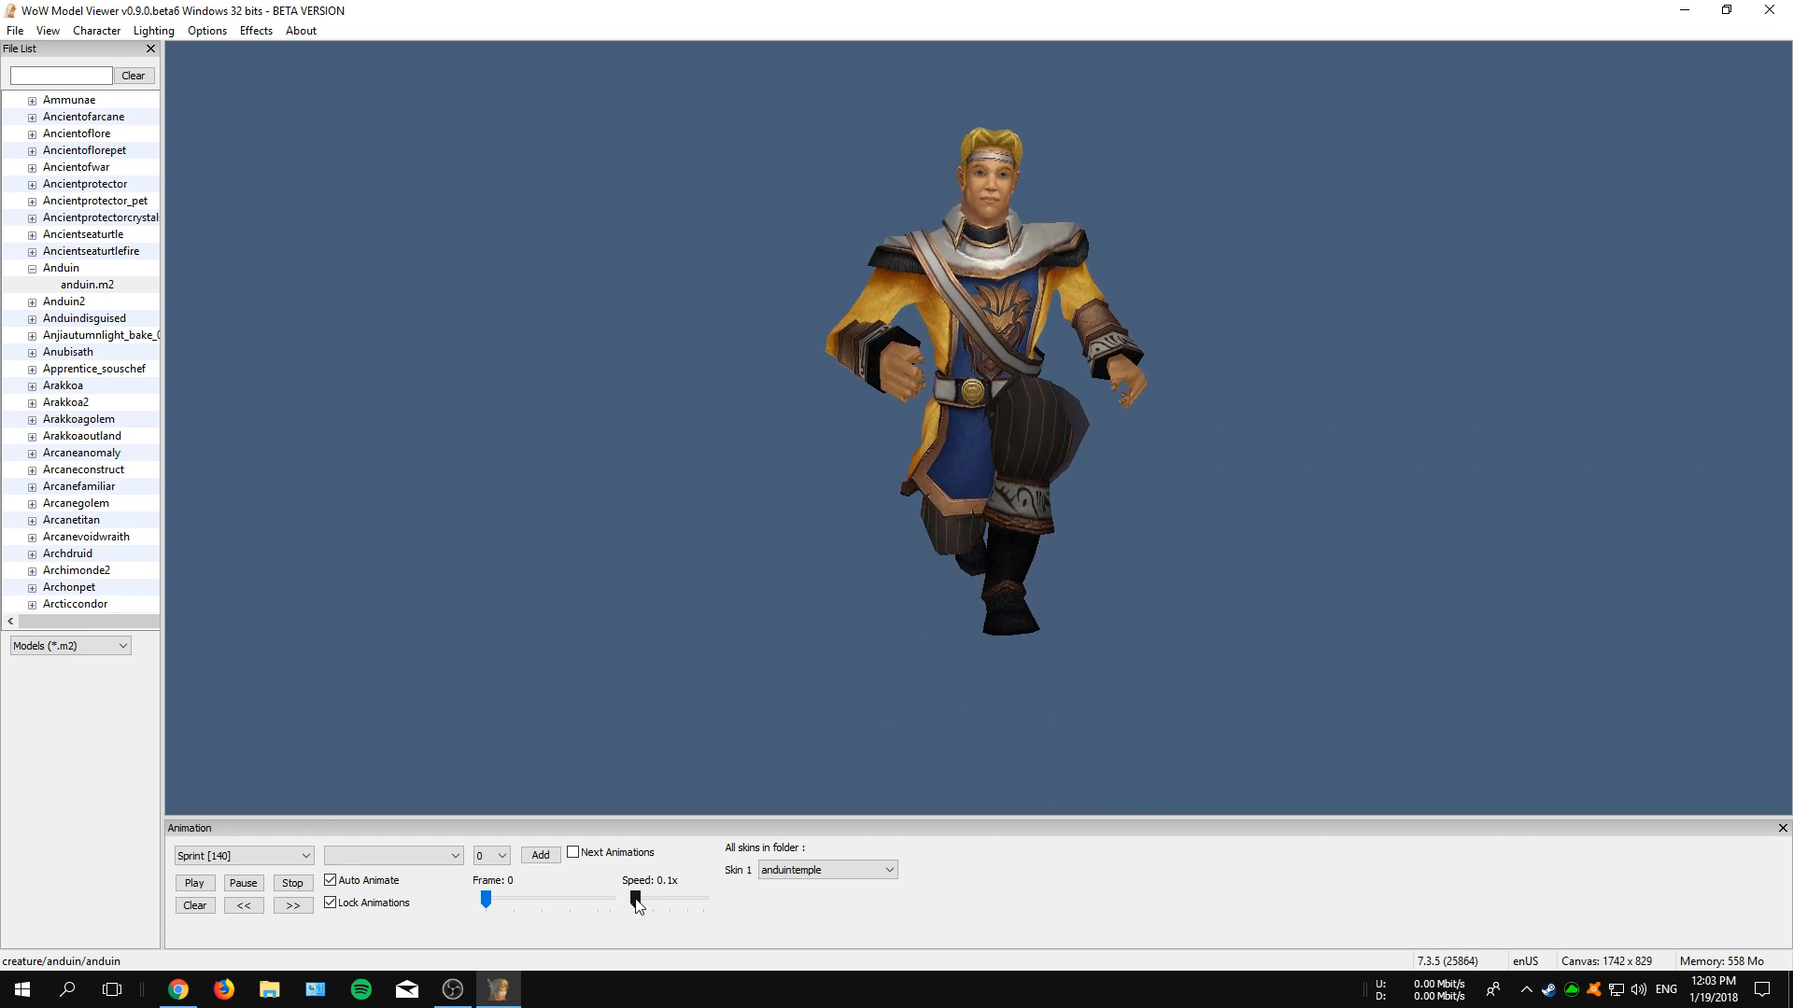
{"action": "left_click_drag", "start_coordinate": [635, 900], "coordinate": [655, 900]}
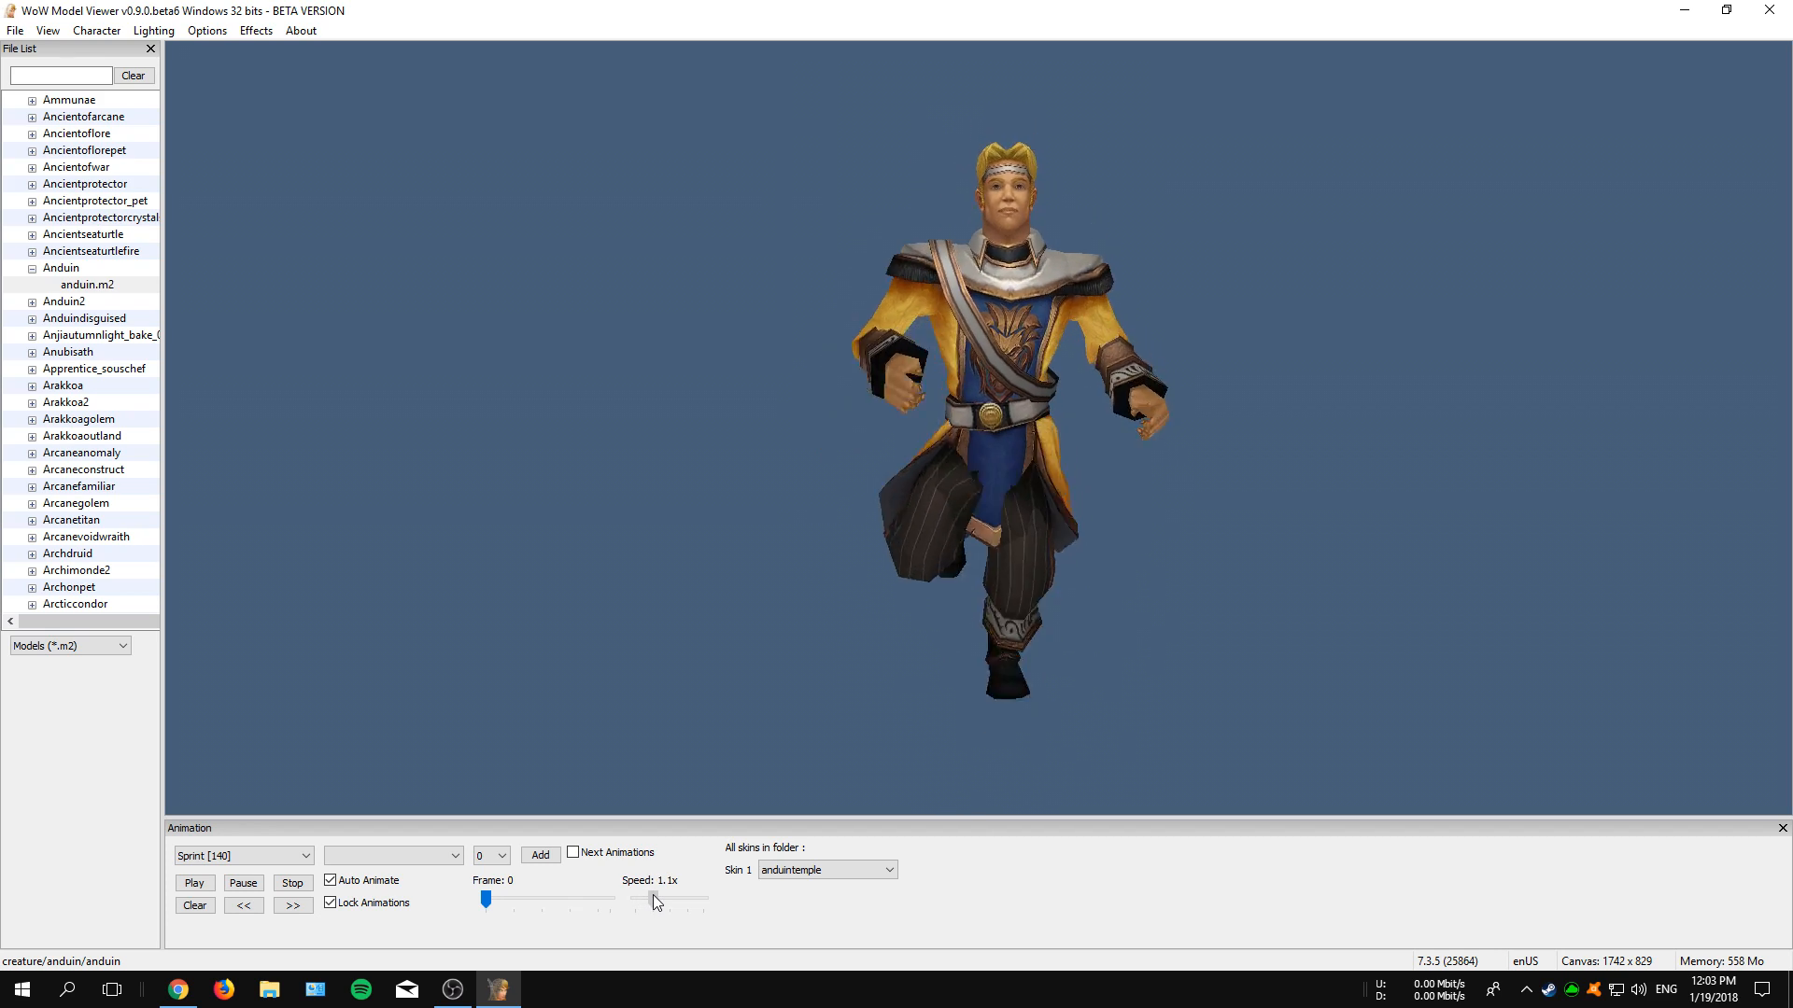
{"action": "left_click_drag", "start_coordinate": [653, 902], "coordinate": [686, 902]}
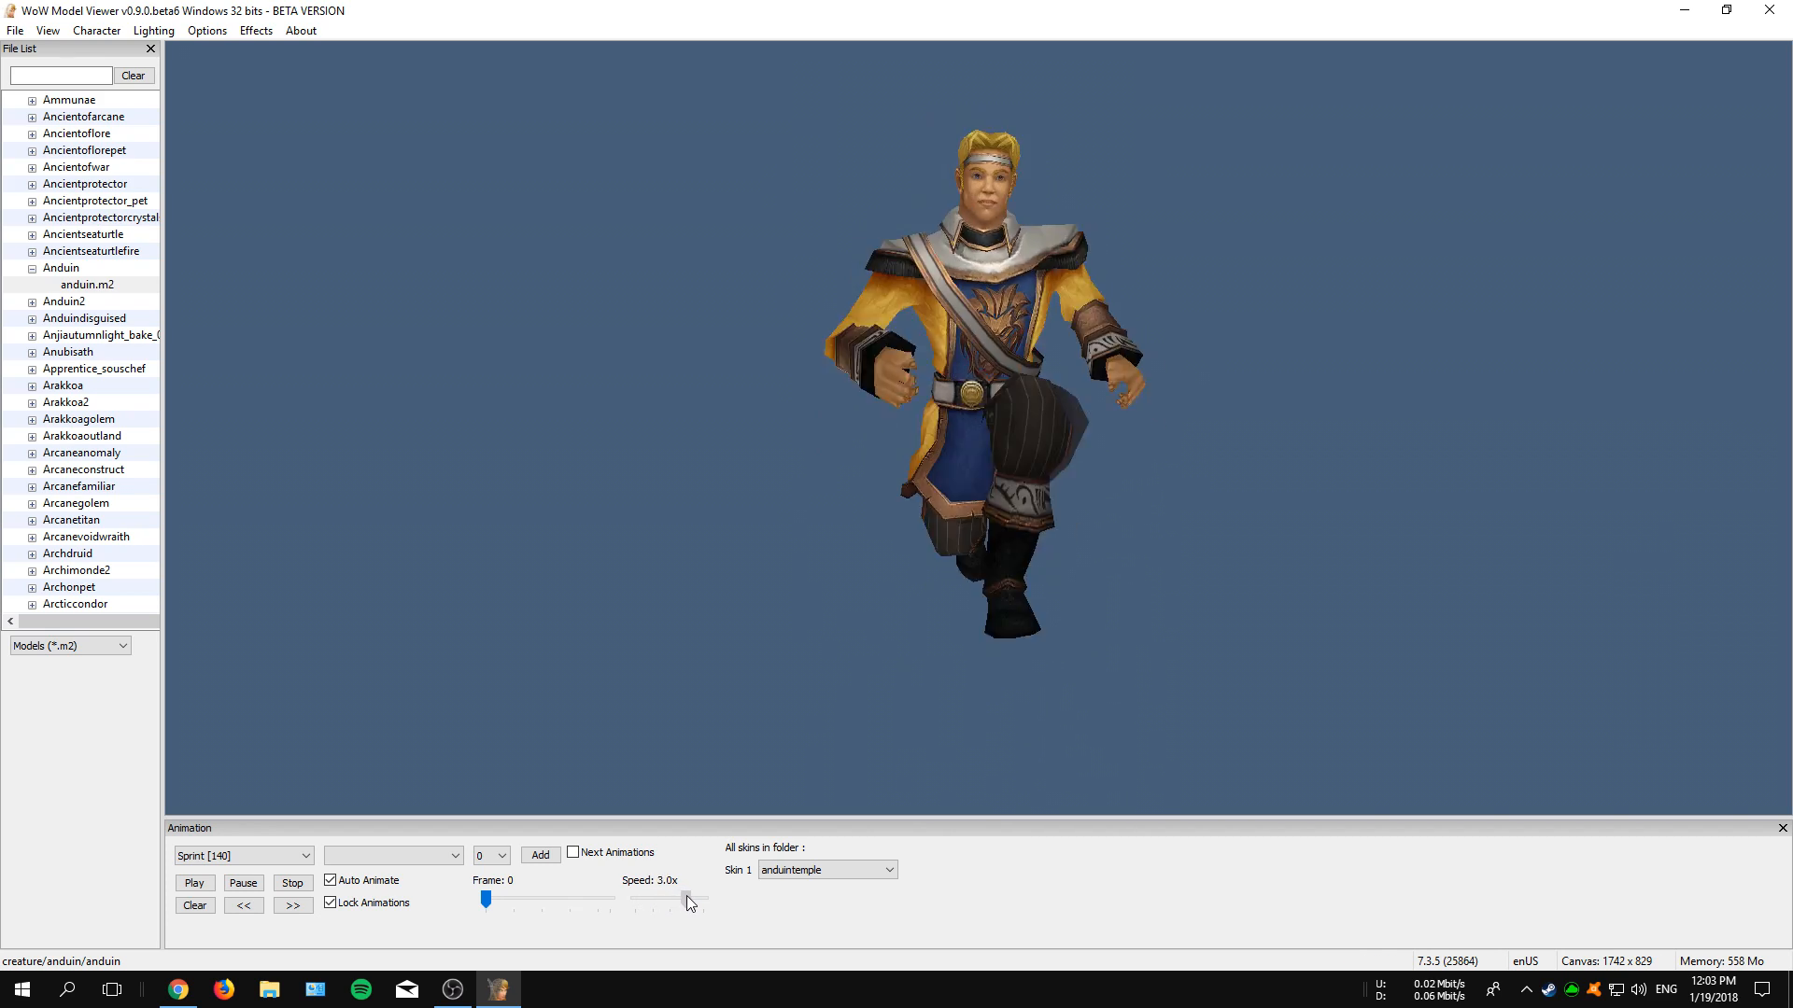
{"action": "left_click_drag", "start_coordinate": [685, 902], "coordinate": [669, 902]}
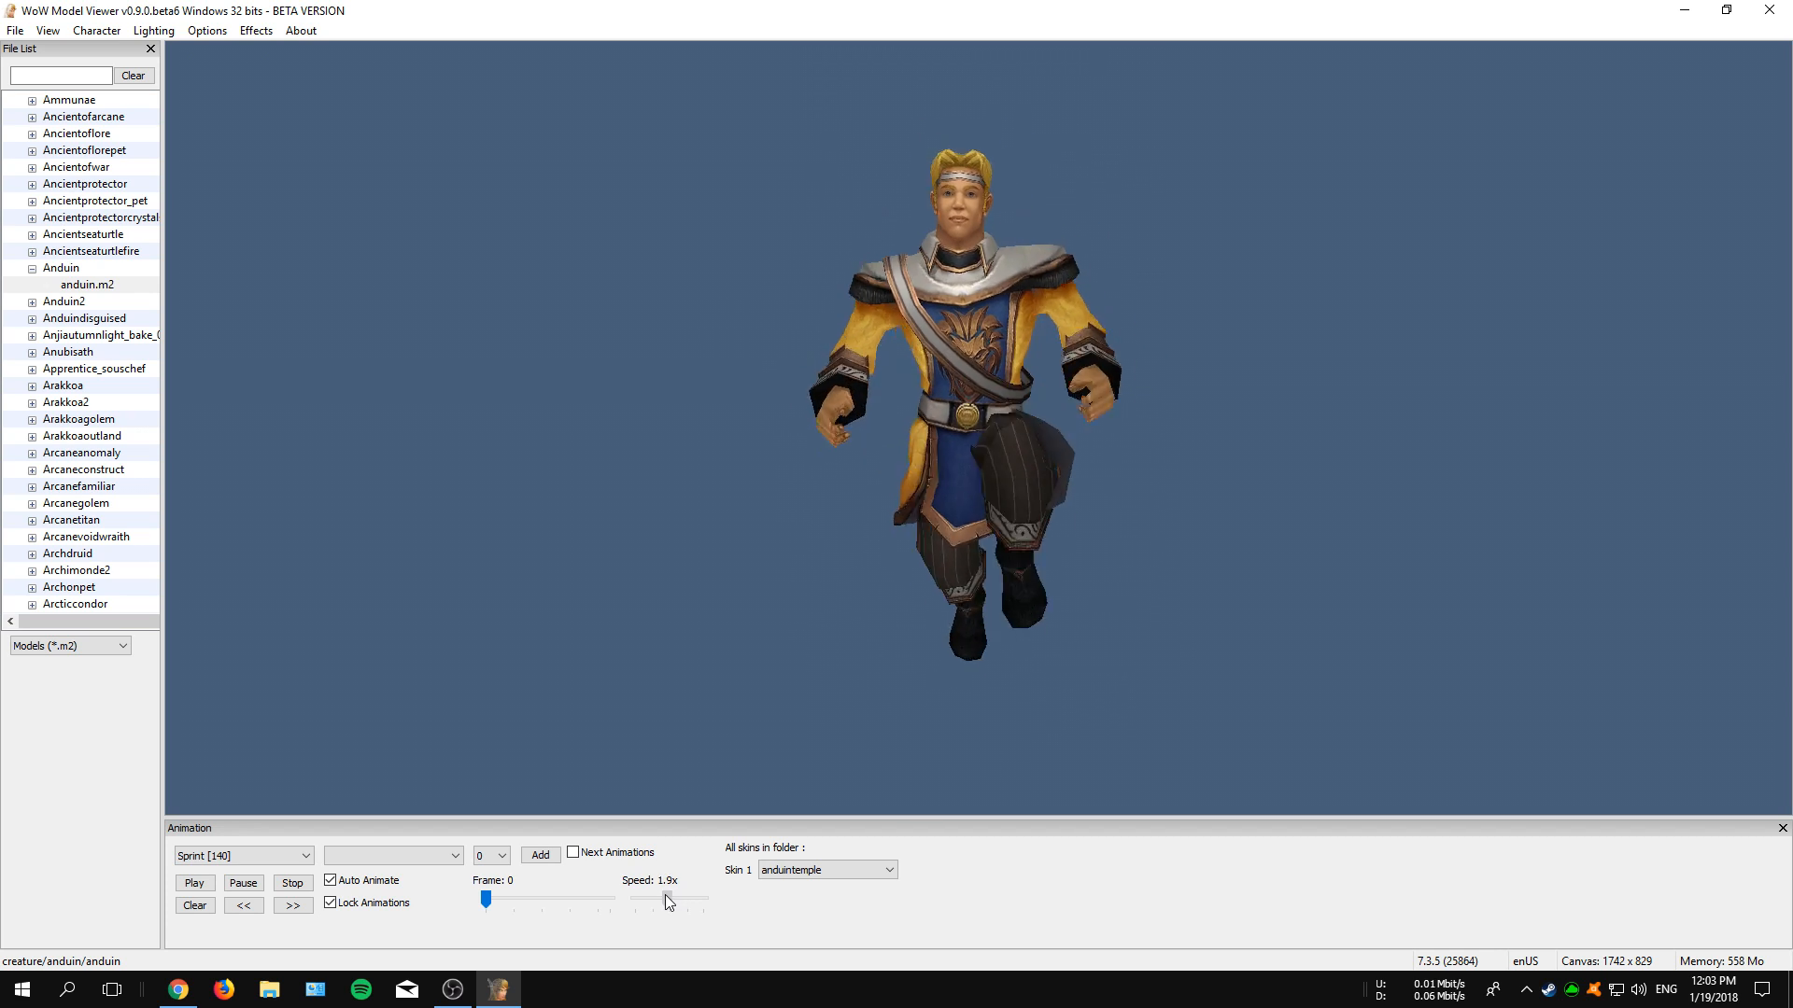
{"action": "left_click_drag", "start_coordinate": [669, 900], "coordinate": [646, 900]}
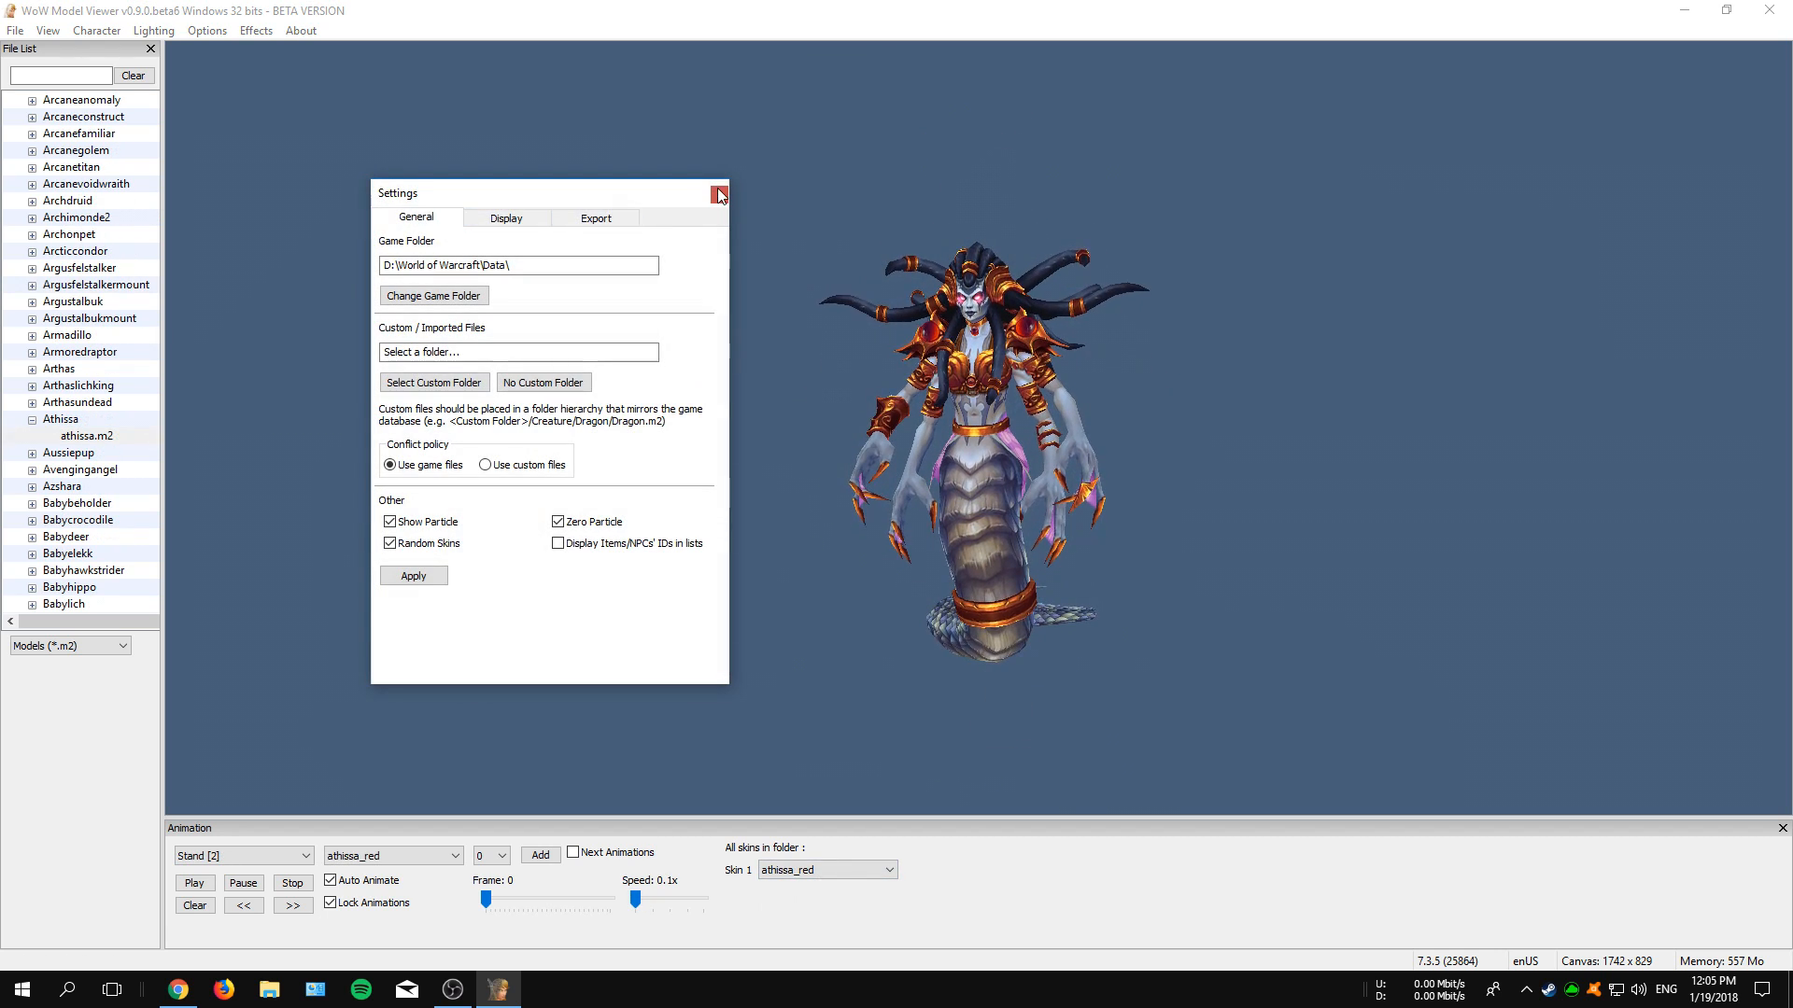
Close the Settings dialog over the Athissa model and bring up the Character menu
{"action": "left_click", "coordinate": [152, 30]}
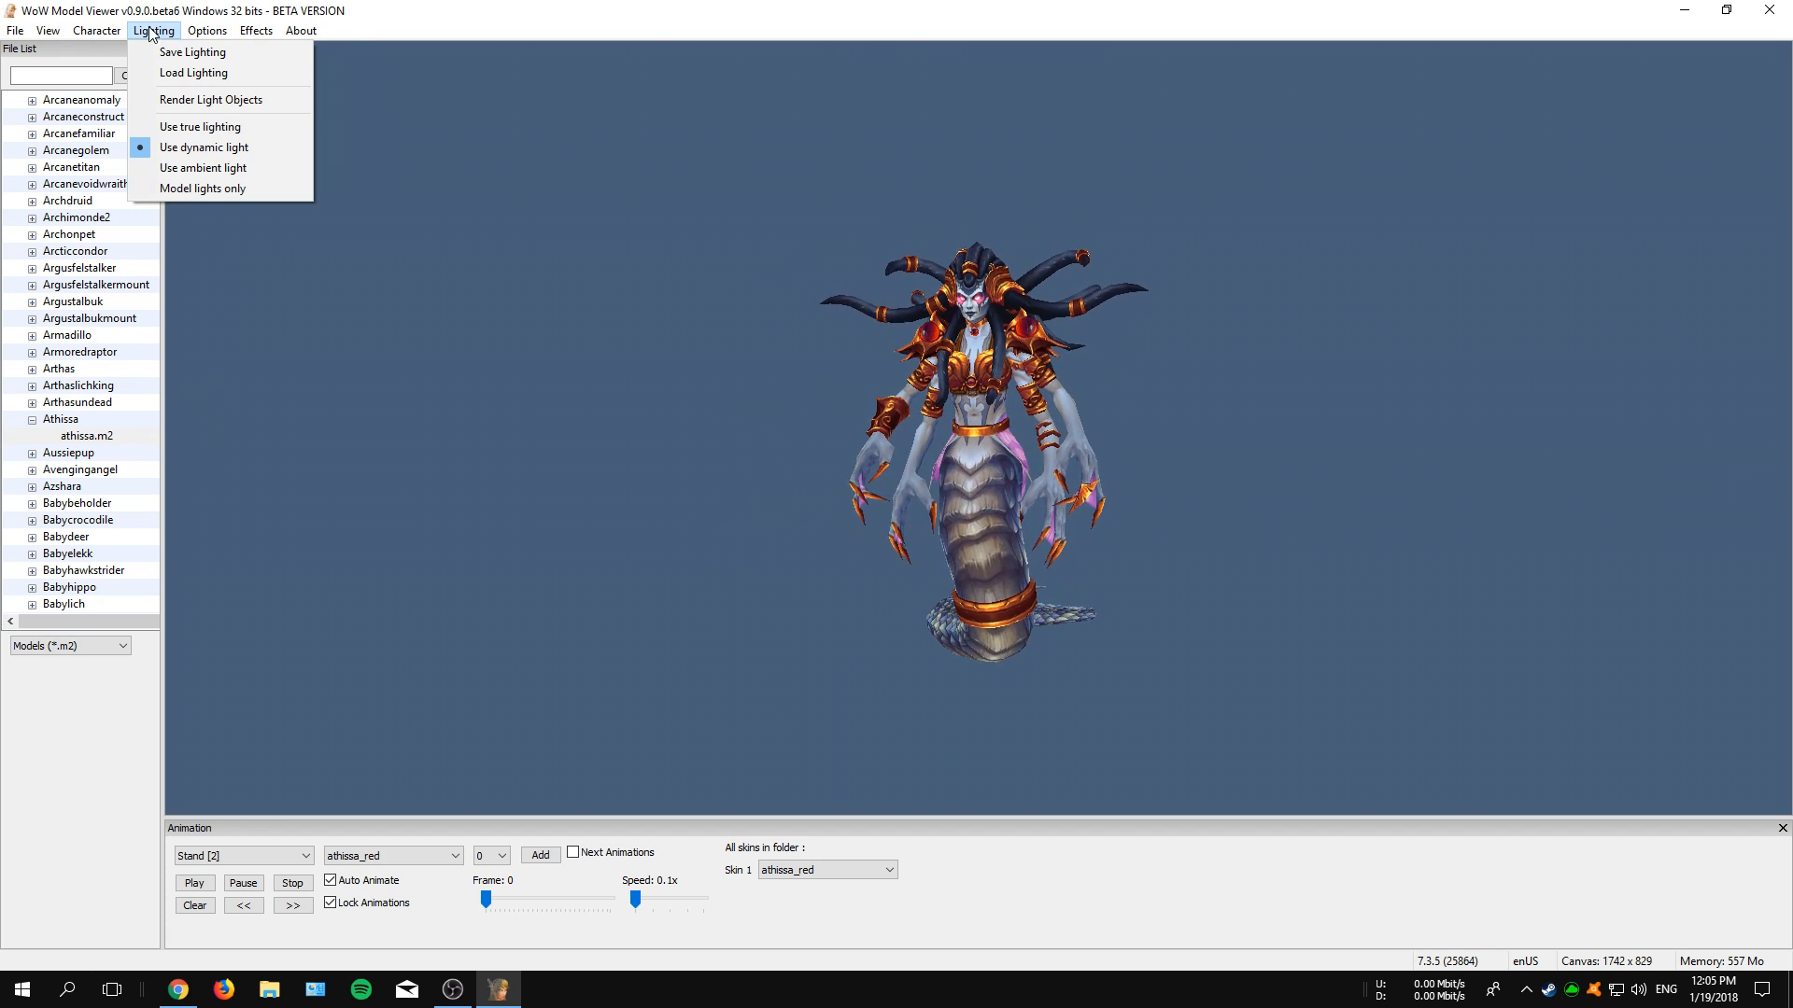
{"action": "left_click", "coordinate": [95, 29]}
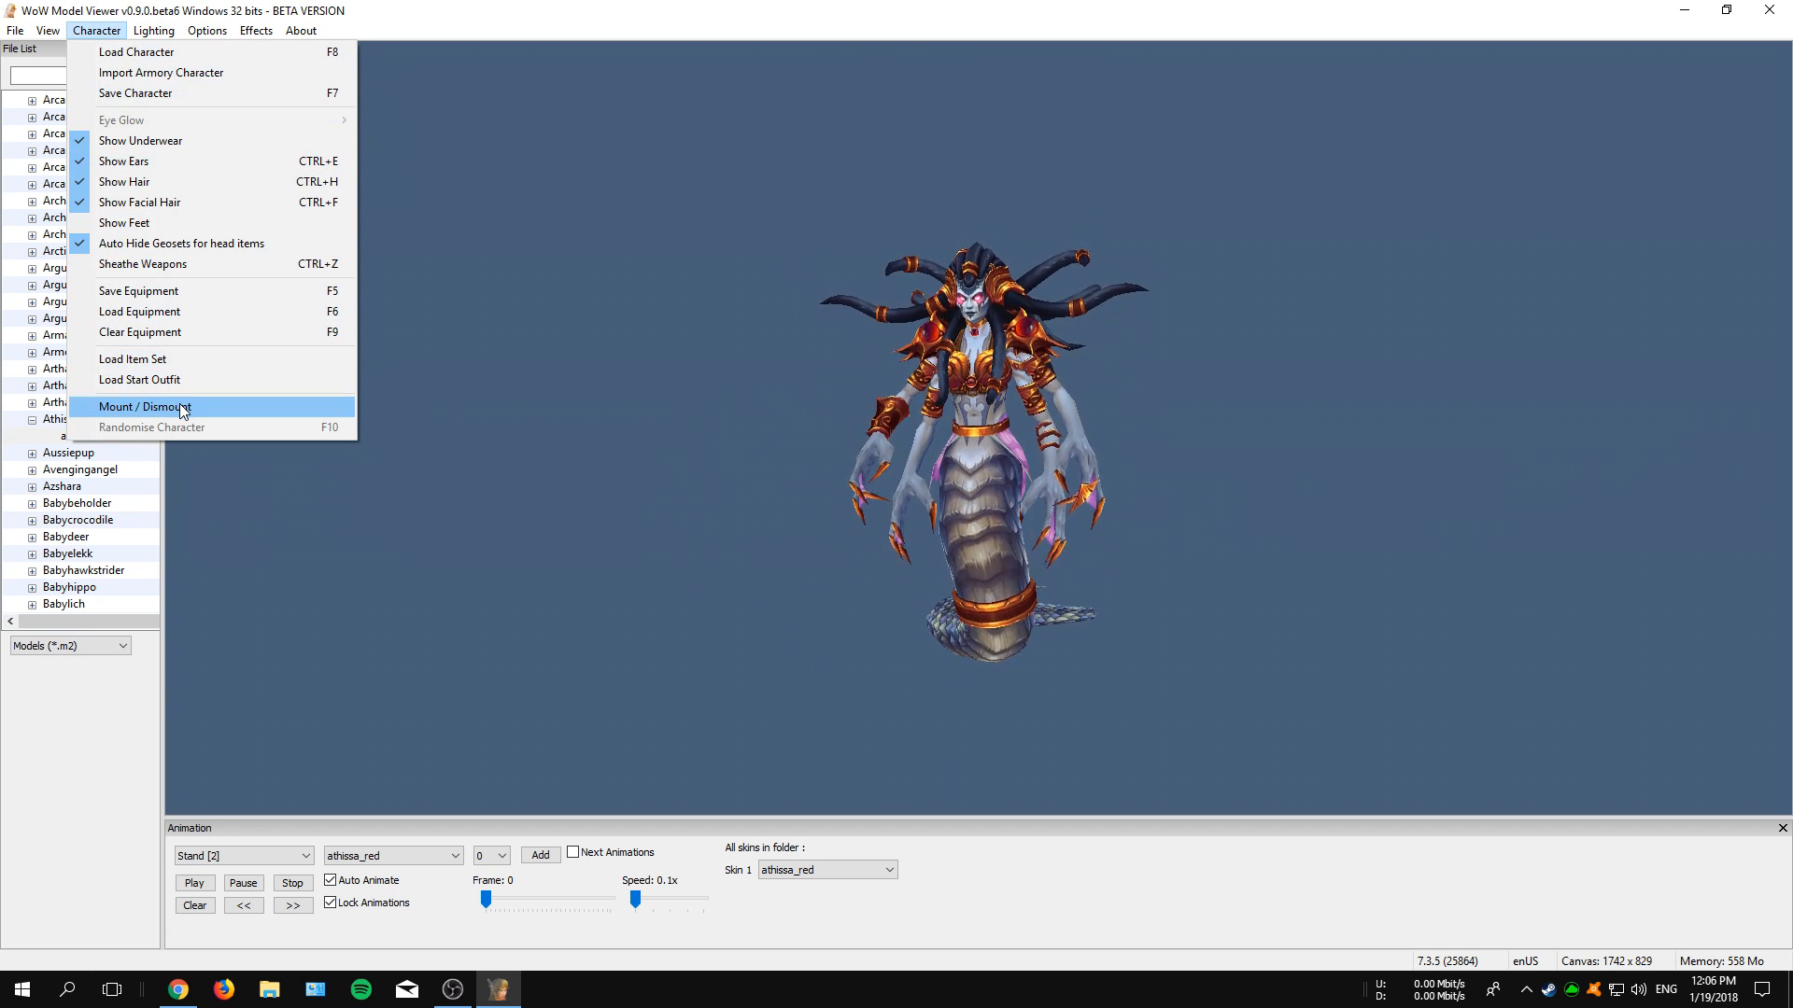
Seat Athissa on a lion mount via Mount / Dismount, then save a screenshot of her
{"action": "left_click", "coordinate": [146, 407]}
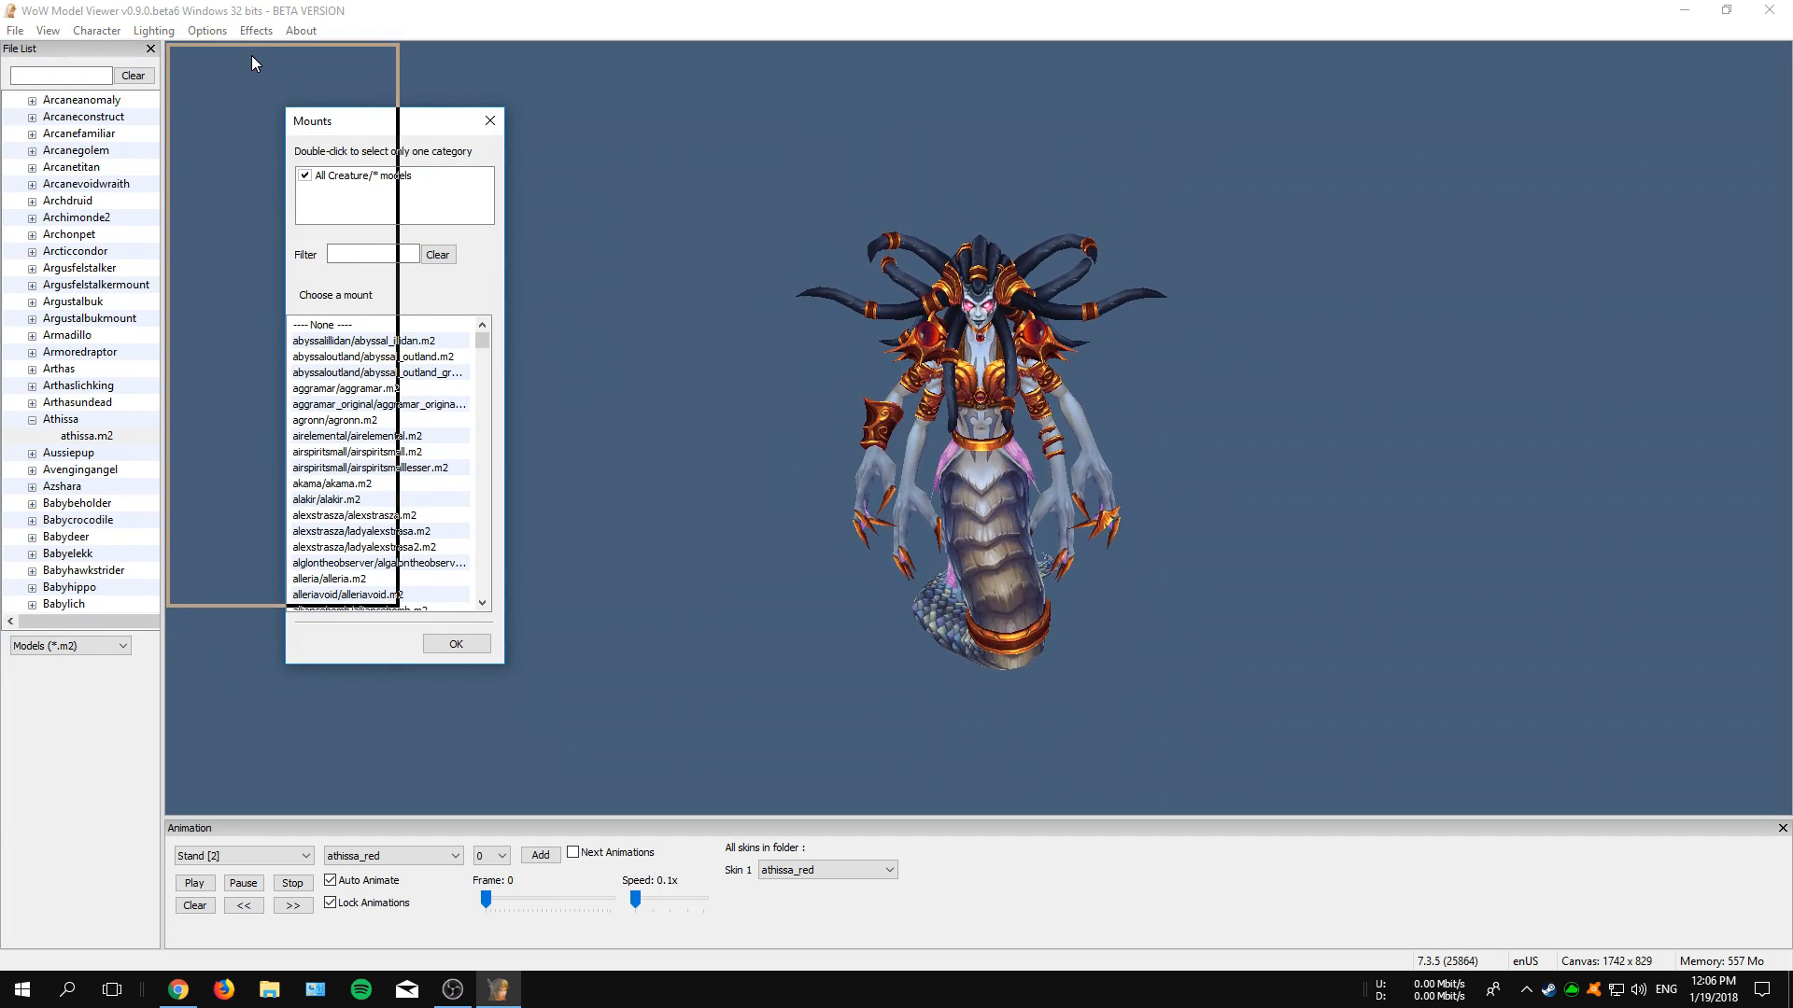
{"action": "left_click_drag", "start_coordinate": [332, 121], "coordinate": [199, 54]}
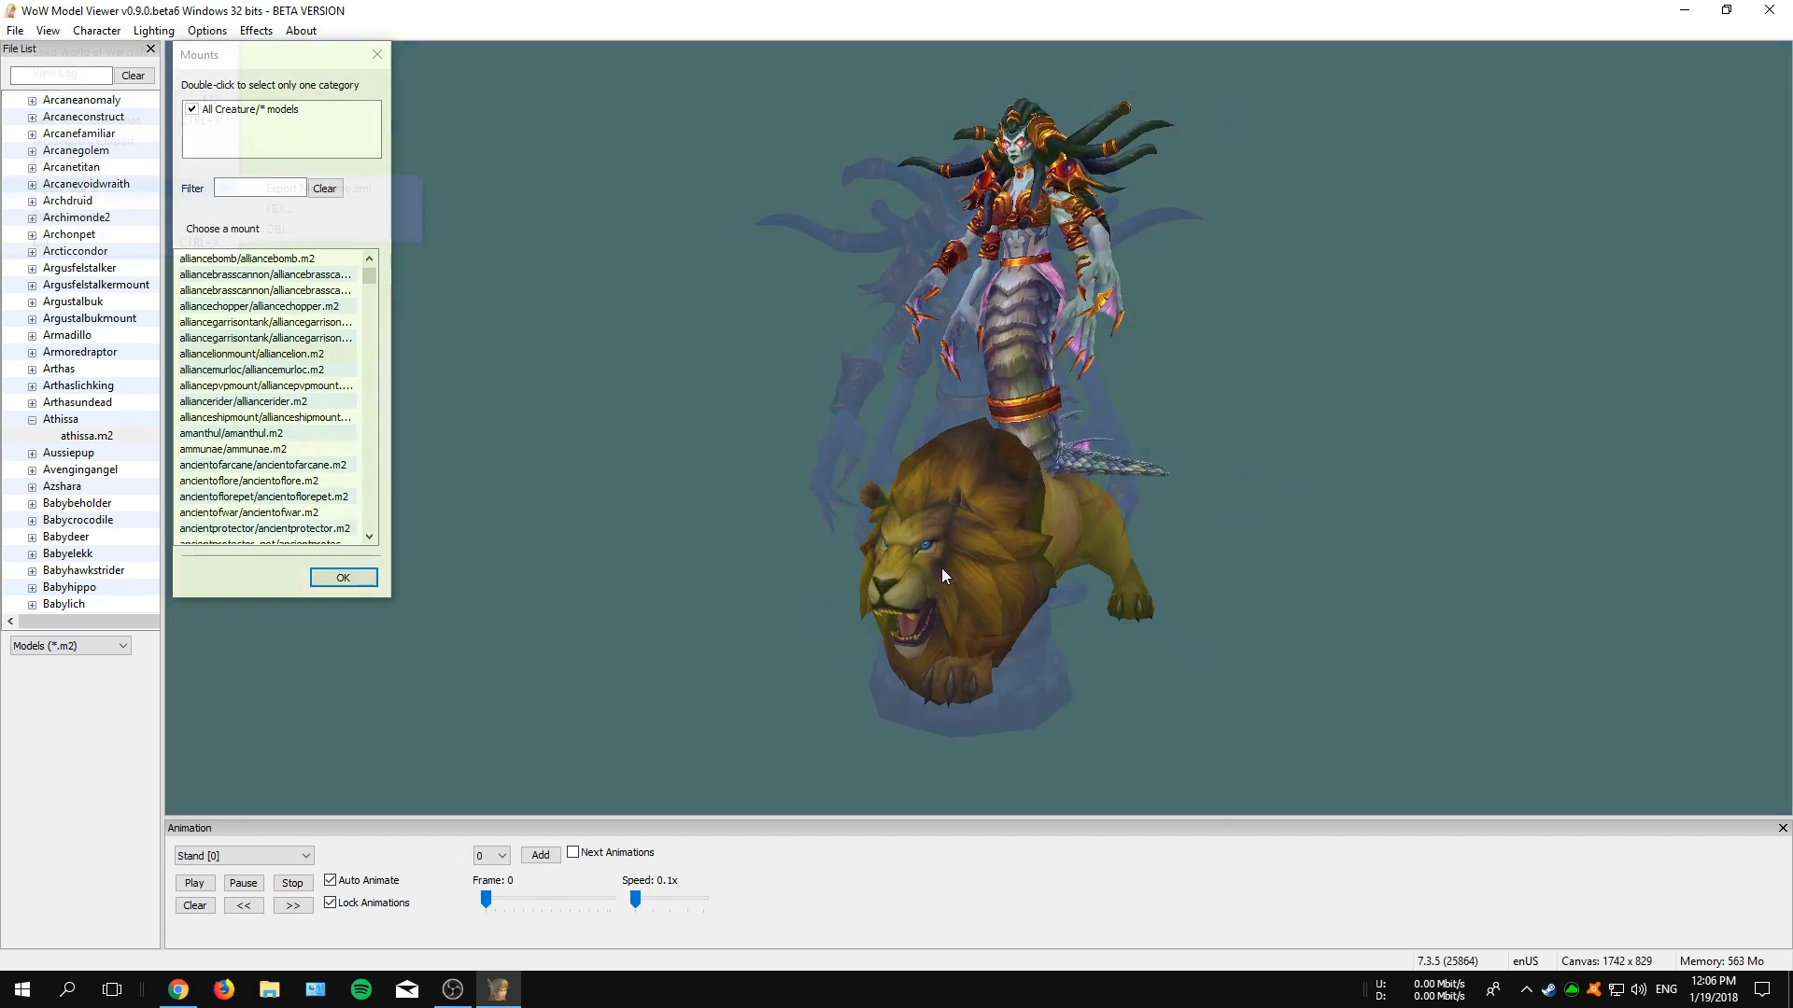
{"action": "left_click", "coordinate": [15, 30]}
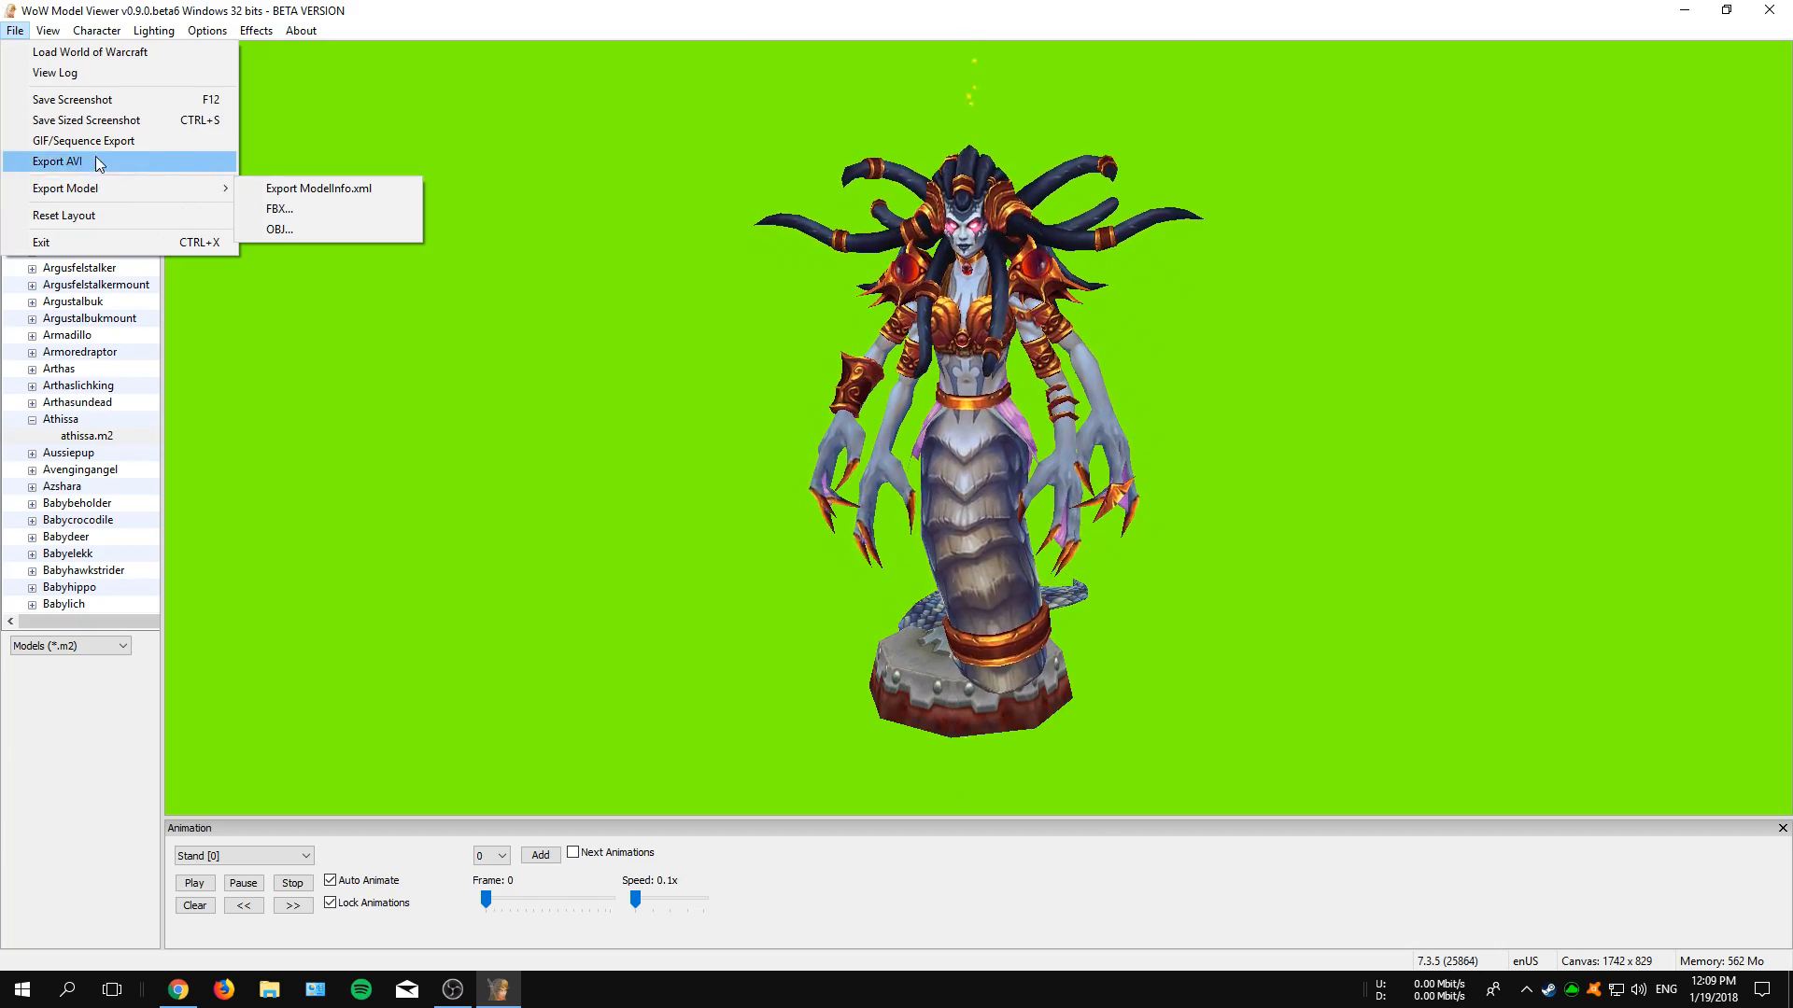
{"action": "mouse_move", "coordinate": [100, 106]}
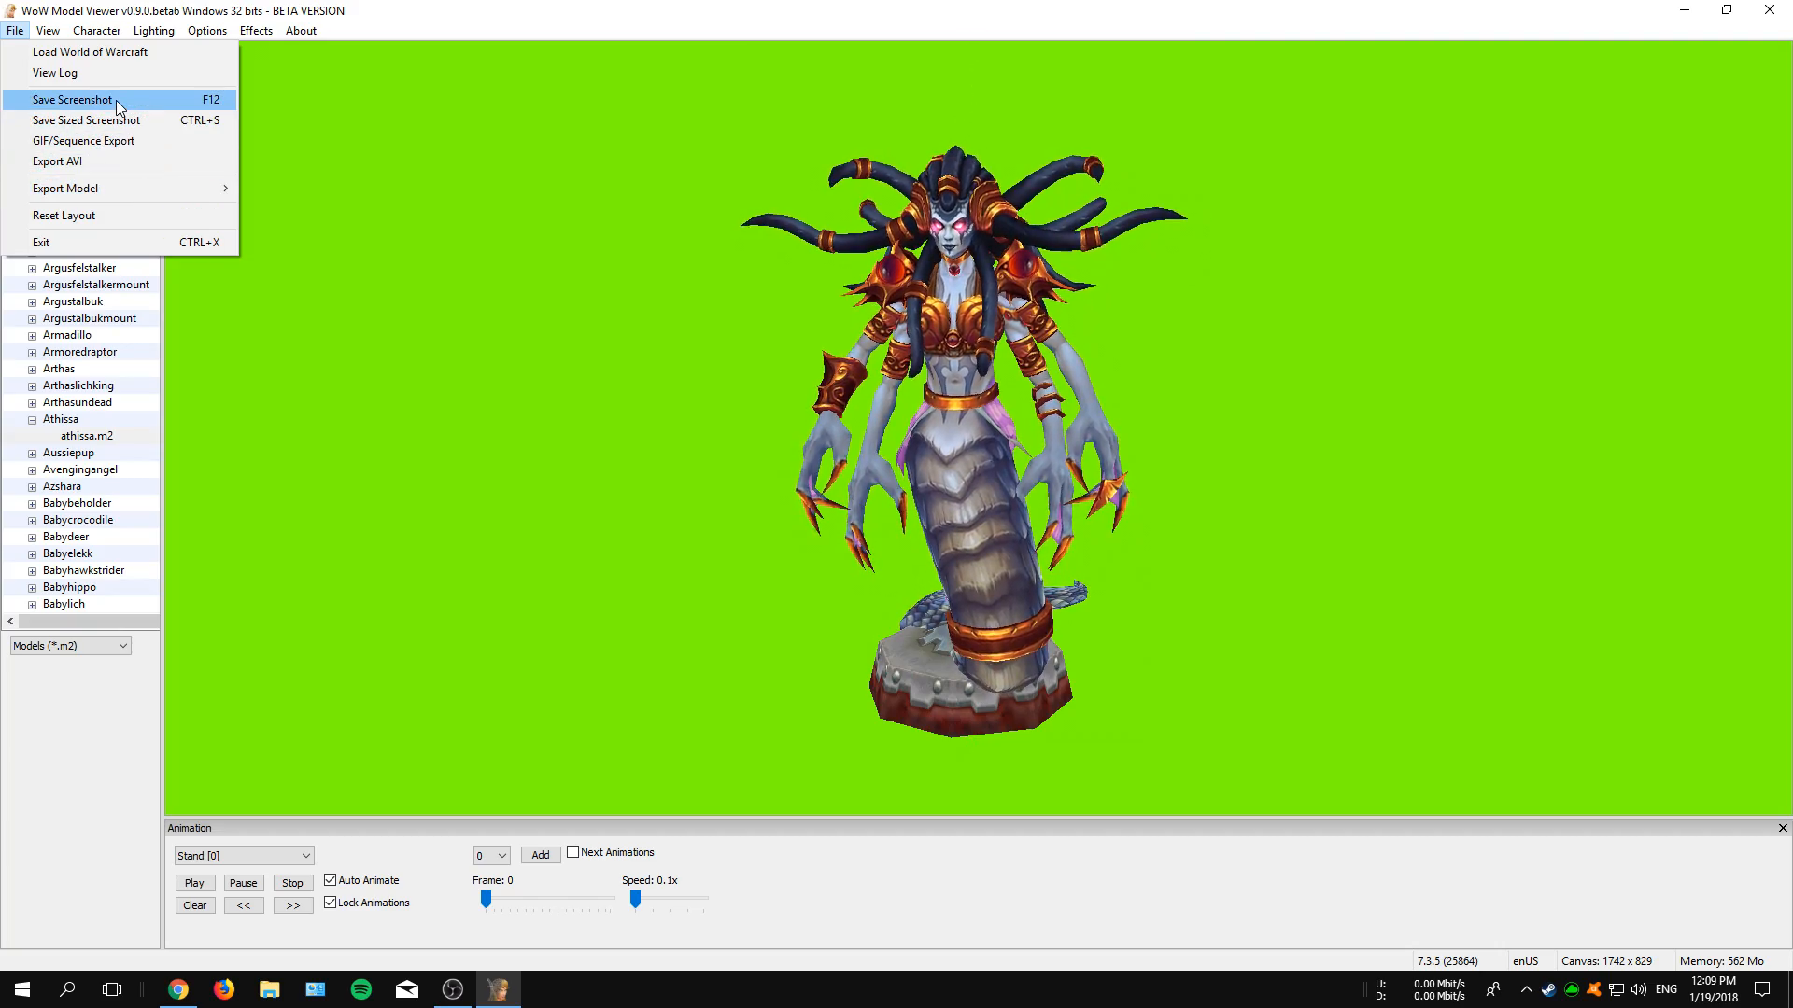
{"action": "left_click", "coordinate": [72, 99]}
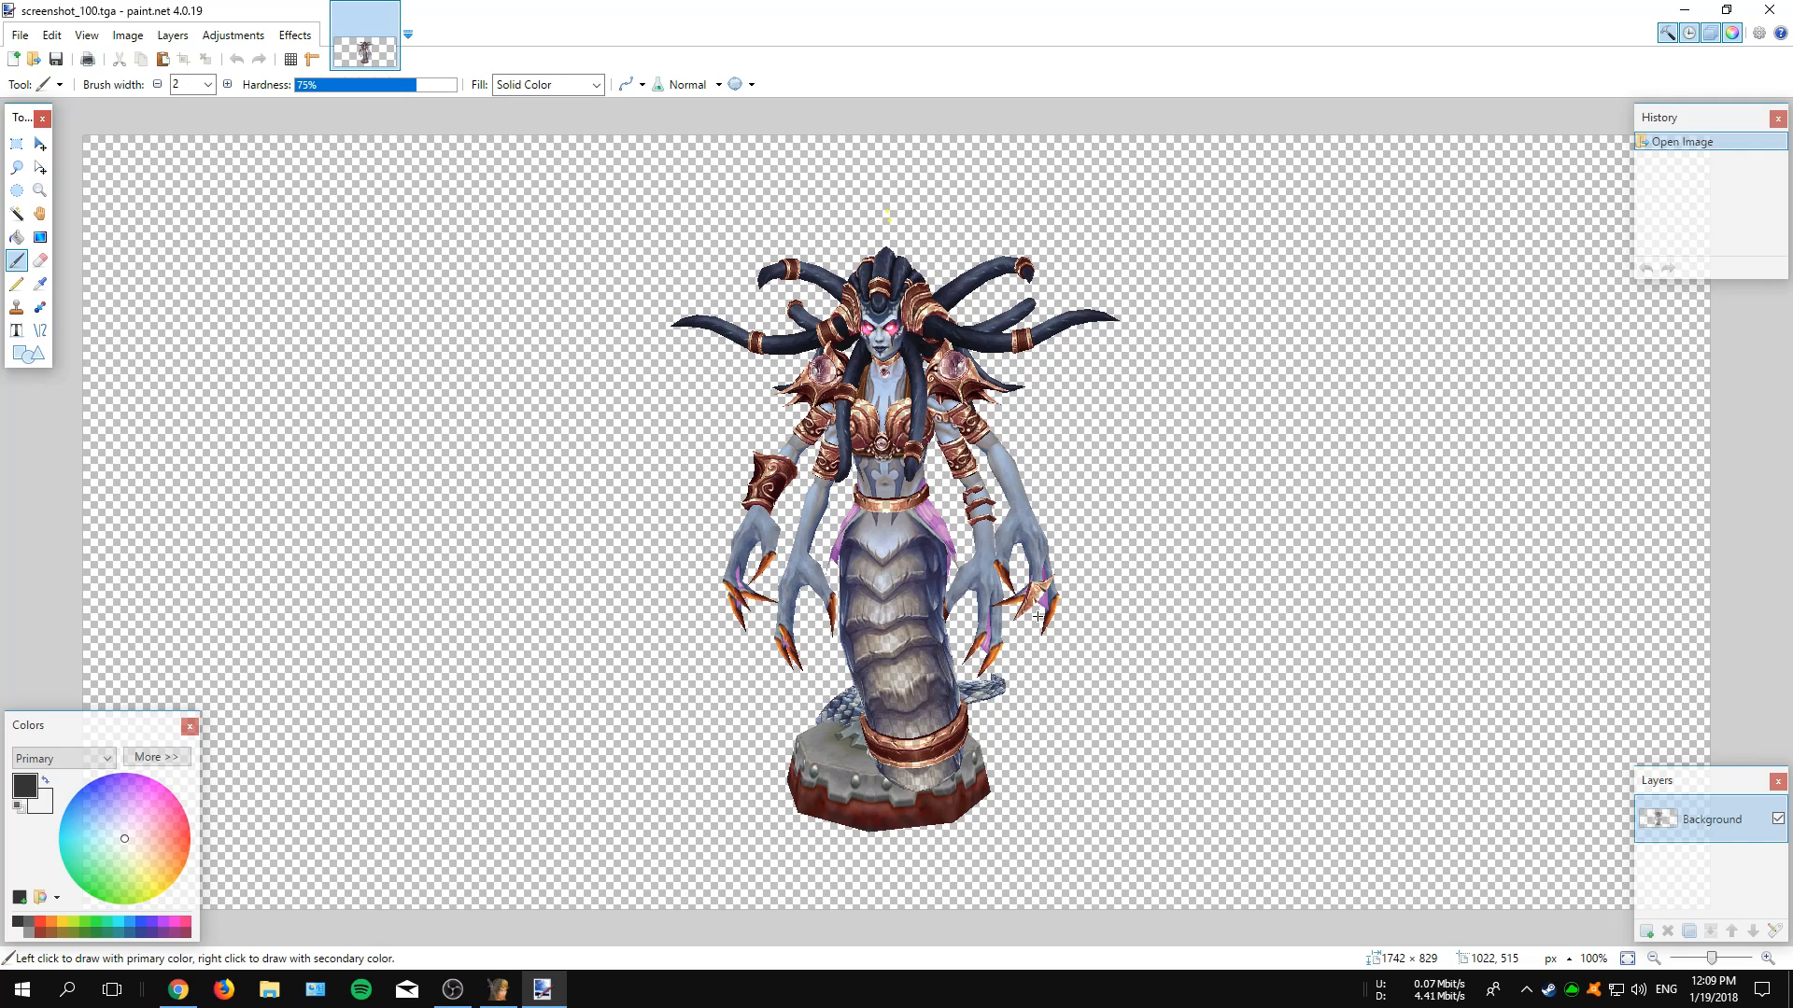
{"action": "mouse_move", "coordinate": [986, 627]}
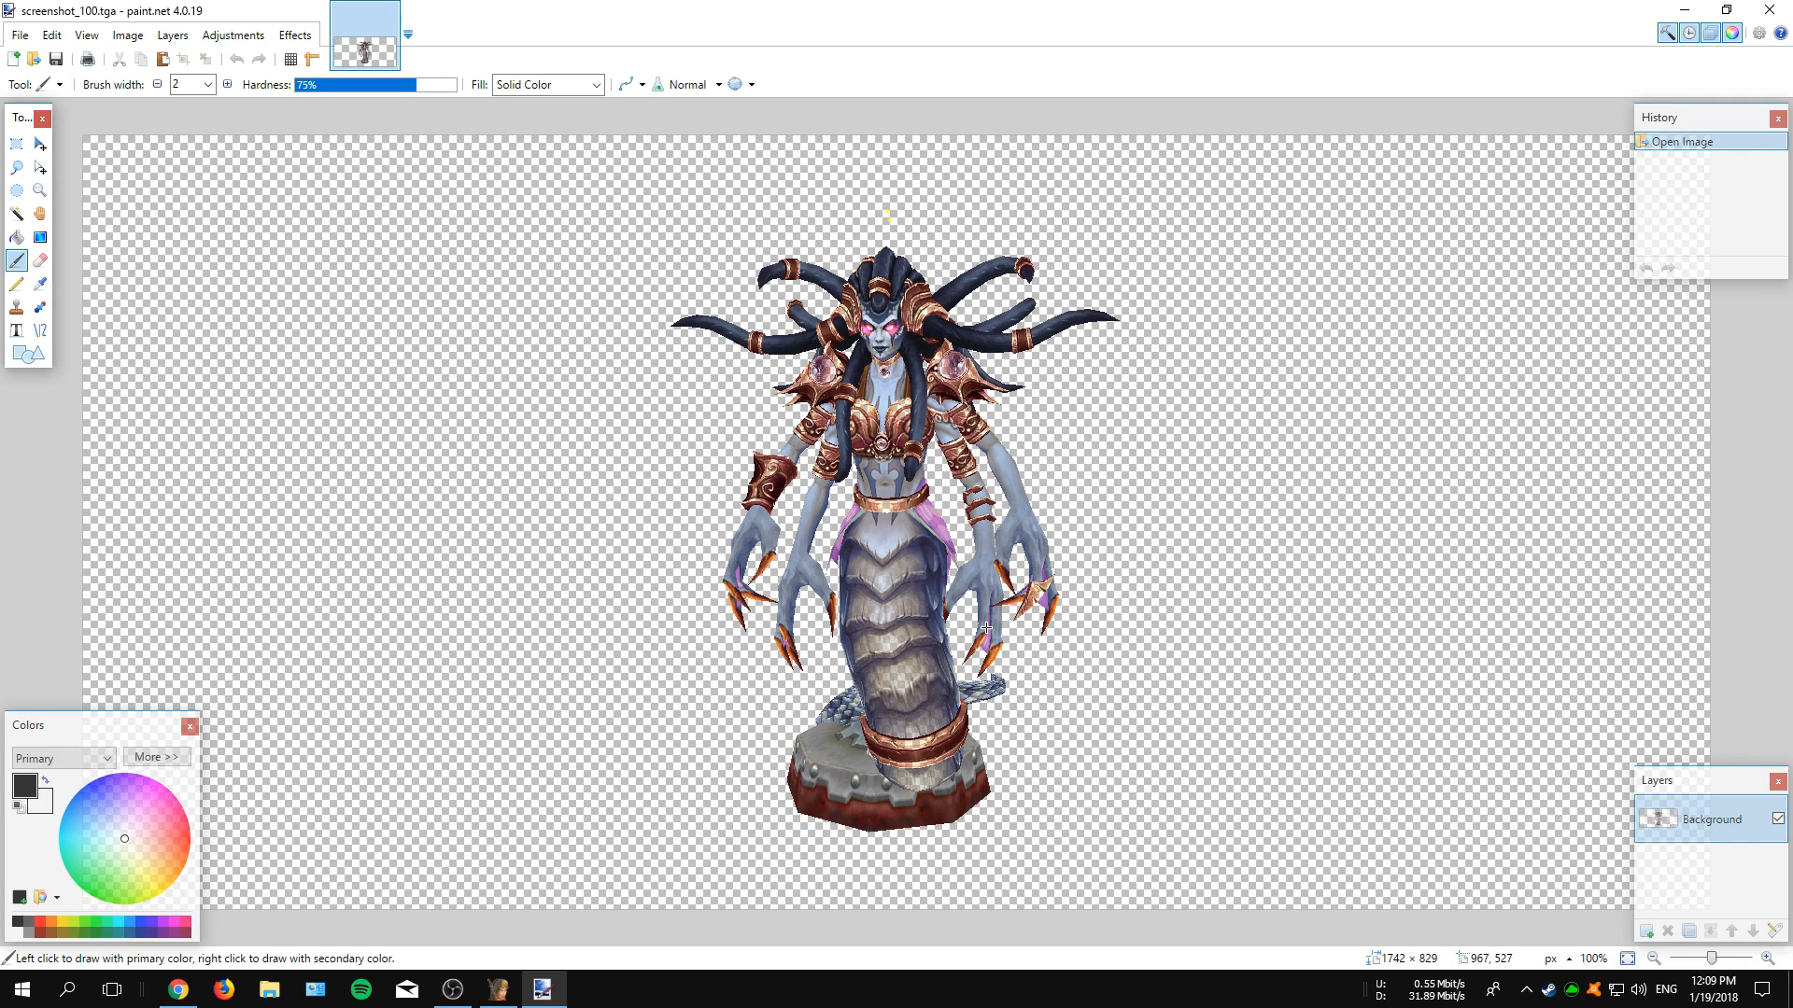
{"action": "mouse_move", "coordinate": [1169, 574]}
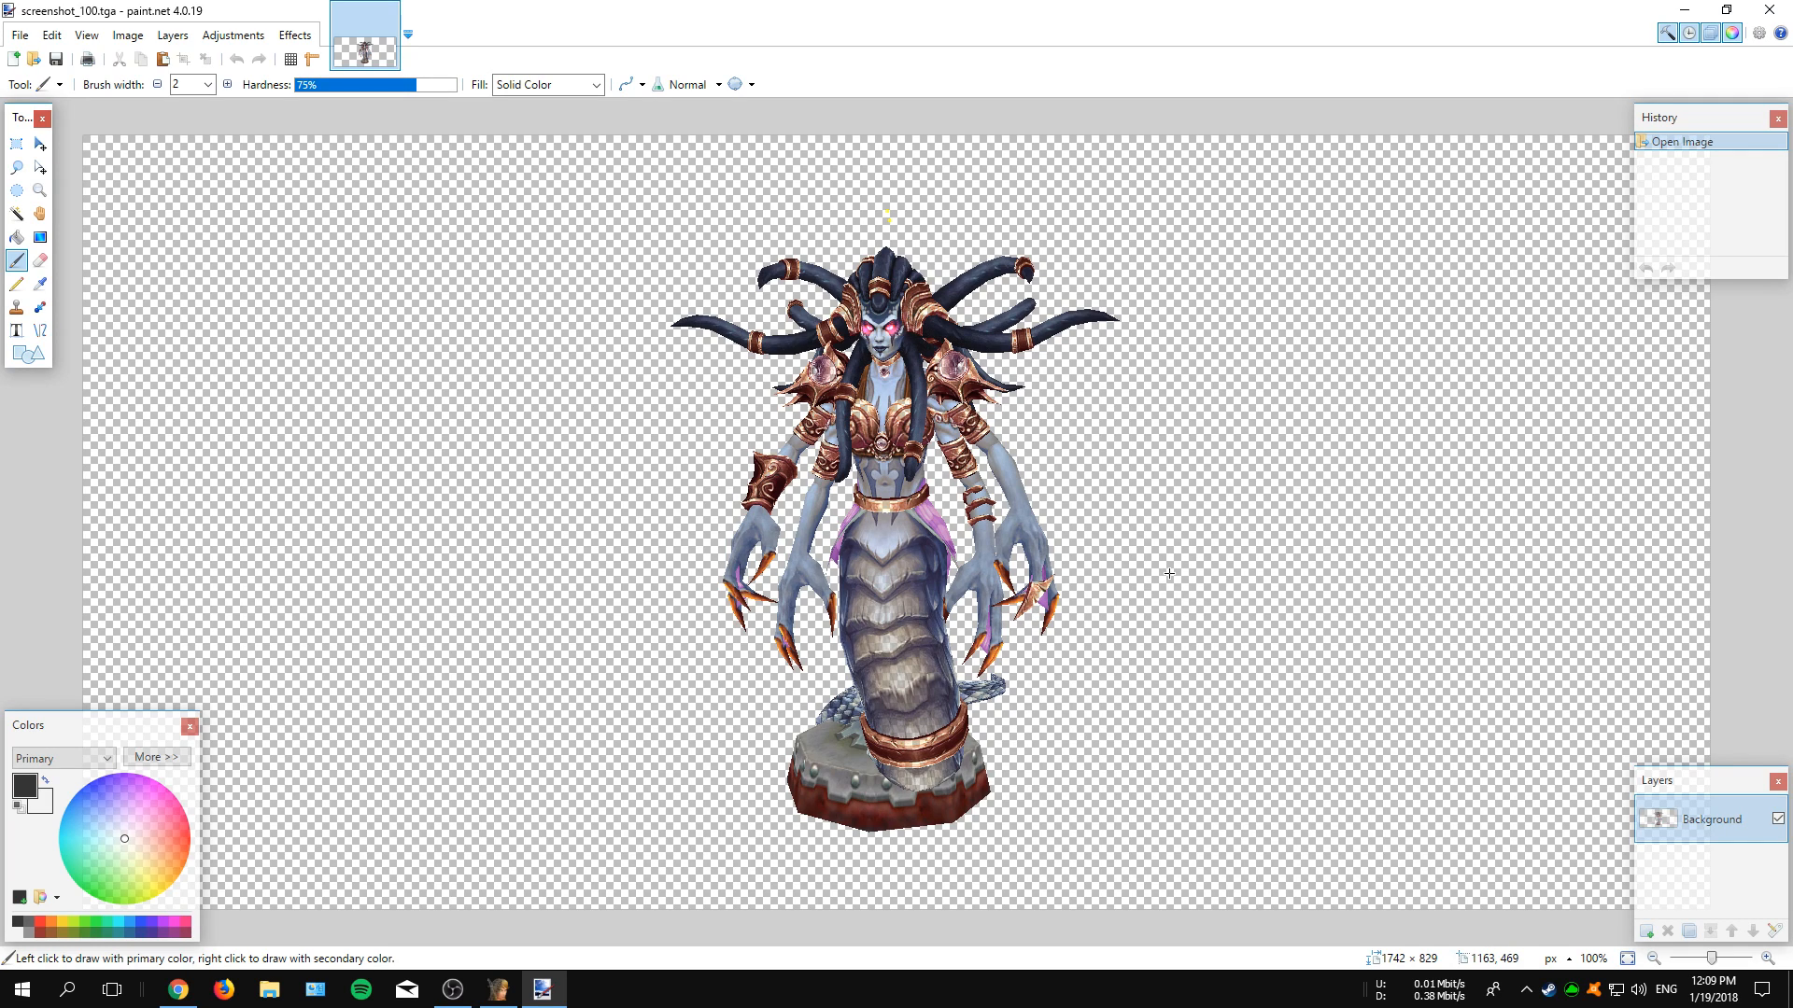